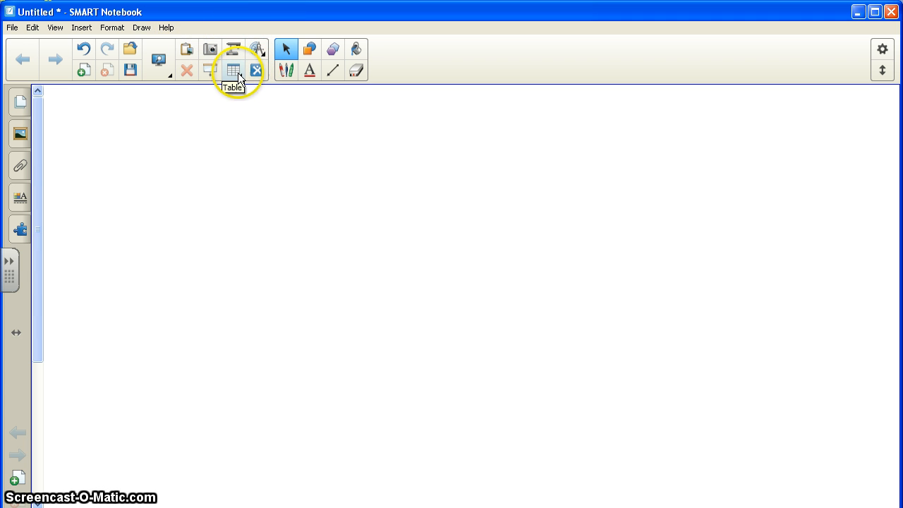
Insert a 2-by-2 table onto the blank page.
{"action": "left_click", "coordinate": [232, 70]}
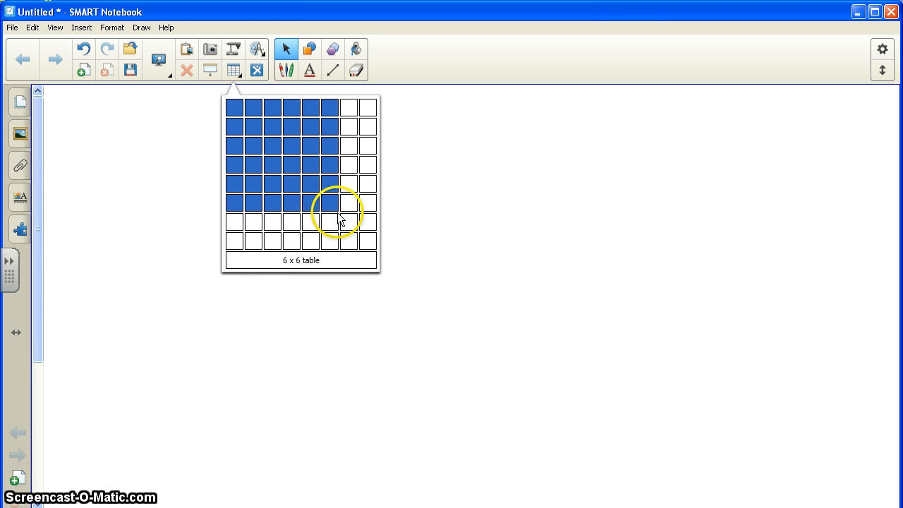
{"action": "mouse_move", "coordinate": [294, 149]}
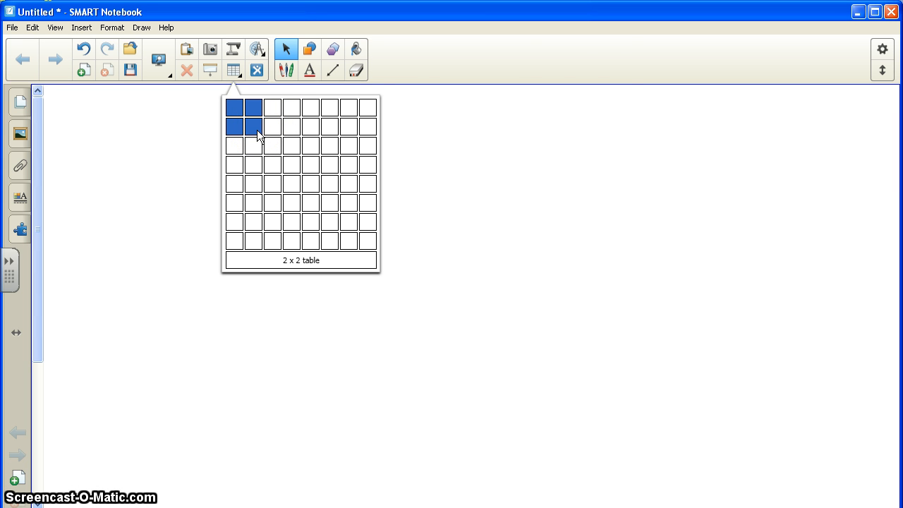
{"action": "left_click", "coordinate": [254, 126]}
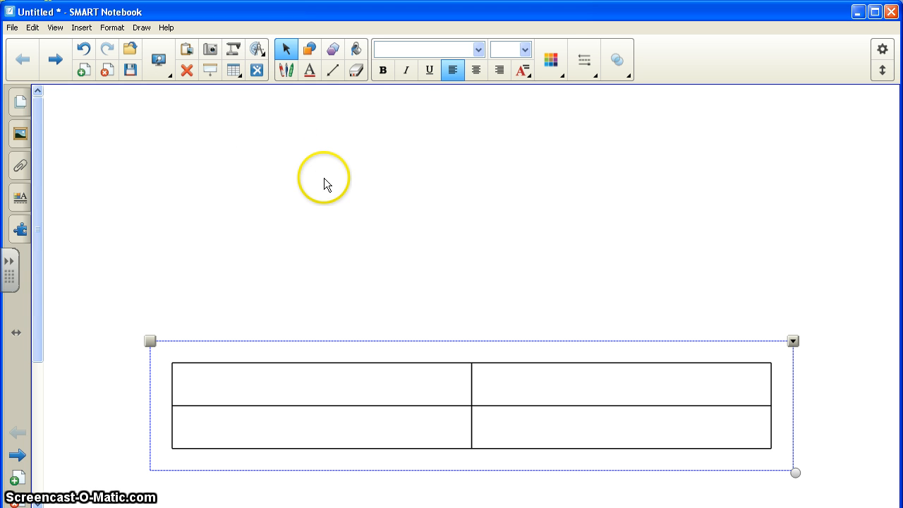
{"action": "mouse_move", "coordinate": [390, 266]}
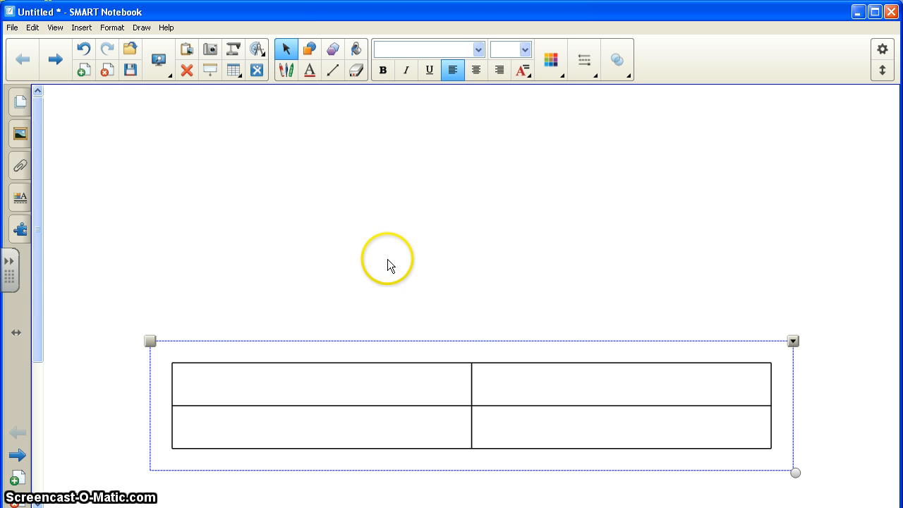
Move the whole table up to the top of the page.
{"action": "left_click", "coordinate": [427, 392]}
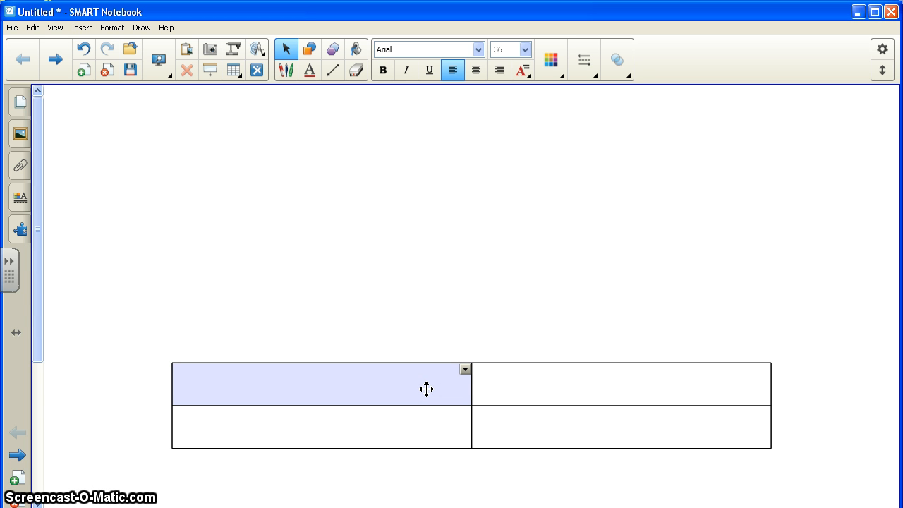
{"action": "left_click", "coordinate": [427, 389]}
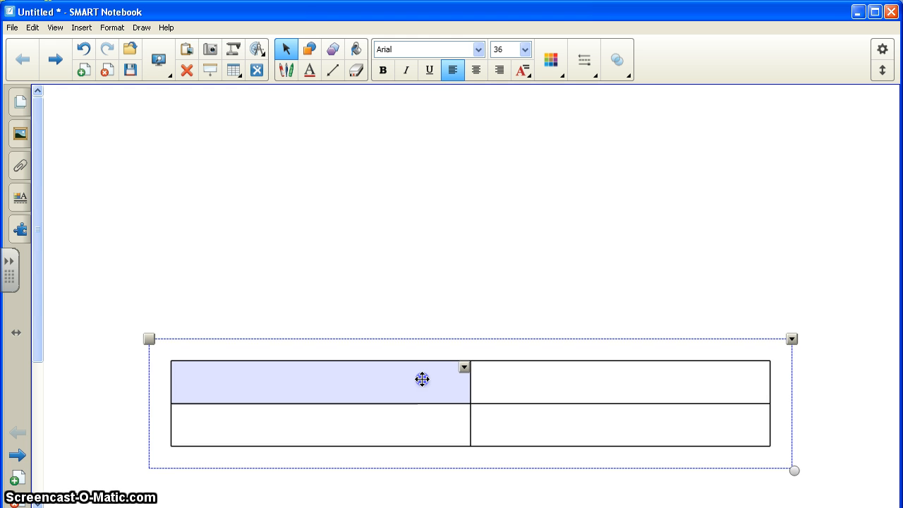
{"action": "left_click_drag", "start_coordinate": [423, 379], "coordinate": [369, 254]}
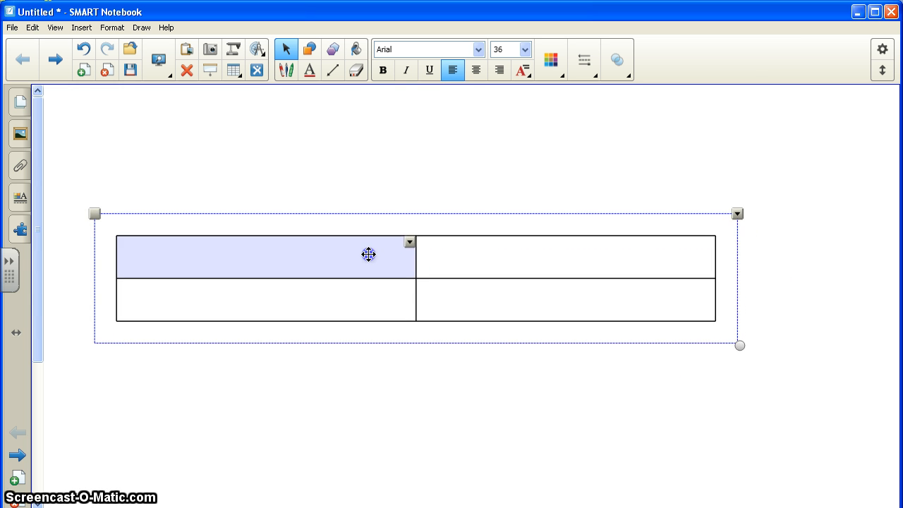
{"action": "left_click_drag", "start_coordinate": [368, 254], "coordinate": [344, 164]}
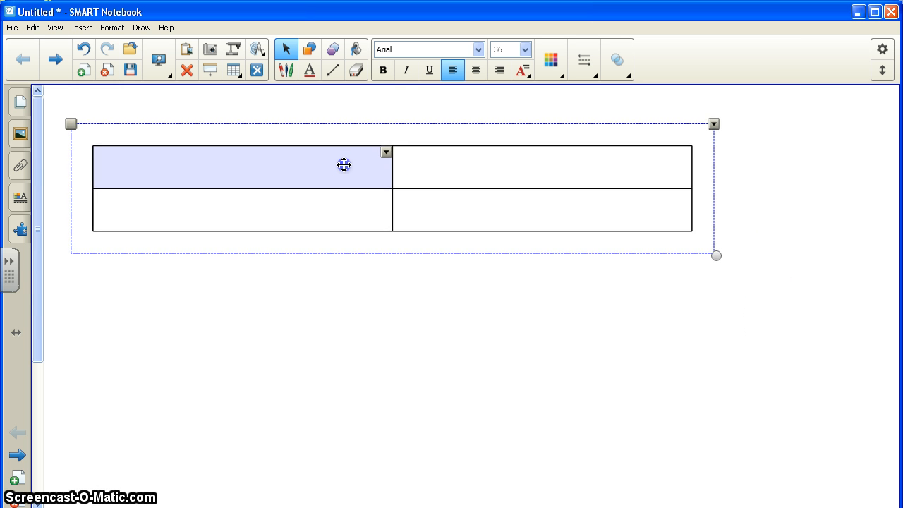
{"action": "left_click_drag", "start_coordinate": [344, 164], "coordinate": [338, 149]}
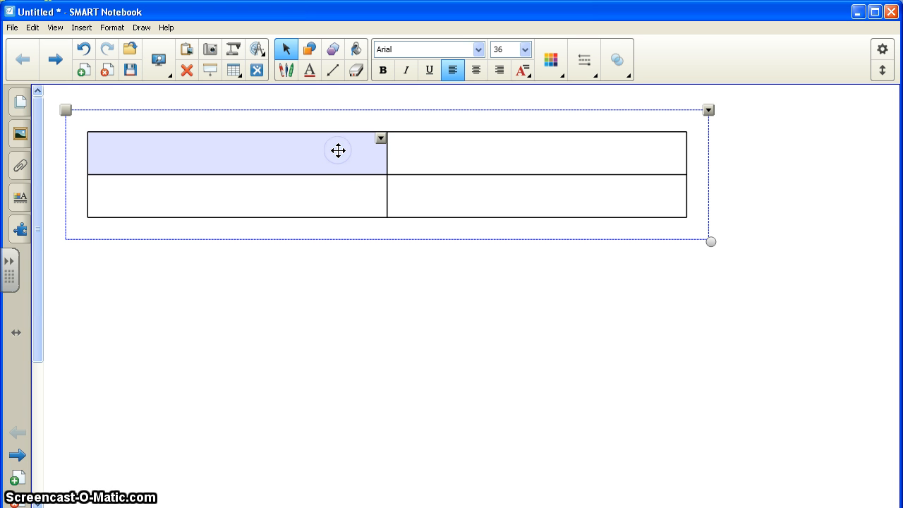
{"action": "mouse_move", "coordinate": [703, 253]}
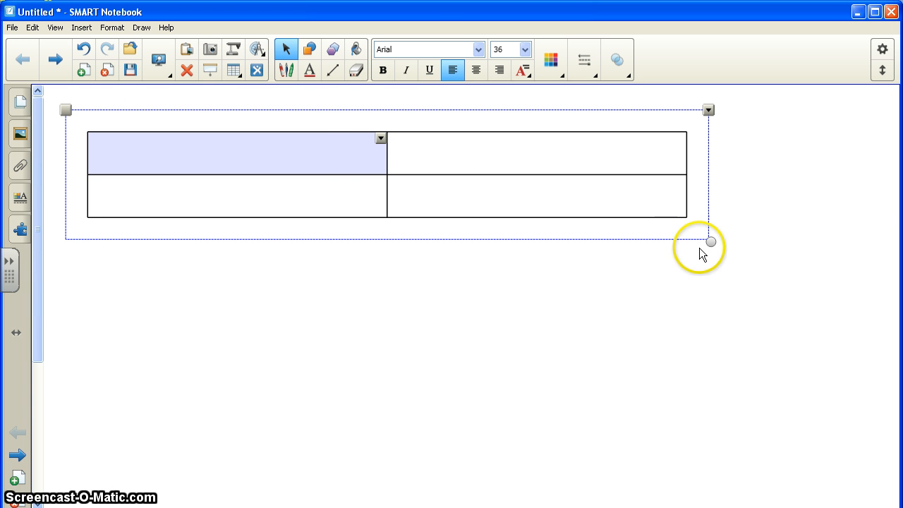
Stretch the table wider so it nearly spans the page.
{"action": "left_click_drag", "start_coordinate": [712, 242], "coordinate": [798, 254]}
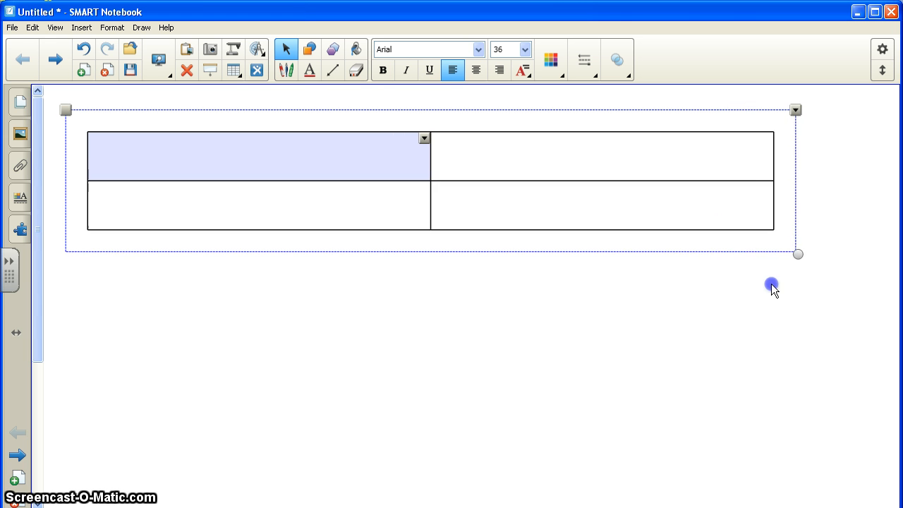
{"action": "left_click_drag", "start_coordinate": [799, 253], "coordinate": [863, 264]}
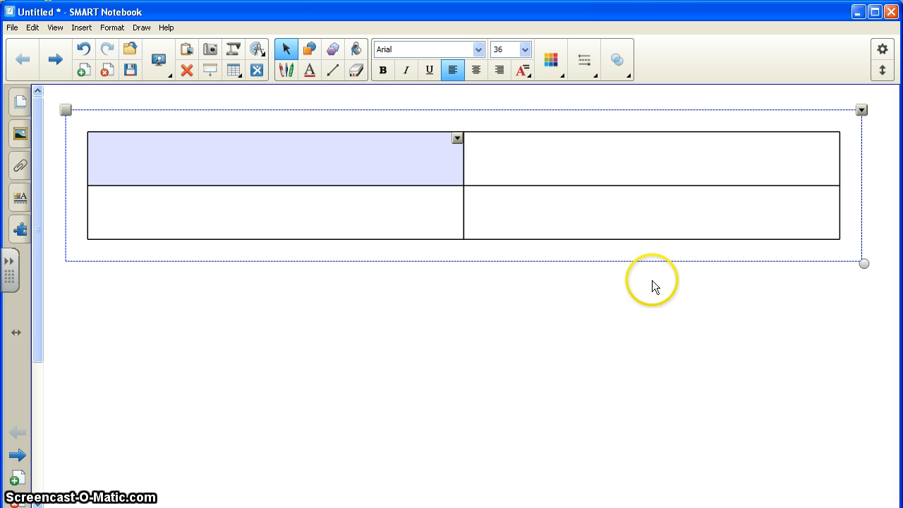
{"action": "mouse_move", "coordinate": [307, 230]}
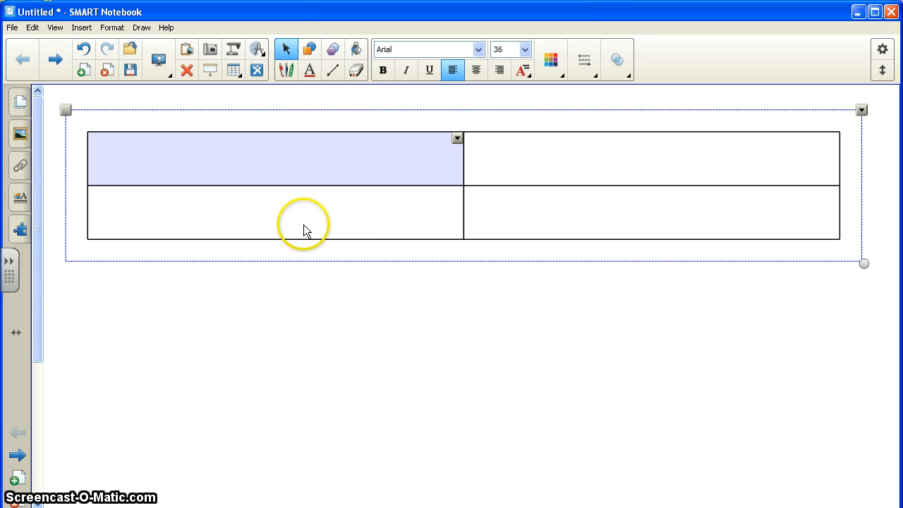
{"action": "mouse_move", "coordinate": [527, 231]}
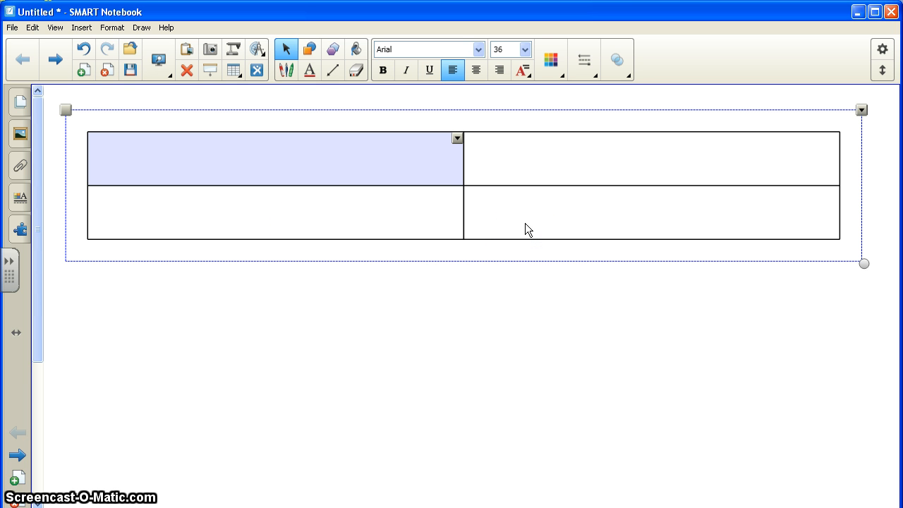
Make the table's bottom row much taller by pulling its bottom edge down.
{"action": "left_click", "coordinate": [306, 209]}
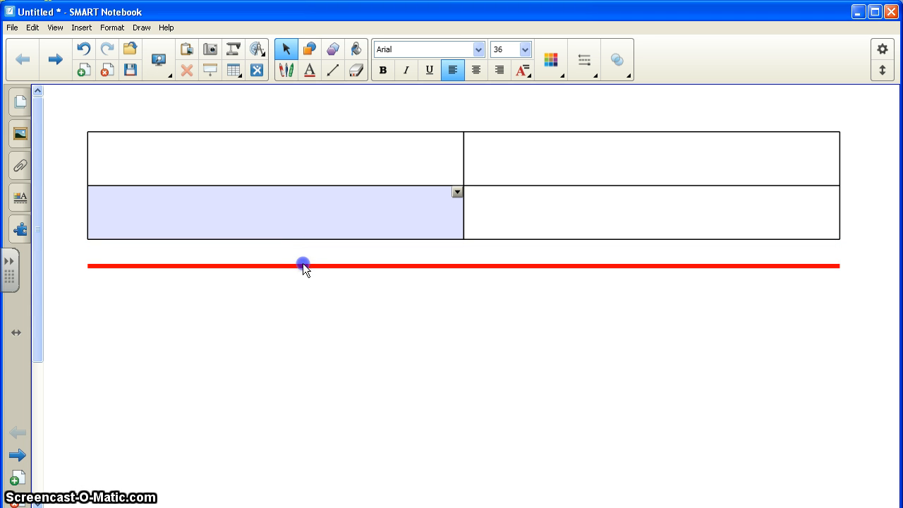
{"action": "left_click_drag", "start_coordinate": [302, 265], "coordinate": [302, 316]}
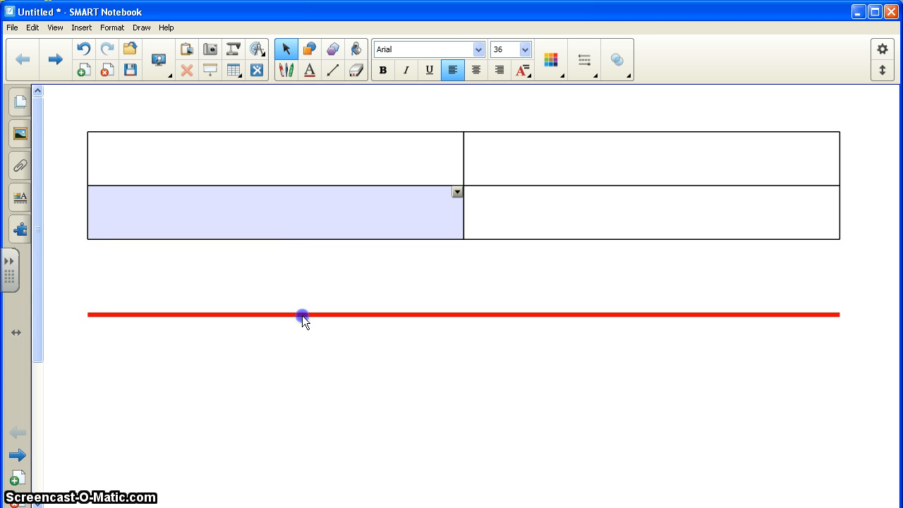
{"action": "left_click_drag", "start_coordinate": [302, 316], "coordinate": [302, 347]}
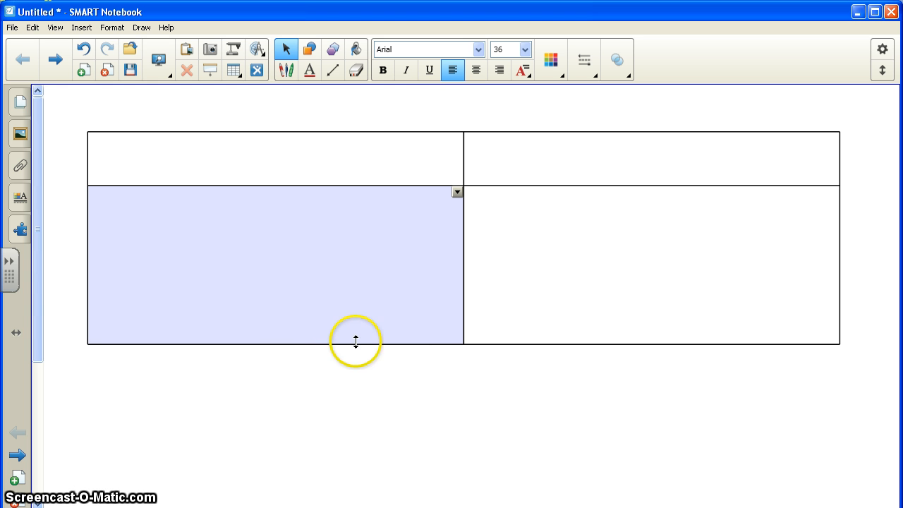
{"action": "mouse_move", "coordinate": [107, 343]}
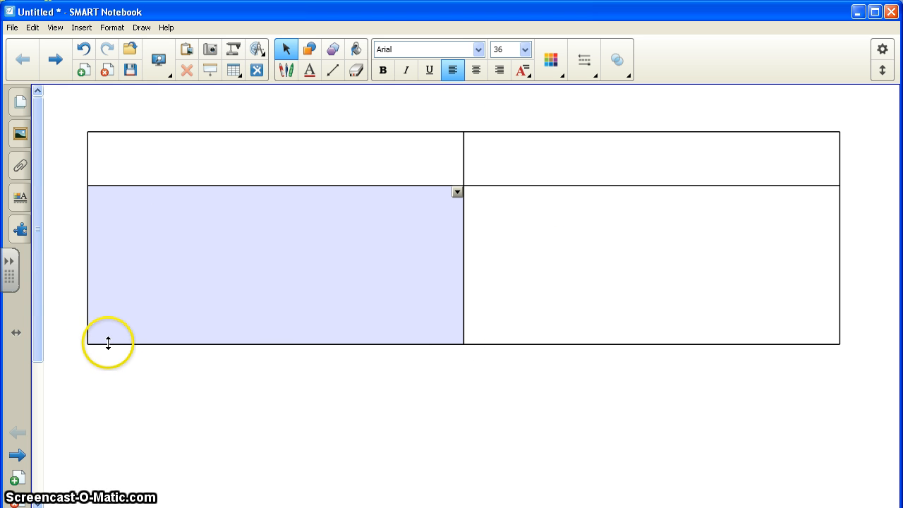
{"action": "mouse_move", "coordinate": [275, 406]}
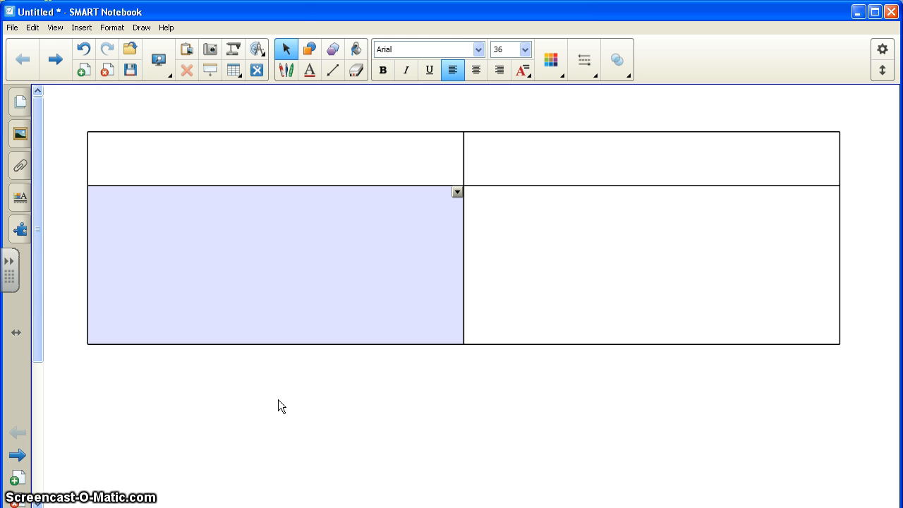
Enter the heading 'Fruit' in the top-left cell and centre it.
{"action": "left_click", "coordinate": [279, 392]}
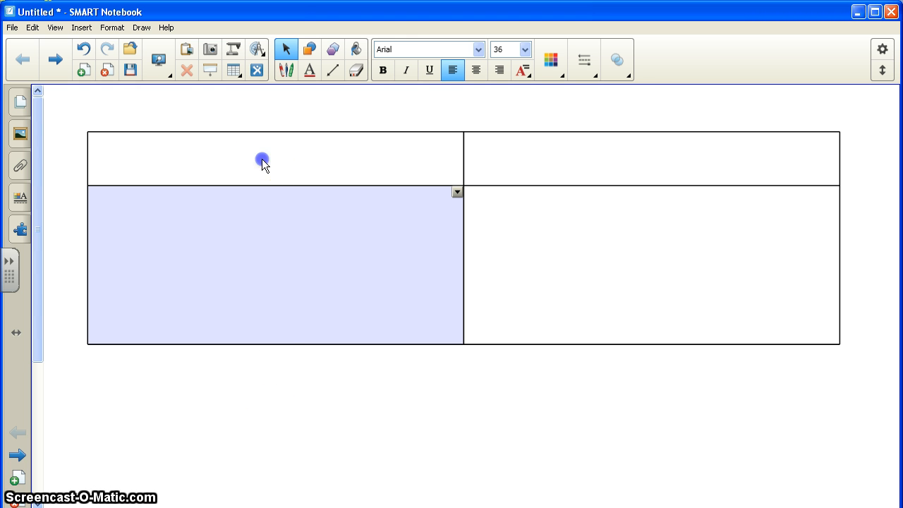
{"action": "left_click", "coordinate": [262, 158]}
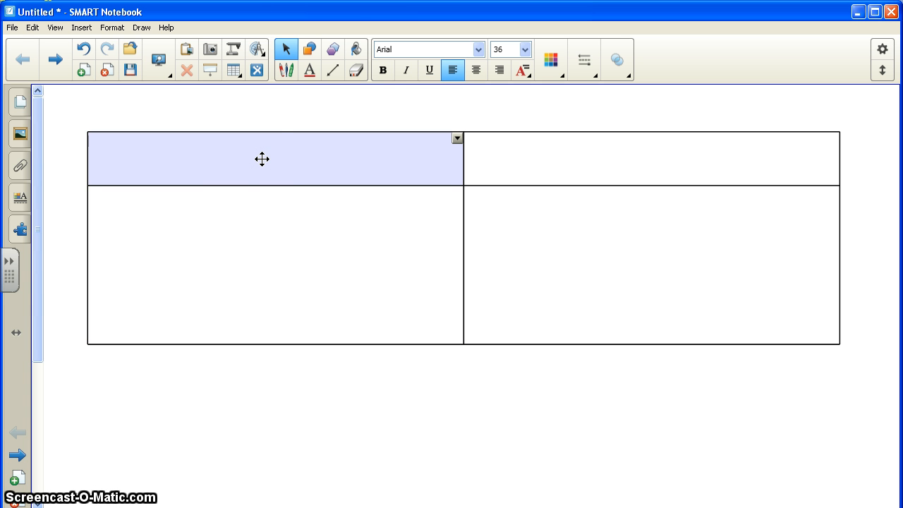
{"action": "mouse_move", "coordinate": [280, 164]}
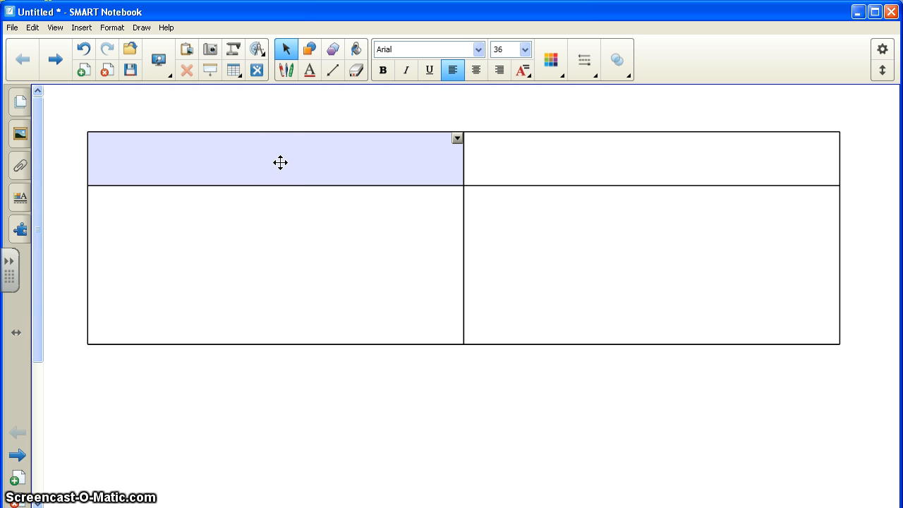
{"action": "type", "text": "Fru"}
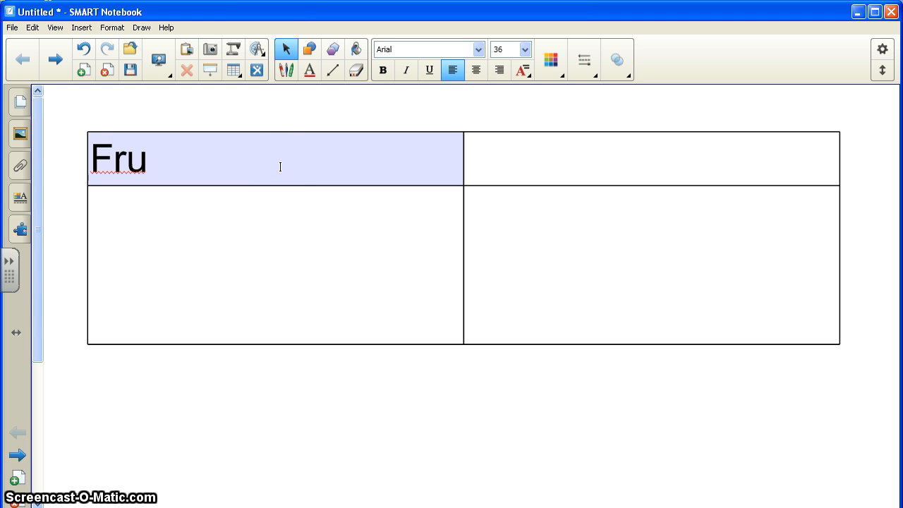
{"action": "type", "text": "it"}
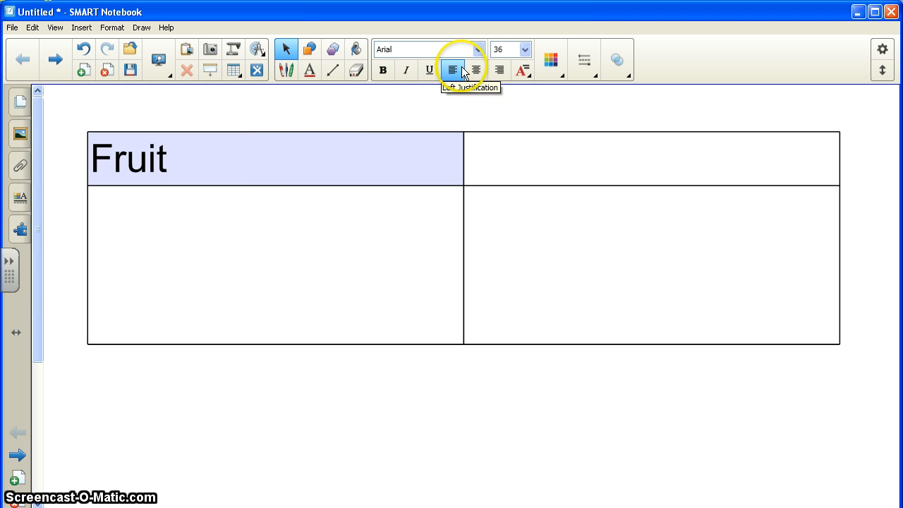
{"action": "left_click", "coordinate": [477, 69]}
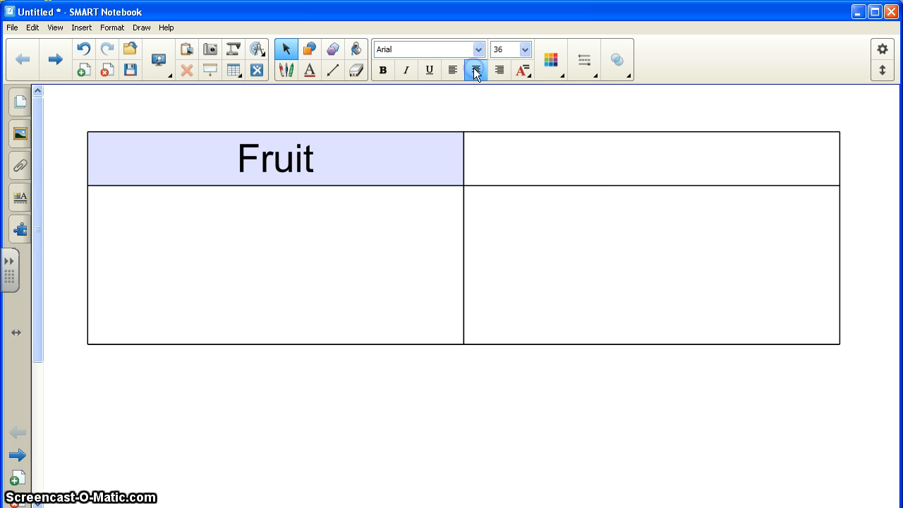
Enter the heading 'Vegetables' in the top-right cell and centre it.
{"action": "left_click", "coordinate": [475, 71]}
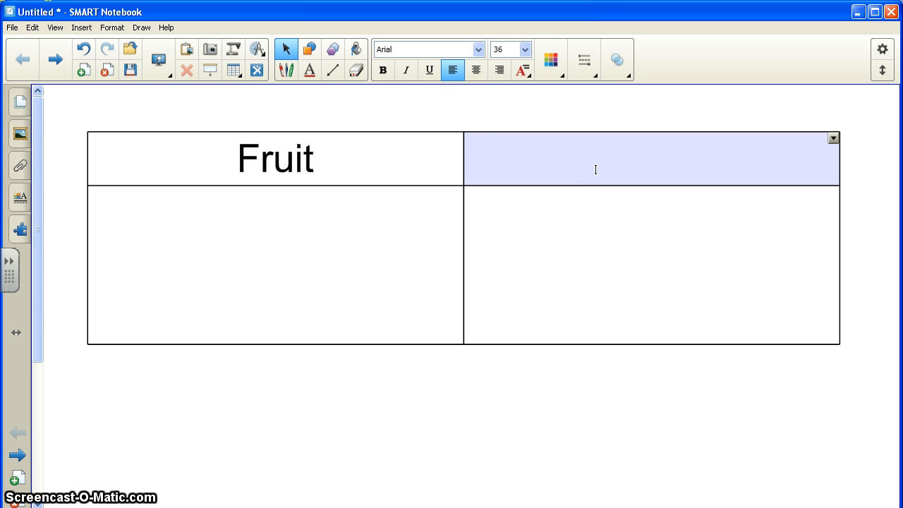
{"action": "type", "text": "Vegetables"}
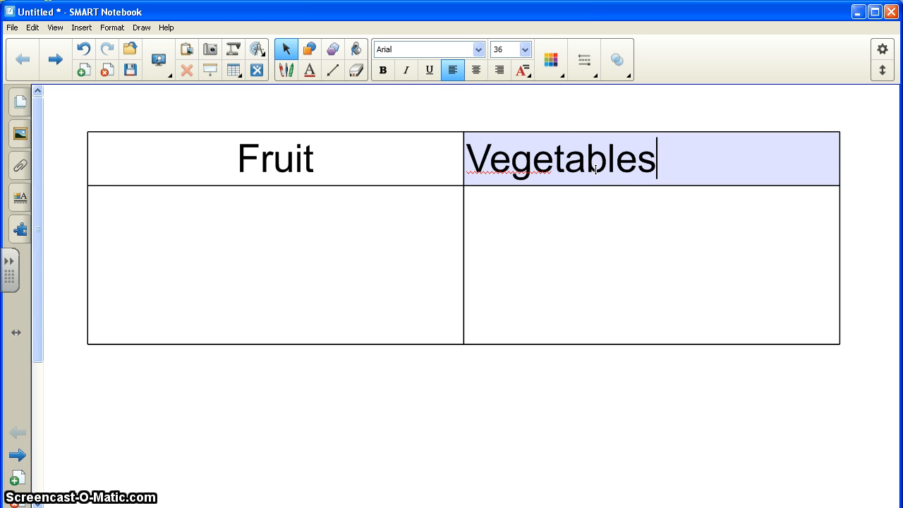
{"action": "key", "text": "BackSpace"}
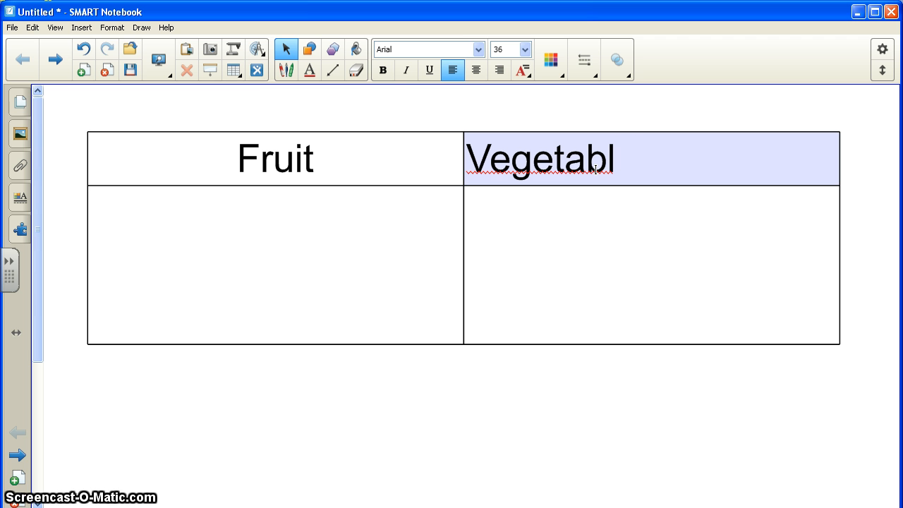
{"action": "type", "text": "es"}
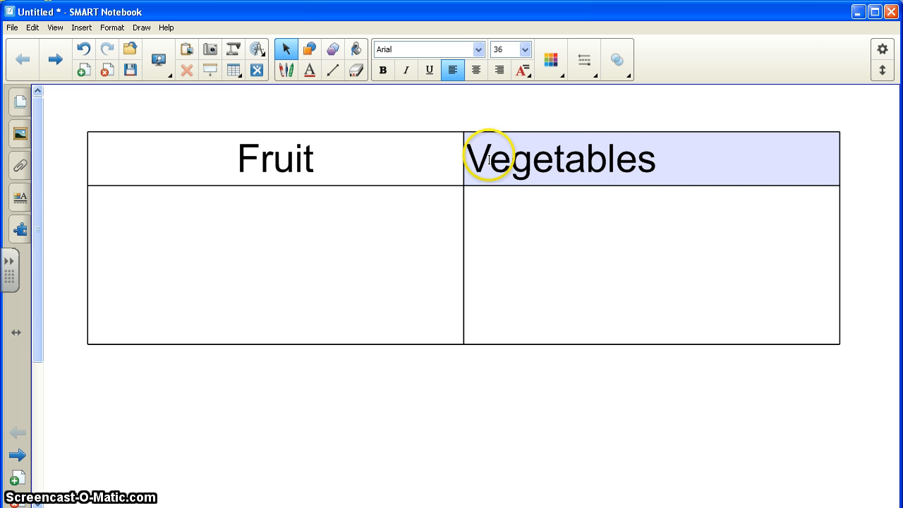
{"action": "mouse_move", "coordinate": [476, 70]}
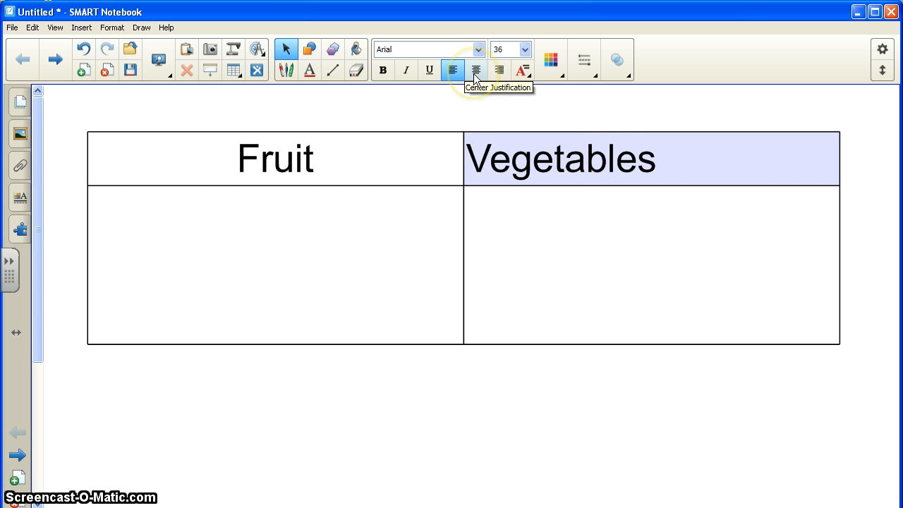
{"action": "left_click", "coordinate": [477, 70]}
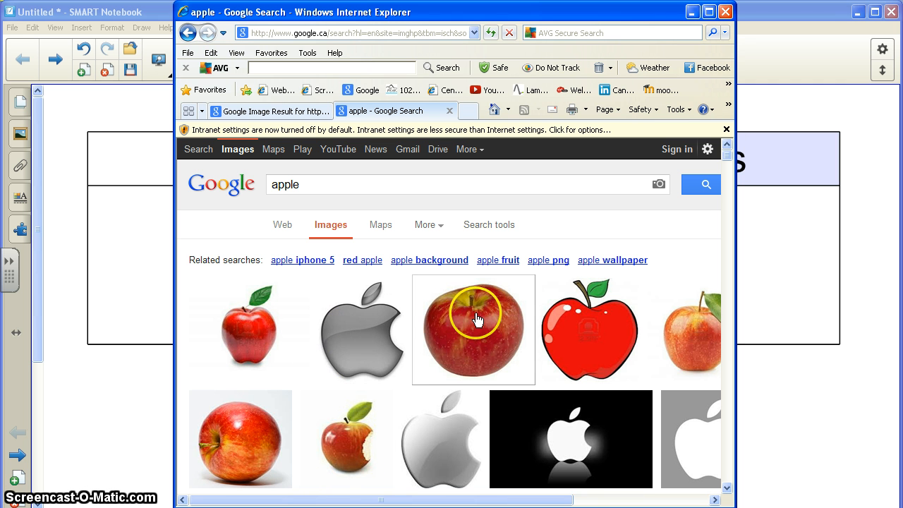
{"action": "mouse_move", "coordinate": [680, 333]}
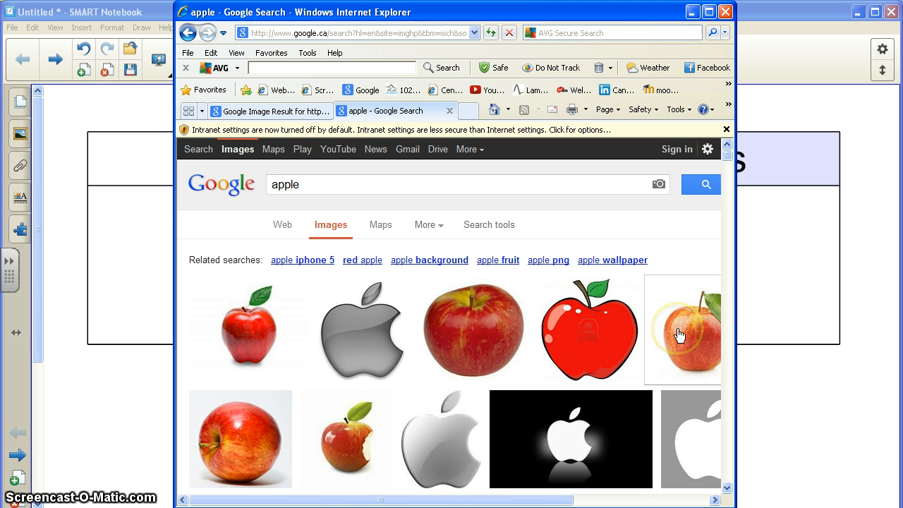
{"action": "mouse_move", "coordinate": [488, 332]}
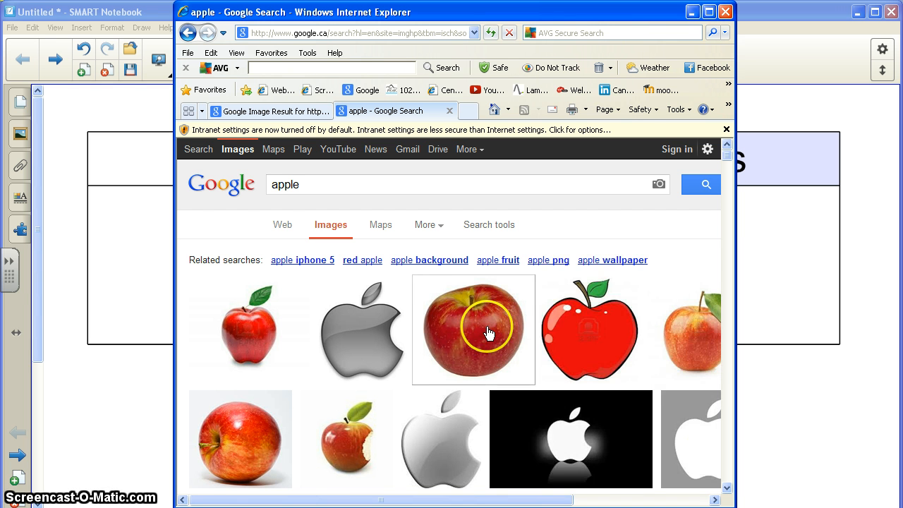
Open the red apple with a green leaf from the Google Images results.
{"action": "left_click", "coordinate": [474, 330]}
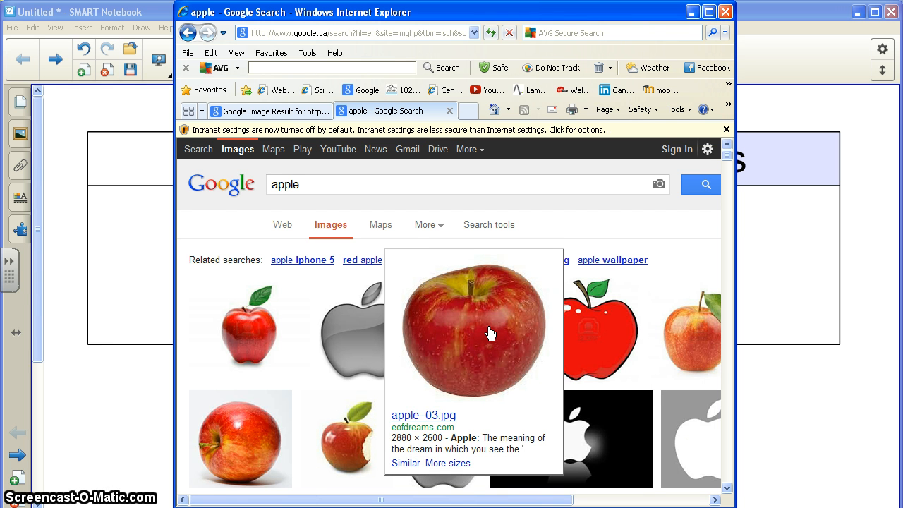
{"action": "mouse_move", "coordinate": [685, 336]}
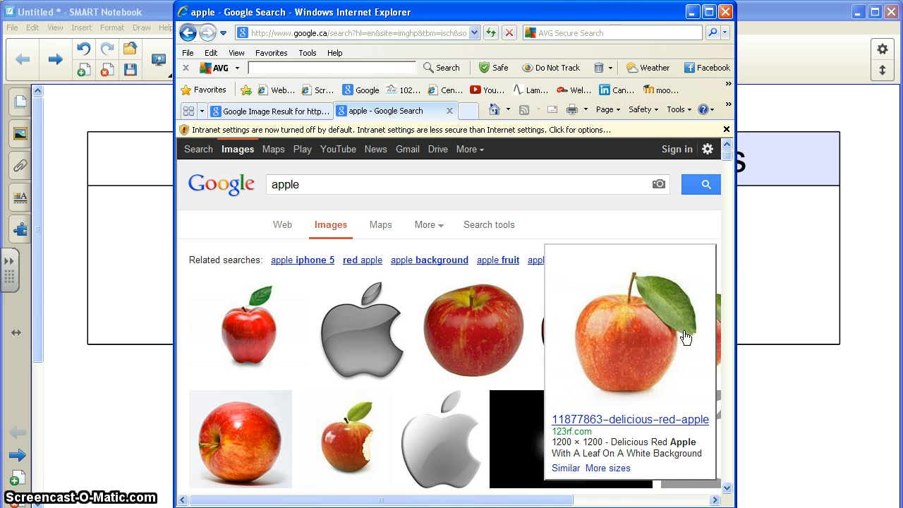
{"action": "left_click", "coordinate": [635, 332]}
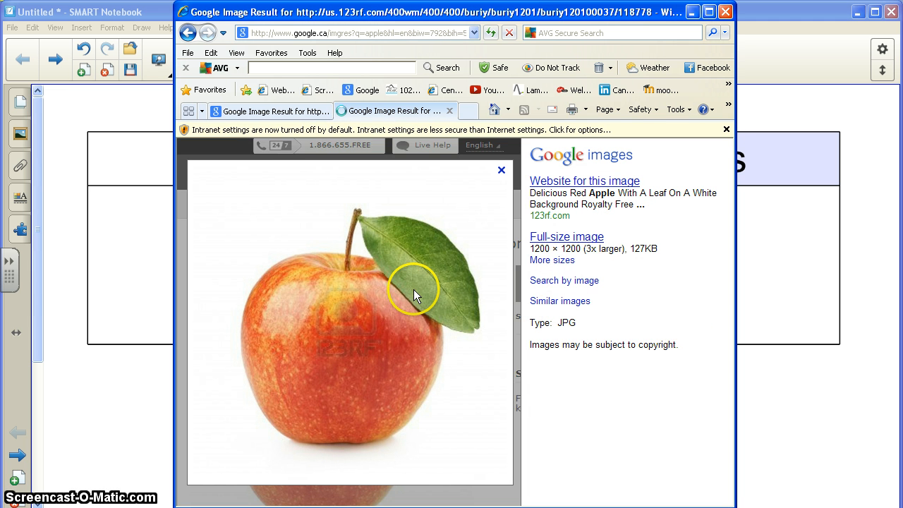
{"action": "mouse_move", "coordinate": [127, 386]}
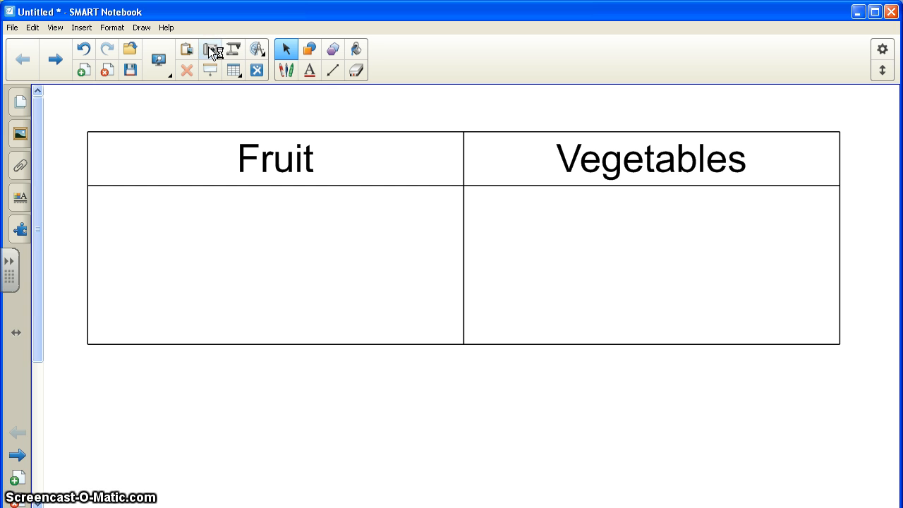
Bring up the screen capture tools, leaving 'Capture to new page' off.
{"action": "left_click", "coordinate": [212, 50]}
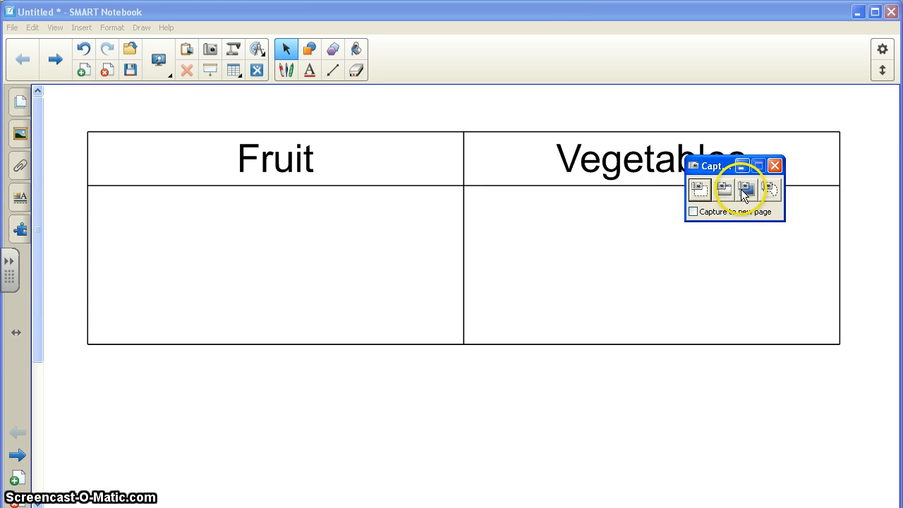
{"action": "mouse_move", "coordinate": [773, 196]}
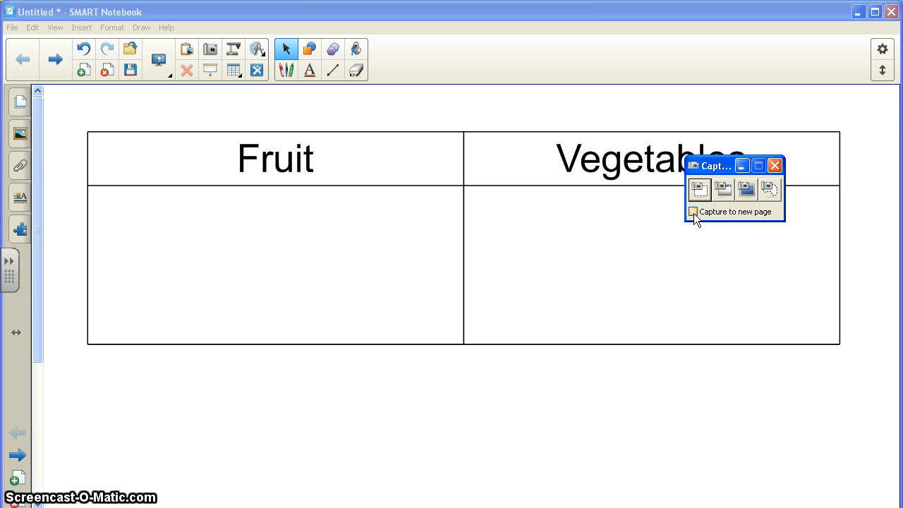
{"action": "left_click", "coordinate": [695, 212]}
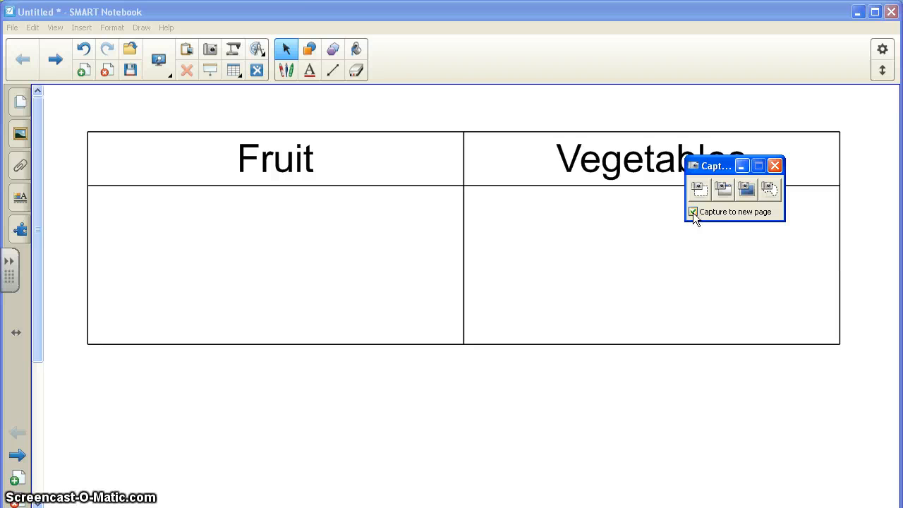
{"action": "left_click", "coordinate": [695, 212]}
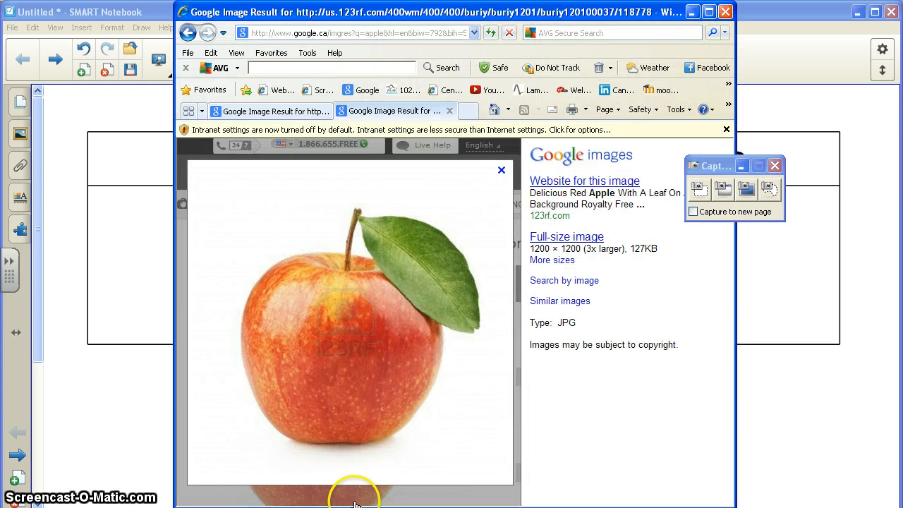
{"action": "mouse_move", "coordinate": [576, 322]}
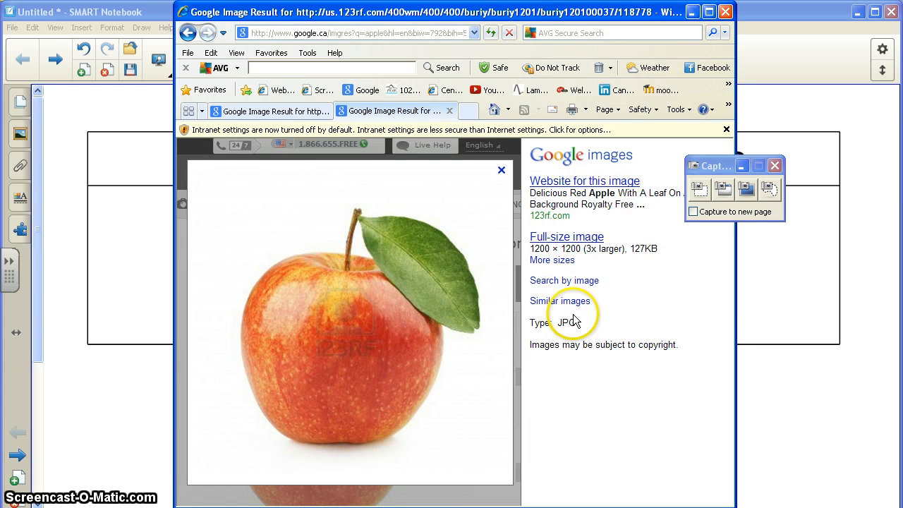
{"action": "mouse_move", "coordinate": [698, 190]}
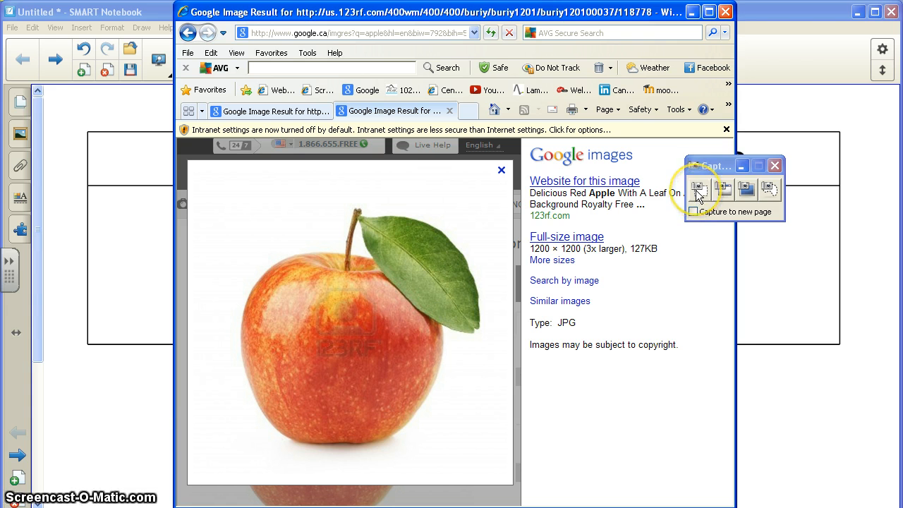
Capture a rectangular area around the apple picture into the notebook.
{"action": "left_click", "coordinate": [699, 188]}
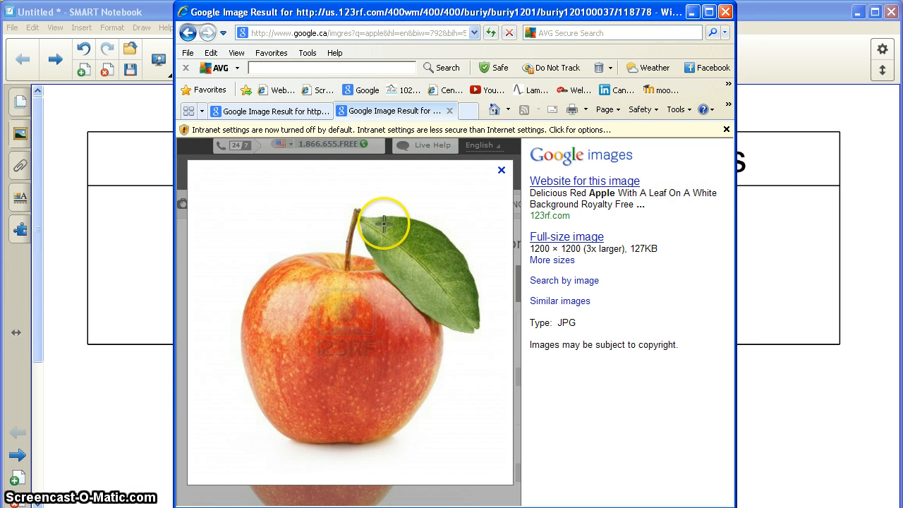
{"action": "mouse_move", "coordinate": [220, 198]}
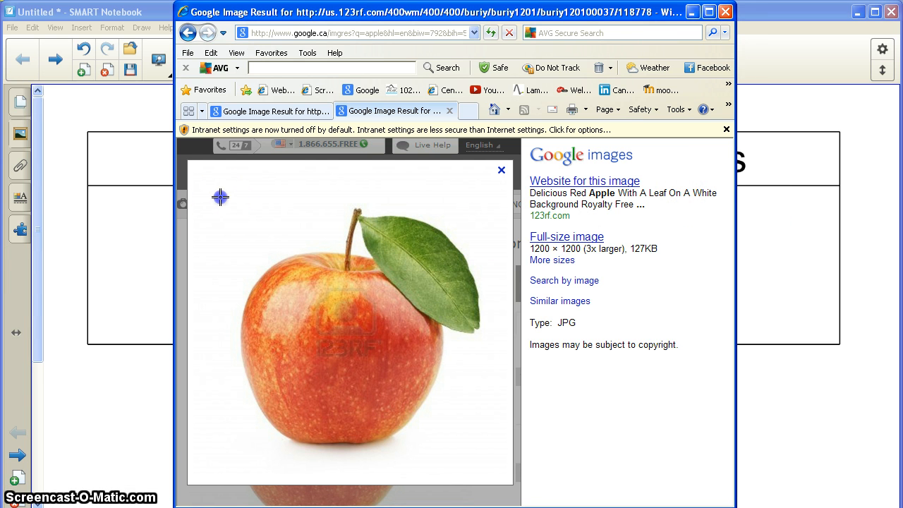
{"action": "left_click_drag", "start_coordinate": [220, 197], "coordinate": [361, 327]}
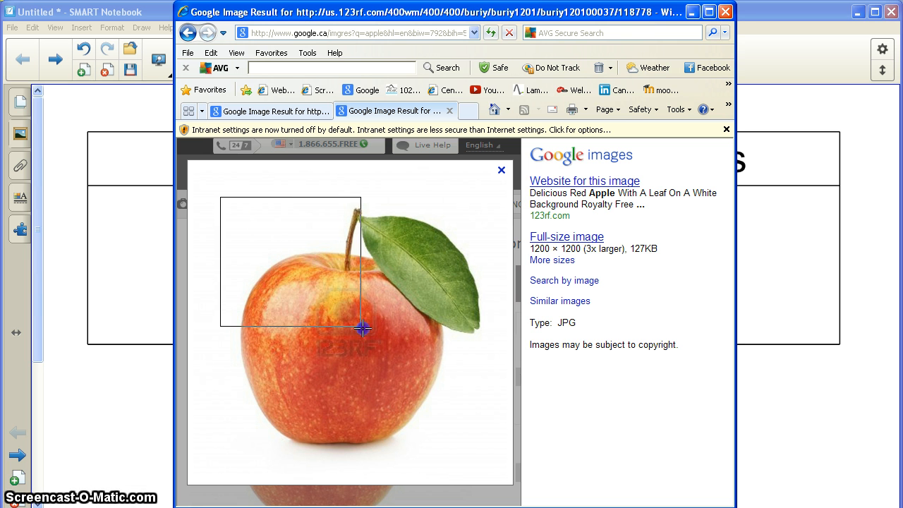
{"action": "left_click_drag", "start_coordinate": [361, 328], "coordinate": [487, 458]}
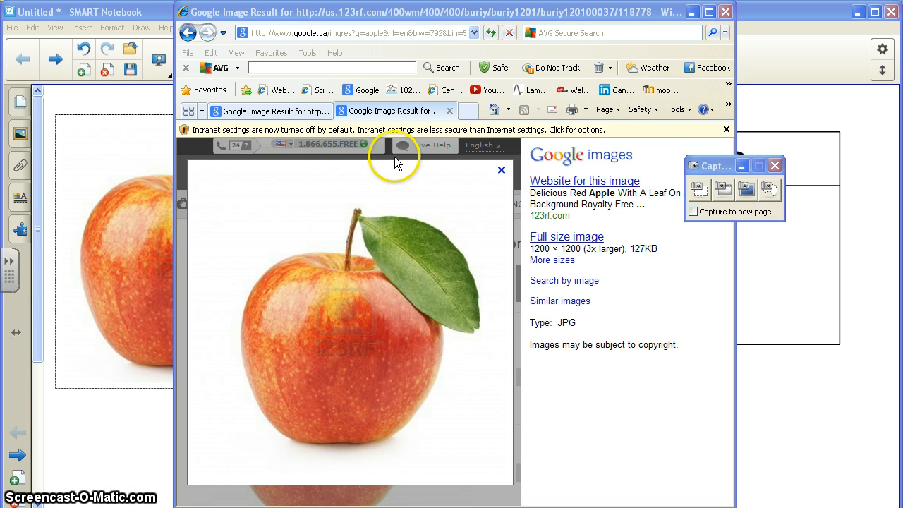
{"action": "mouse_move", "coordinate": [313, 116]}
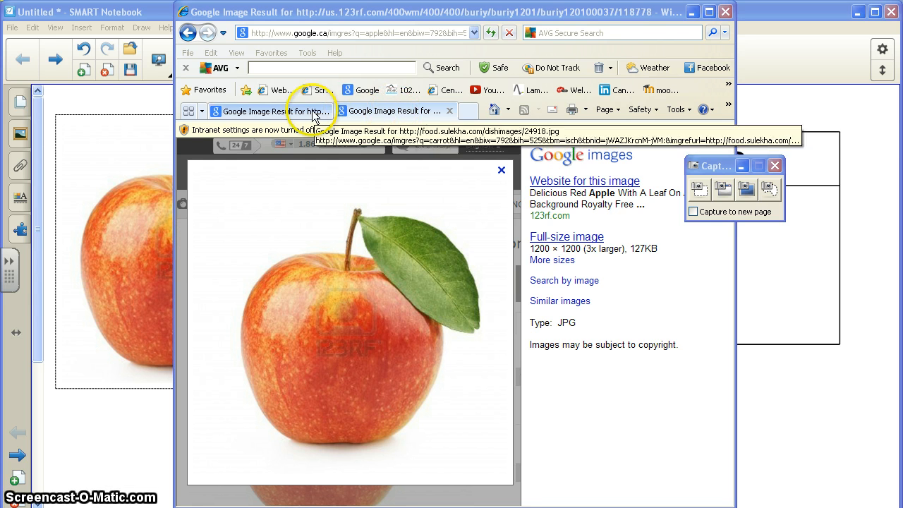
Switch to the carrot image and capture the area around it into the notebook.
{"action": "left_click", "coordinate": [395, 110]}
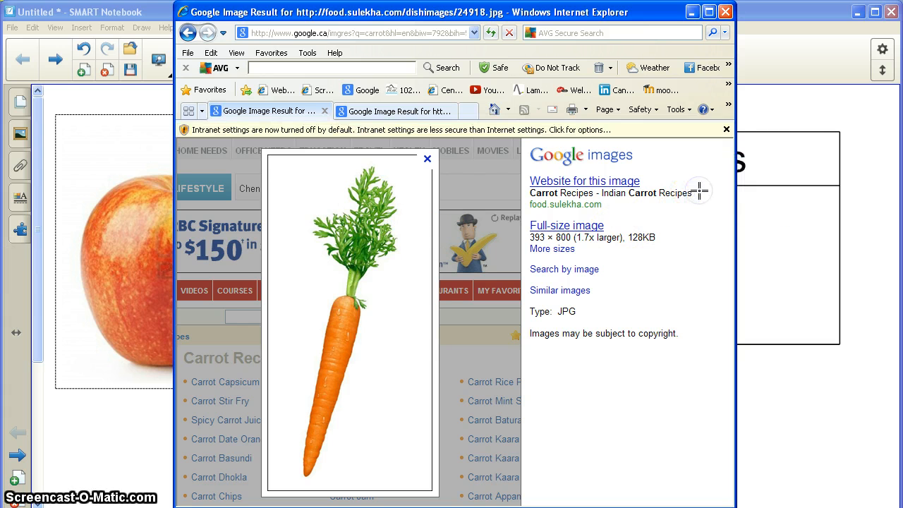
{"action": "mouse_move", "coordinate": [285, 167]}
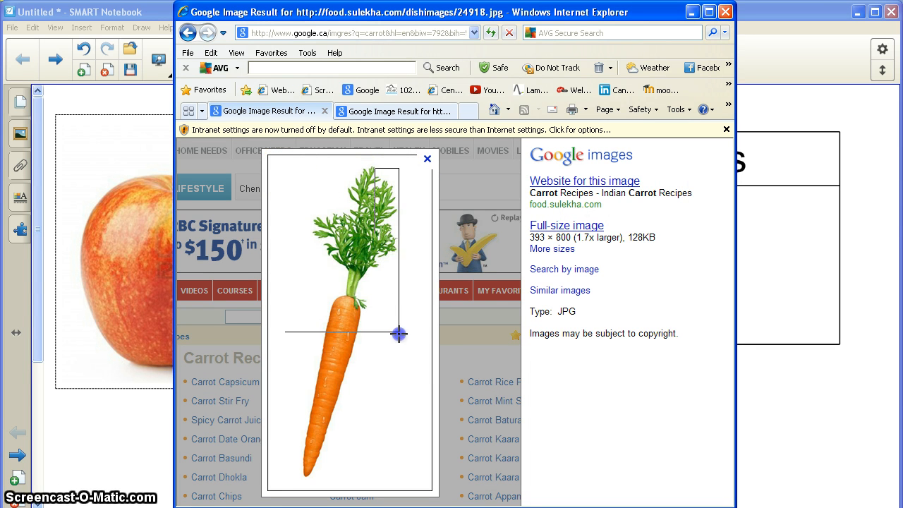
{"action": "left_click_drag", "start_coordinate": [398, 333], "coordinate": [412, 480]}
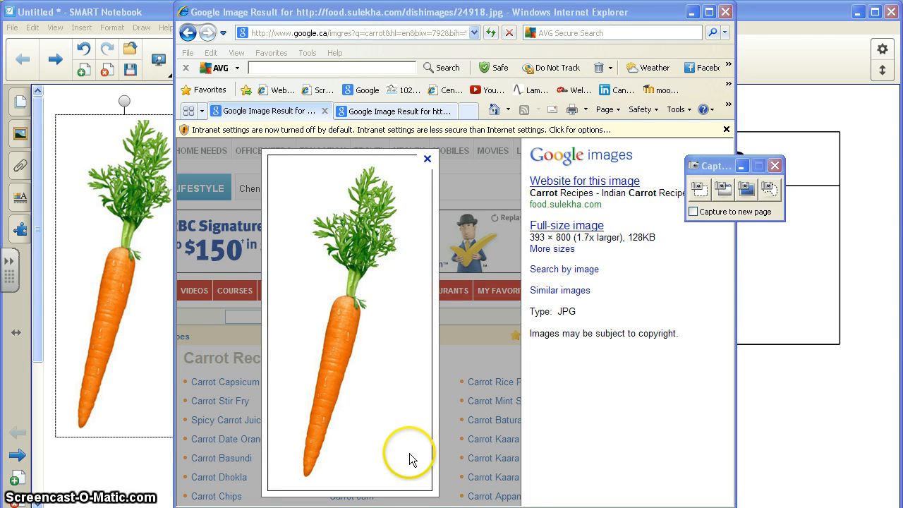
{"action": "mouse_move", "coordinate": [471, 265]}
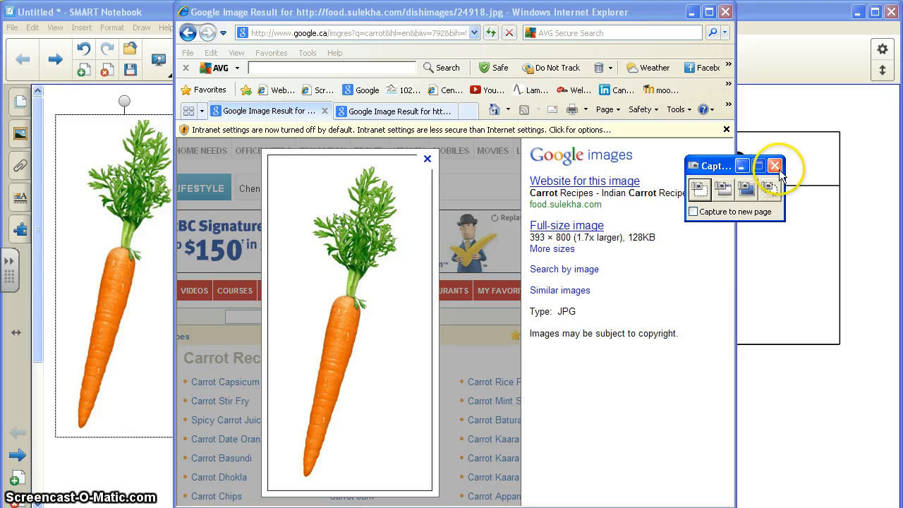
Close the capture tools and move the carrot off the apple to below the table.
{"action": "left_click", "coordinate": [774, 166]}
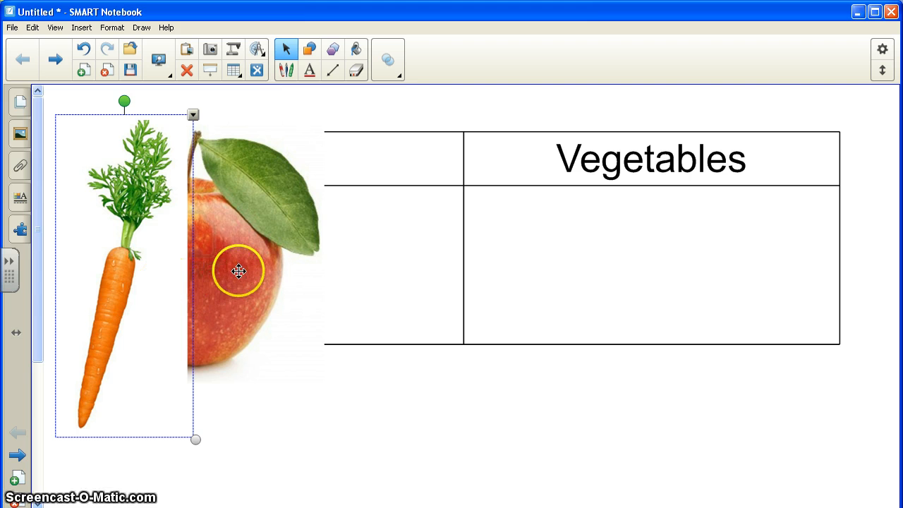
{"action": "mouse_move", "coordinate": [547, 311]}
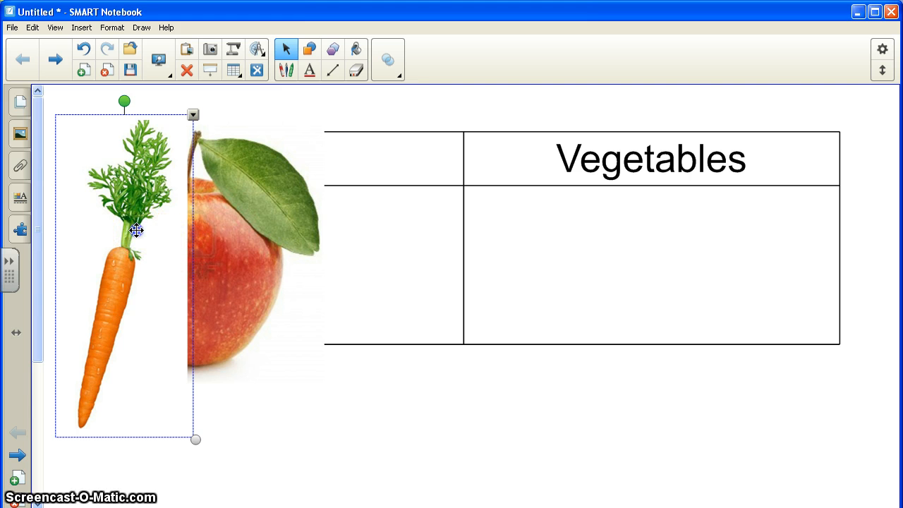
{"action": "left_click_drag", "start_coordinate": [136, 228], "coordinate": [401, 345]}
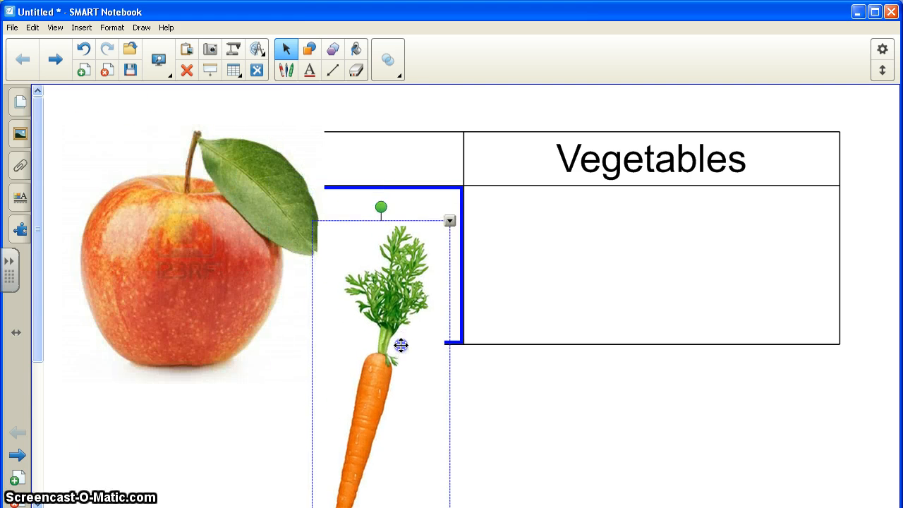
{"action": "left_click_drag", "start_coordinate": [402, 346], "coordinate": [387, 395]}
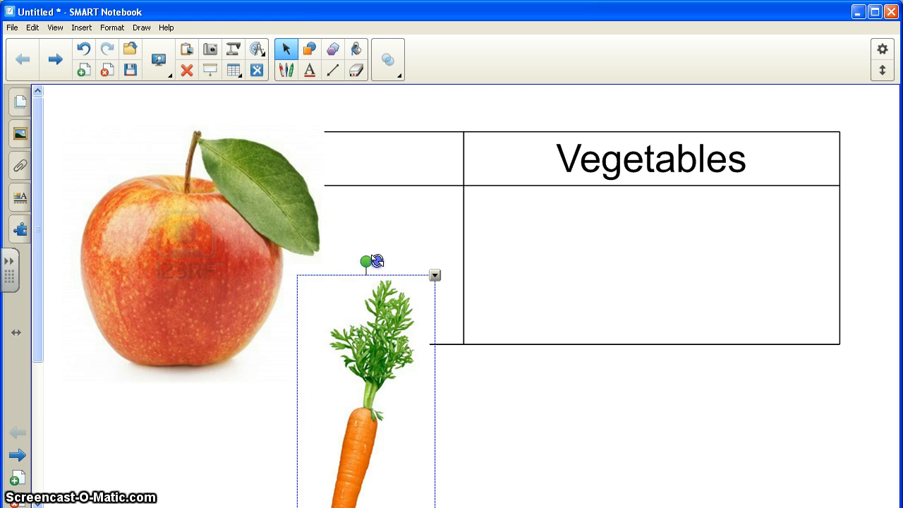
Turn the carrot to lie horizontally and shrink it to a smaller size.
{"action": "left_click_drag", "start_coordinate": [364, 261], "coordinate": [521, 356]}
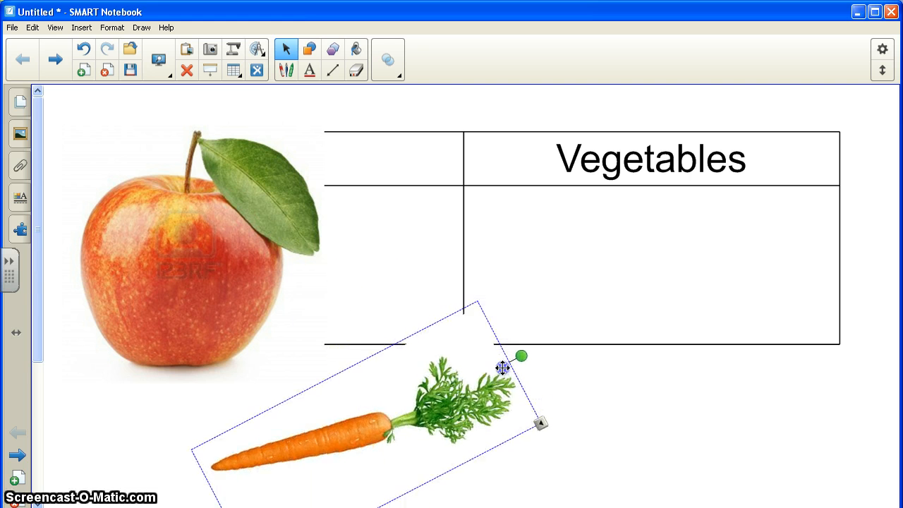
{"action": "left_click_drag", "start_coordinate": [522, 356], "coordinate": [540, 436]}
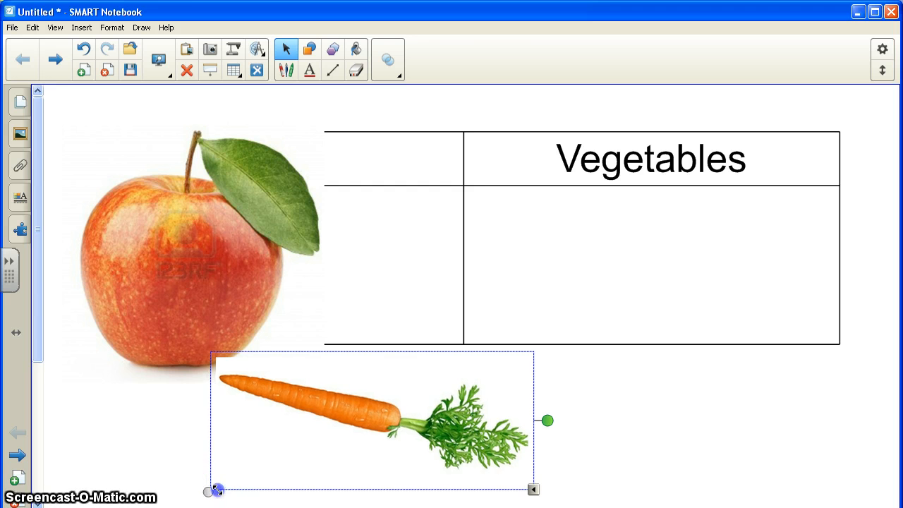
{"action": "left_click_drag", "start_coordinate": [217, 490], "coordinate": [285, 460]}
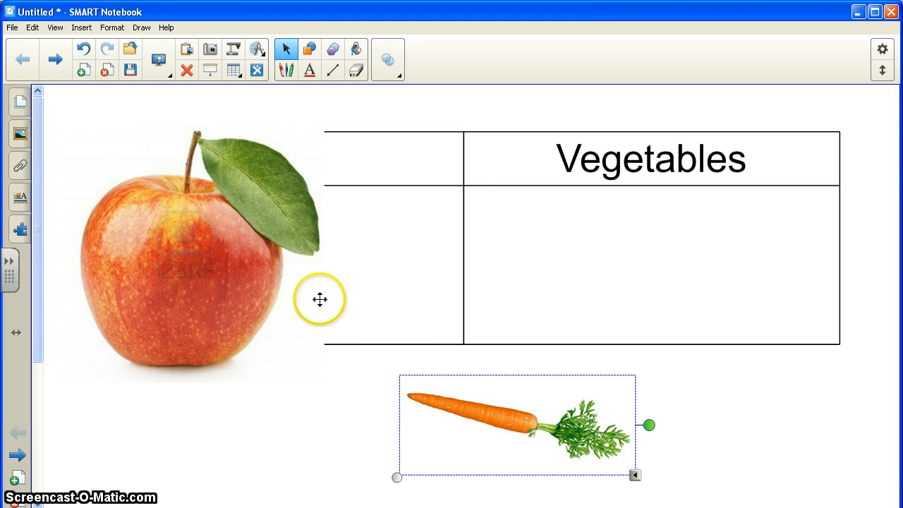
{"action": "mouse_move", "coordinate": [191, 259]}
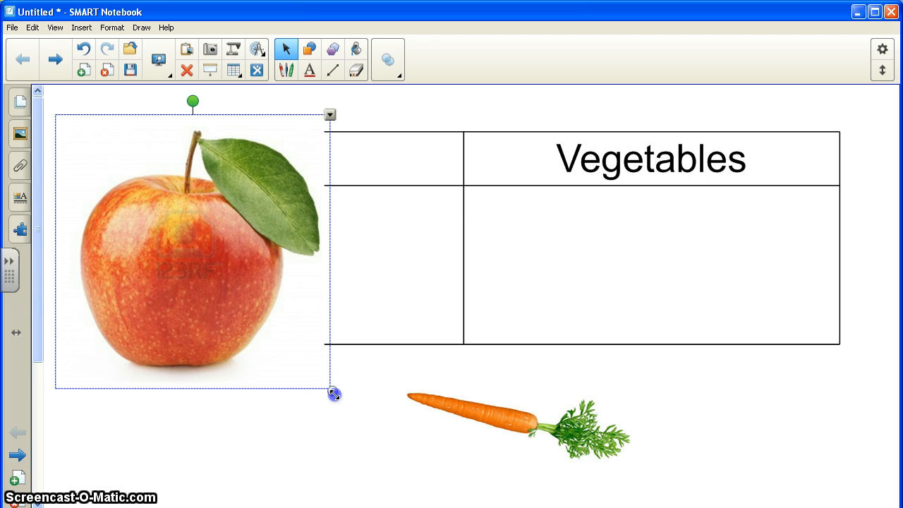
Shrink the apple to match the carrot and place it to the right below the table.
{"action": "left_click_drag", "start_coordinate": [333, 394], "coordinate": [220, 285]}
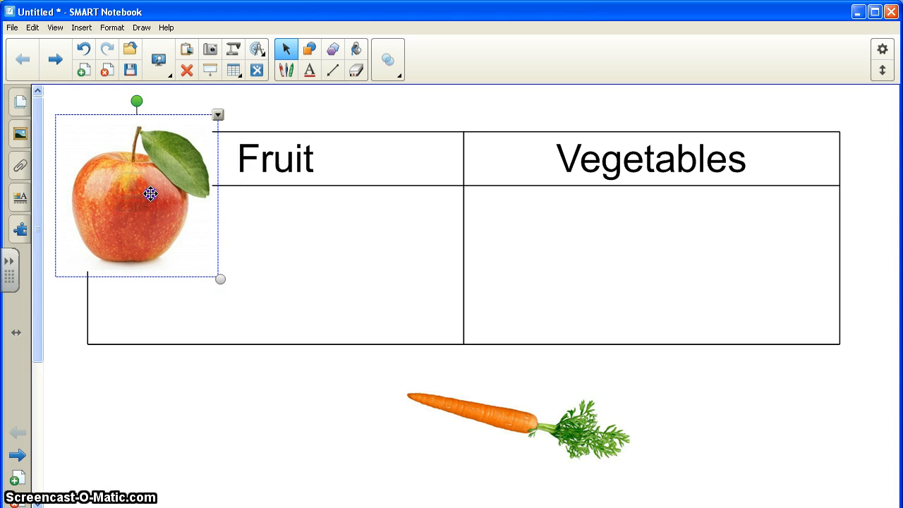
{"action": "left_click_drag", "start_coordinate": [150, 193], "coordinate": [285, 392]}
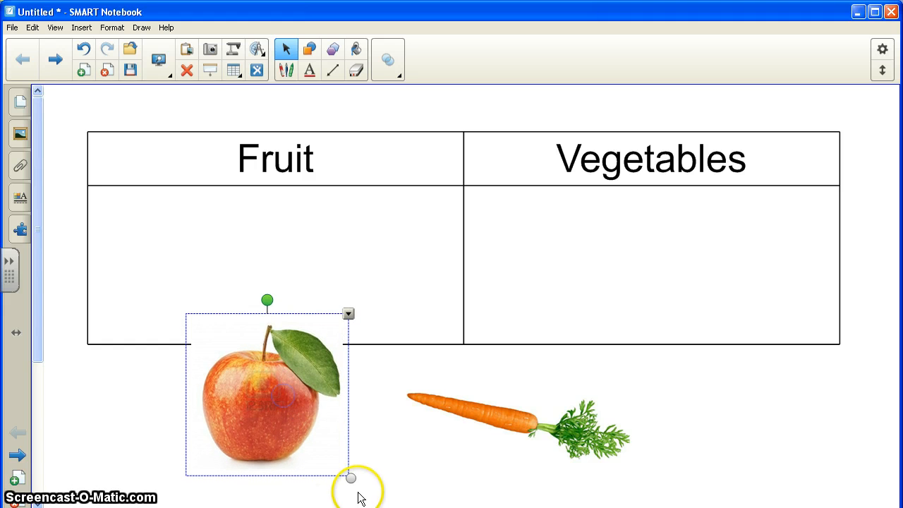
{"action": "left_click_drag", "start_coordinate": [352, 477], "coordinate": [309, 435]}
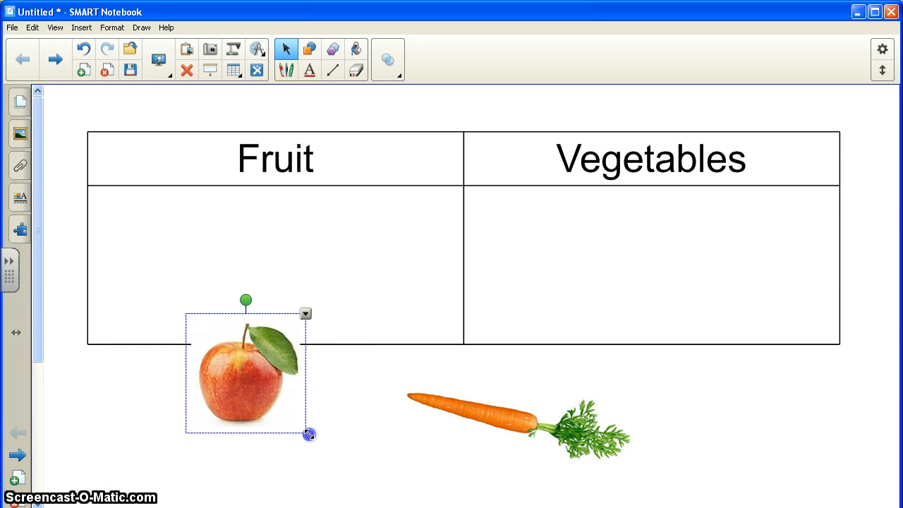
{"action": "left_click_drag", "start_coordinate": [247, 374], "coordinate": [279, 420]}
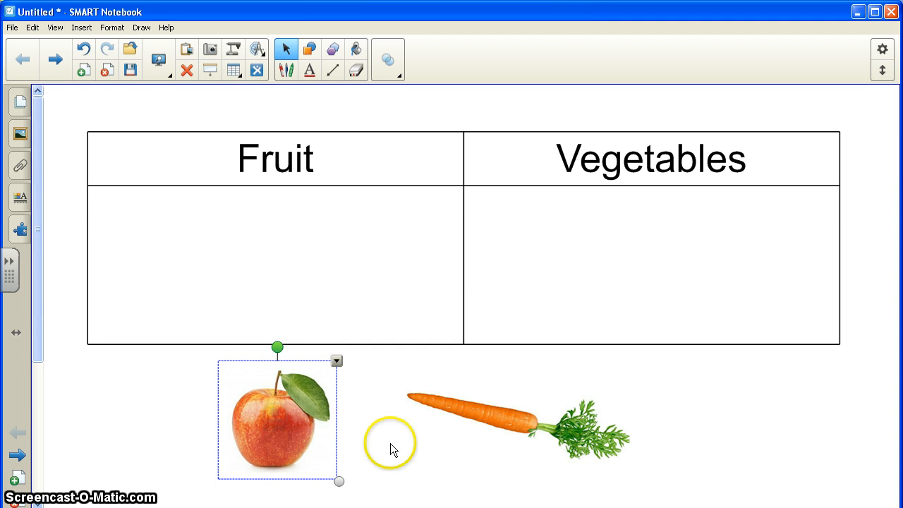
{"action": "mouse_move", "coordinate": [393, 453]}
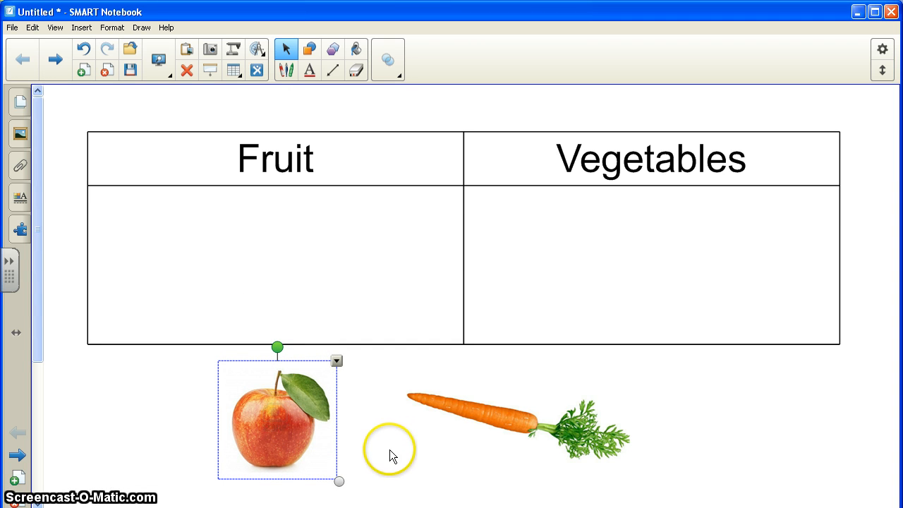
{"action": "mouse_move", "coordinate": [460, 440]}
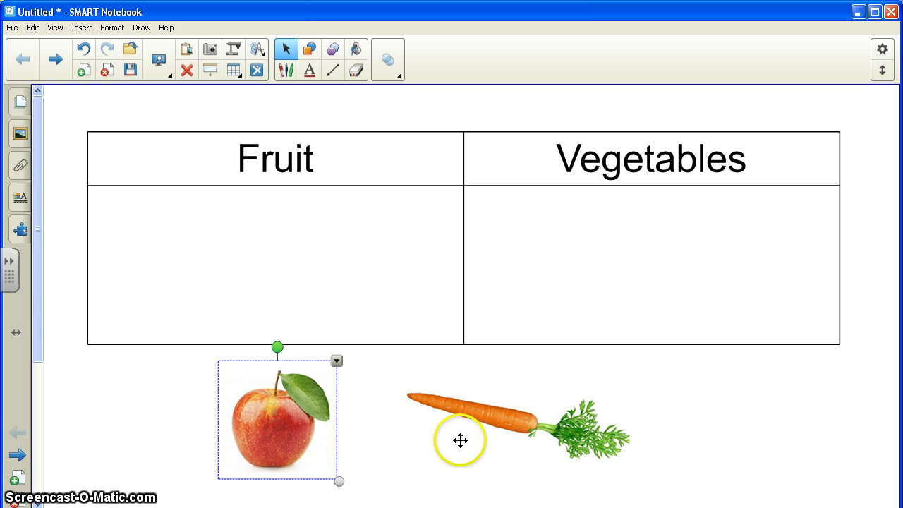
{"action": "mouse_move", "coordinate": [287, 425]}
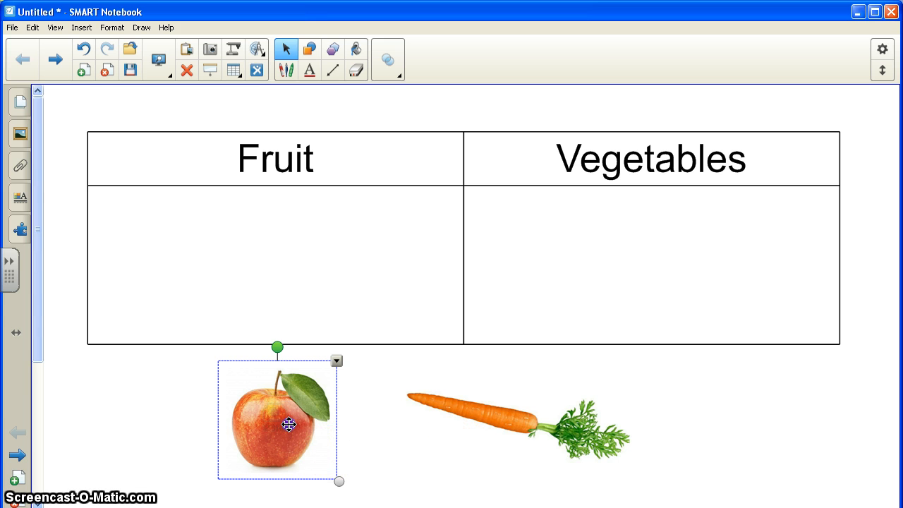
{"action": "left_click_drag", "start_coordinate": [288, 424], "coordinate": [690, 424]}
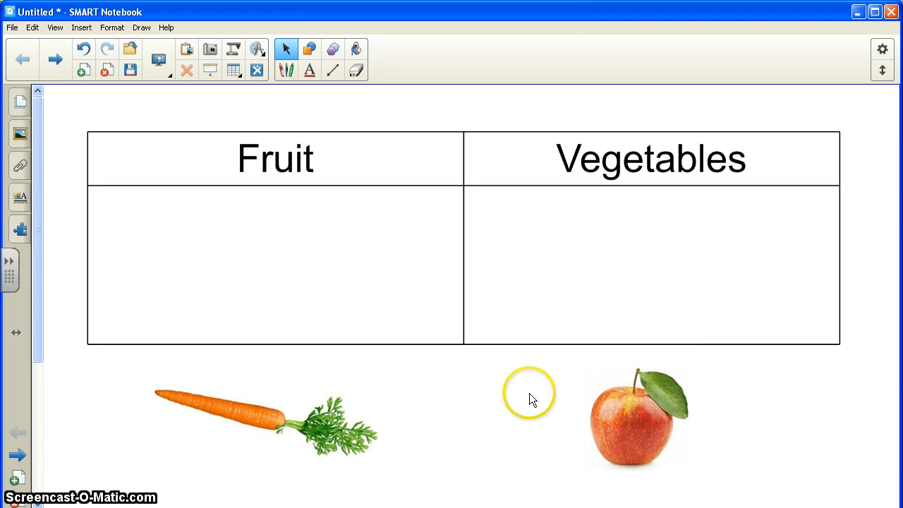
{"action": "mouse_move", "coordinate": [438, 418]}
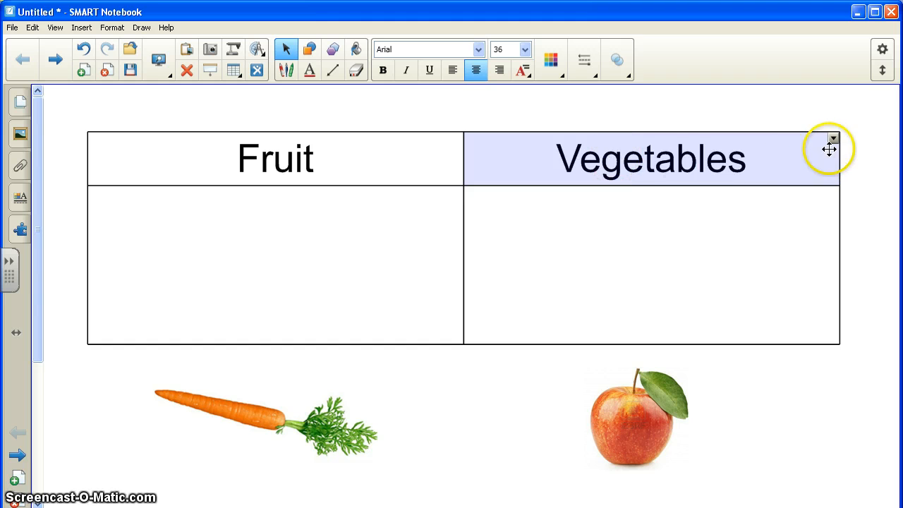
{"action": "left_click", "coordinate": [833, 138]}
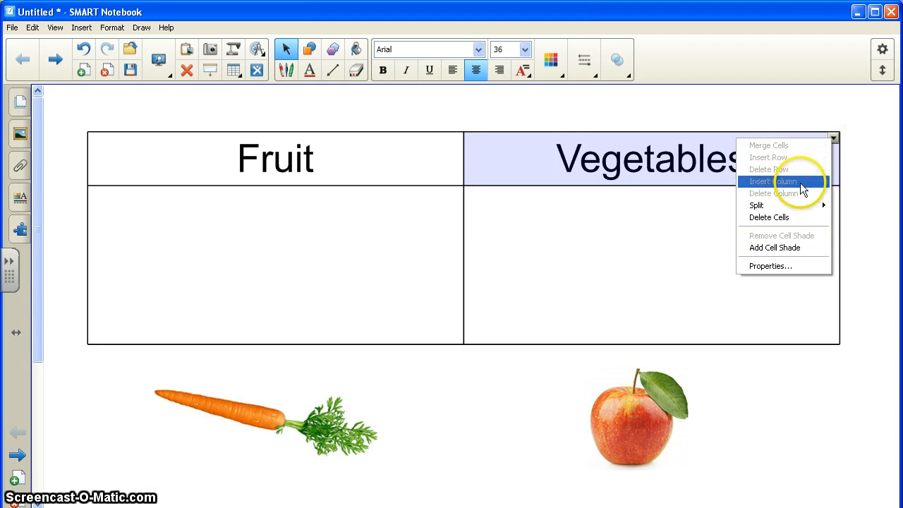
{"action": "mouse_move", "coordinate": [792, 248]}
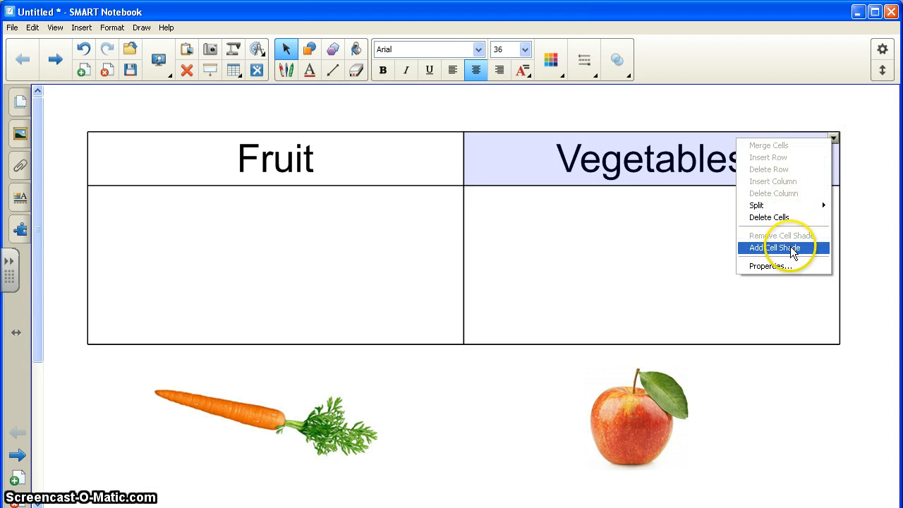
{"action": "mouse_move", "coordinate": [783, 263]}
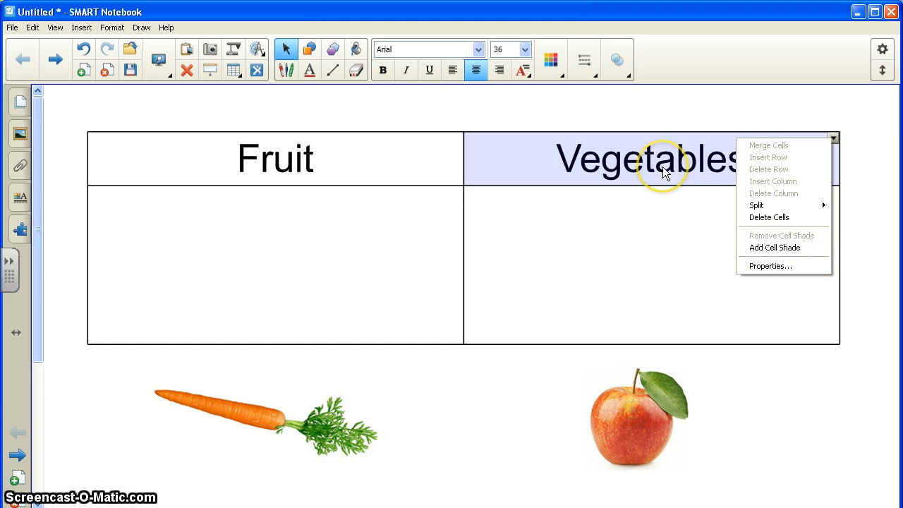
{"action": "left_click", "coordinate": [663, 167]}
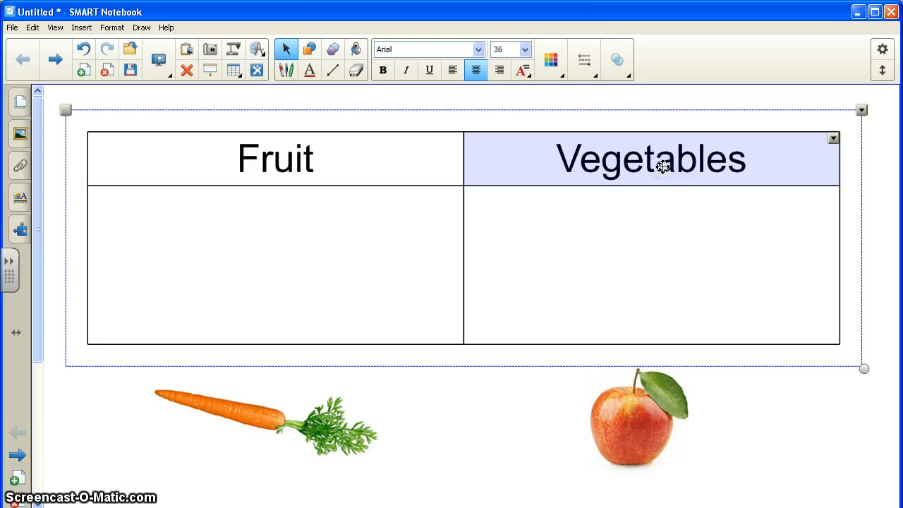
{"action": "left_click", "coordinate": [662, 244]}
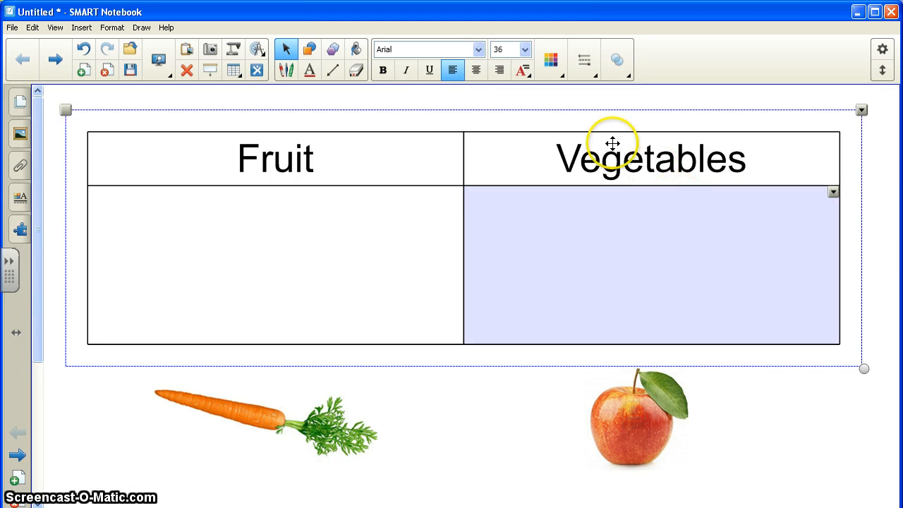
{"action": "mouse_move", "coordinate": [872, 152]}
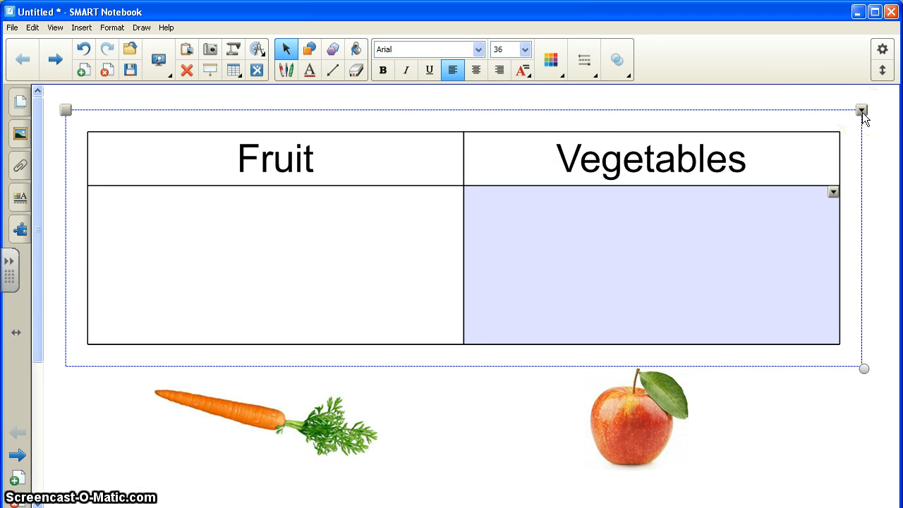
{"action": "left_click", "coordinate": [863, 110]}
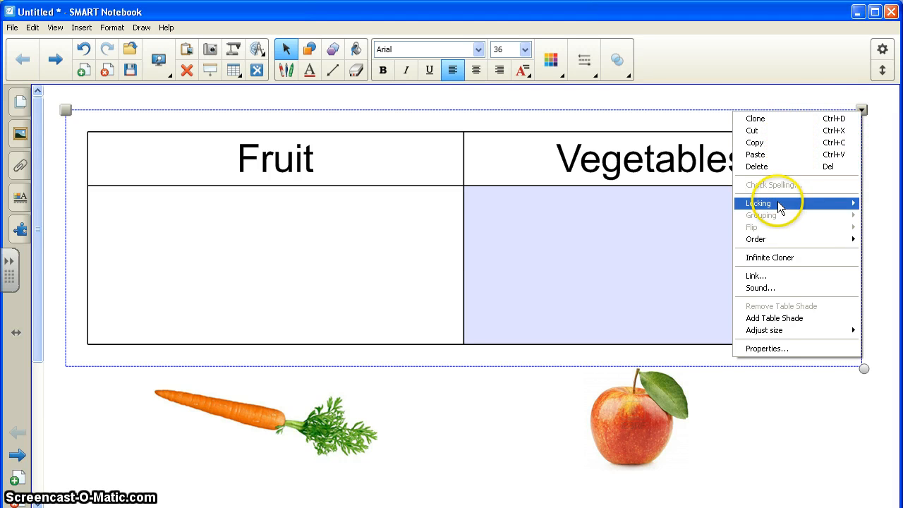
{"action": "mouse_move", "coordinate": [756, 203]}
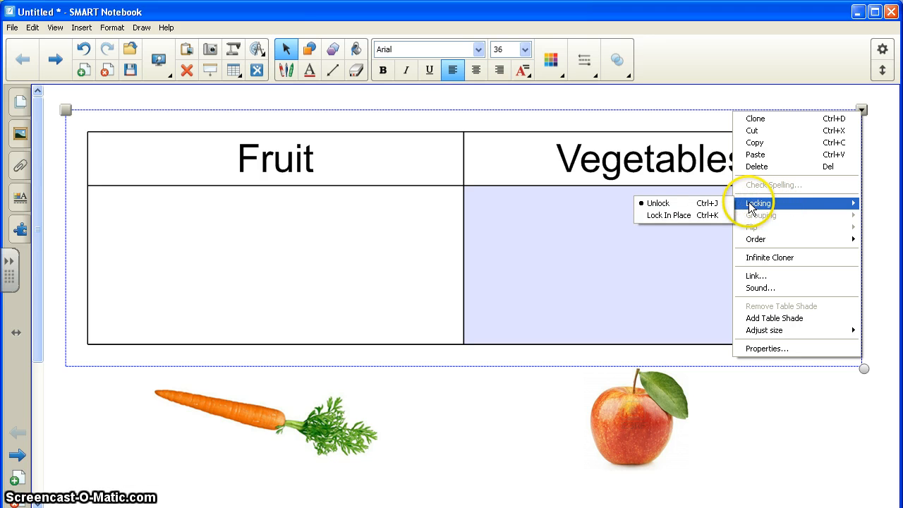
{"action": "mouse_move", "coordinate": [751, 212]}
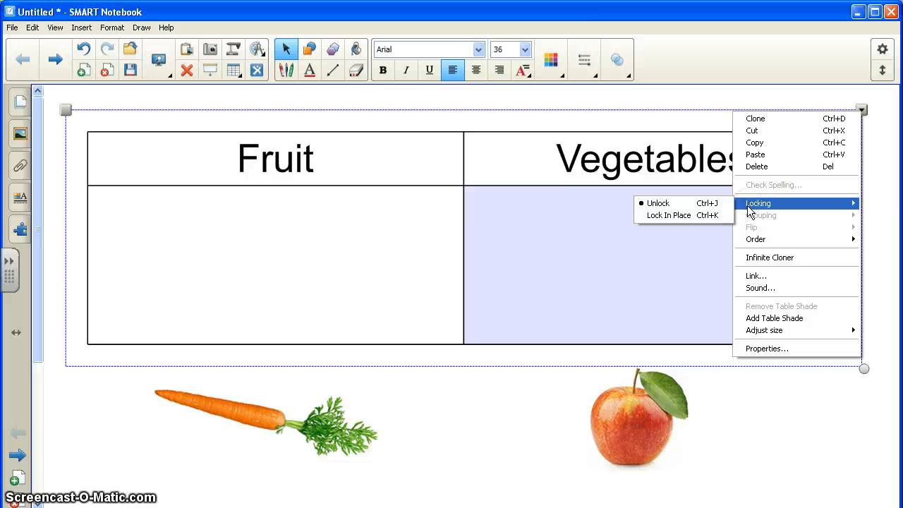
{"action": "mouse_move", "coordinate": [764, 257]}
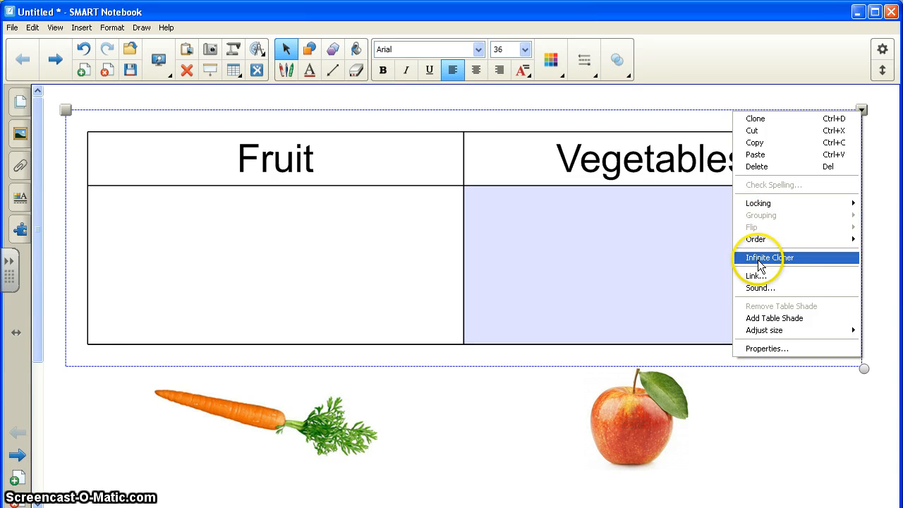
{"action": "mouse_move", "coordinate": [760, 288]}
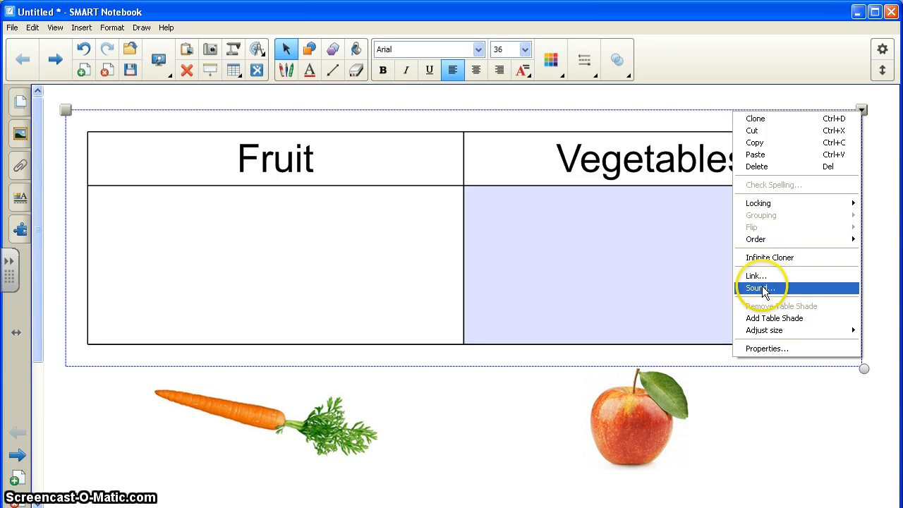
{"action": "mouse_move", "coordinate": [769, 291]}
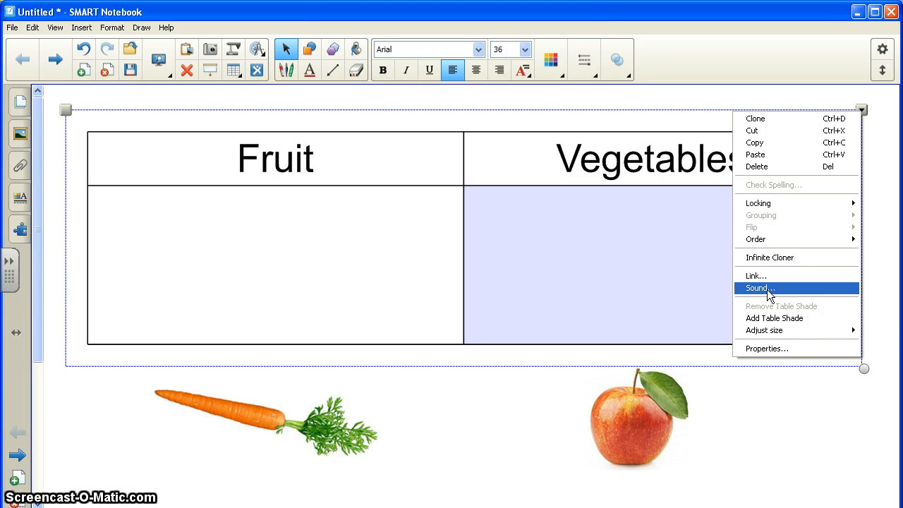
{"action": "mouse_move", "coordinate": [773, 355]}
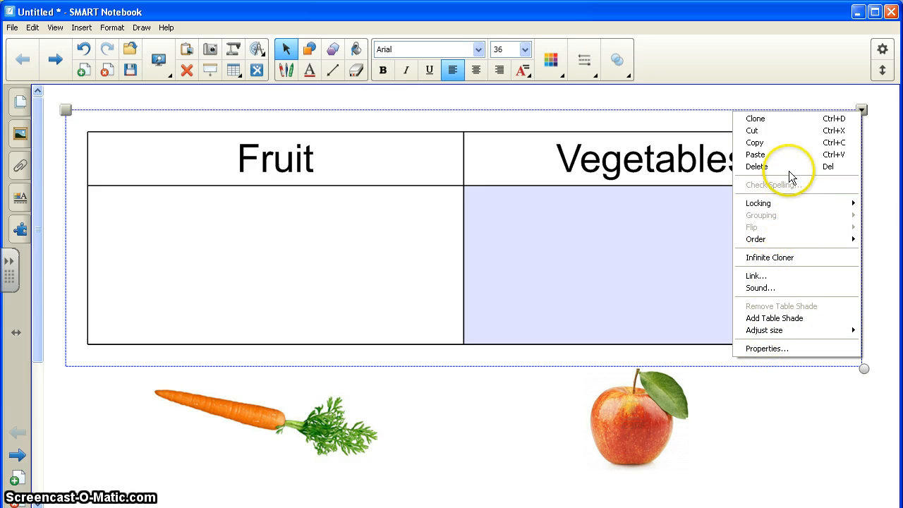
{"action": "mouse_move", "coordinate": [881, 126]}
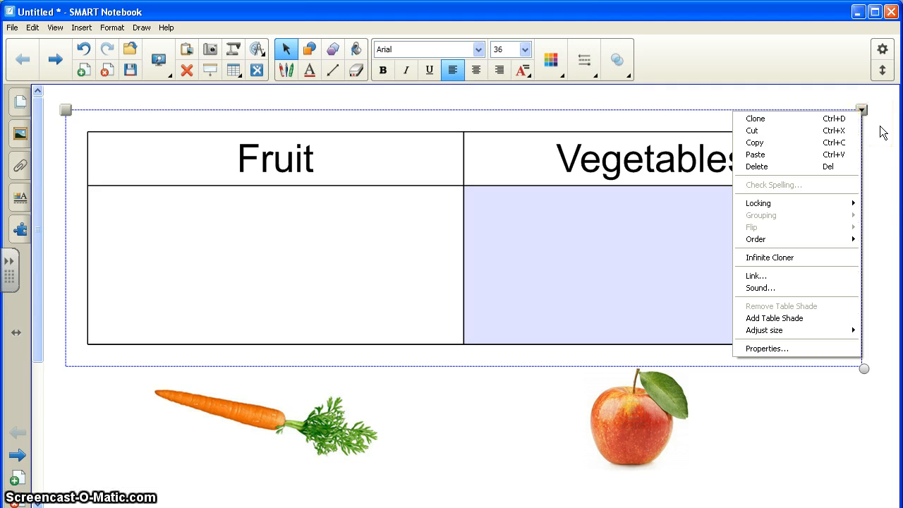
{"action": "left_click", "coordinate": [883, 129]}
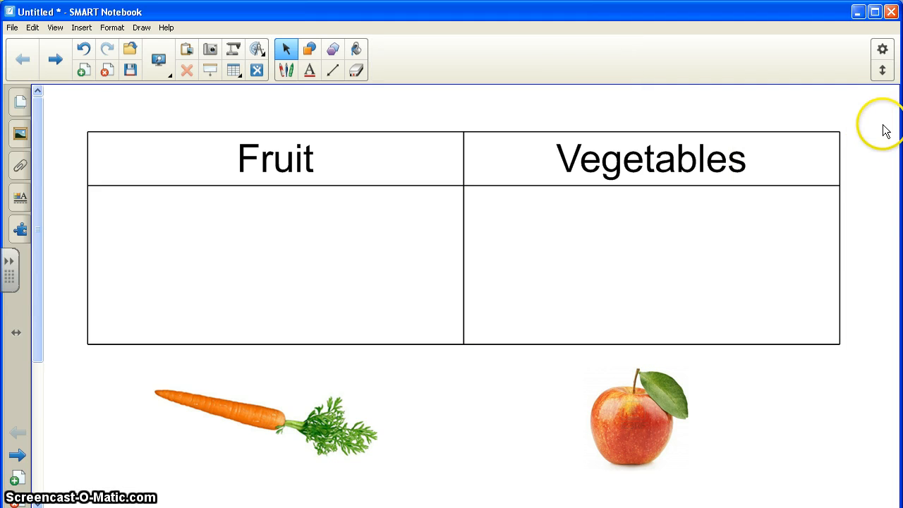
{"action": "mouse_move", "coordinate": [426, 415]}
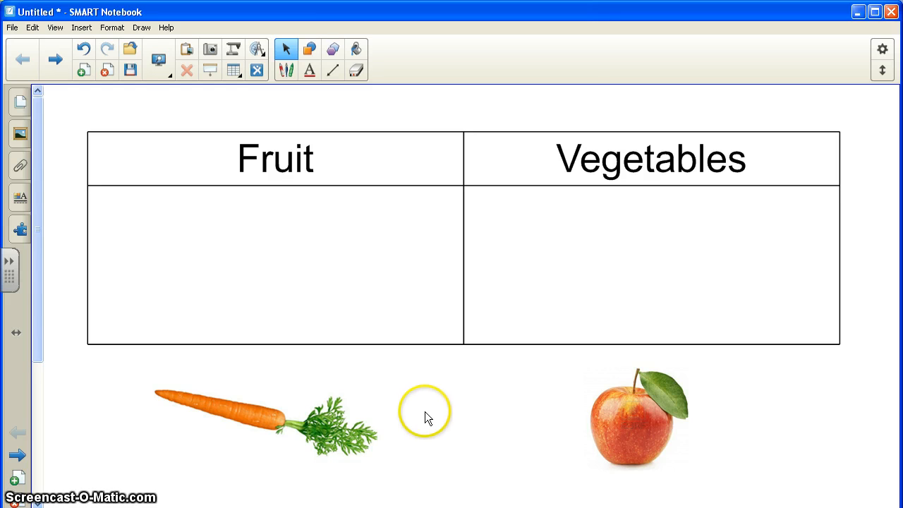
{"action": "mouse_move", "coordinate": [418, 420]}
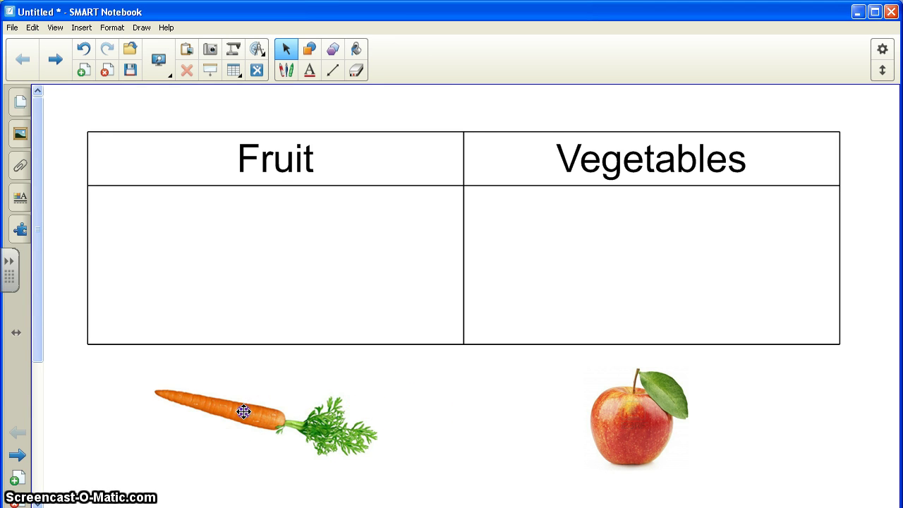
Move the carrot picture into the Vegetables cell of the table.
{"action": "left_click_drag", "start_coordinate": [246, 412], "coordinate": [257, 351]}
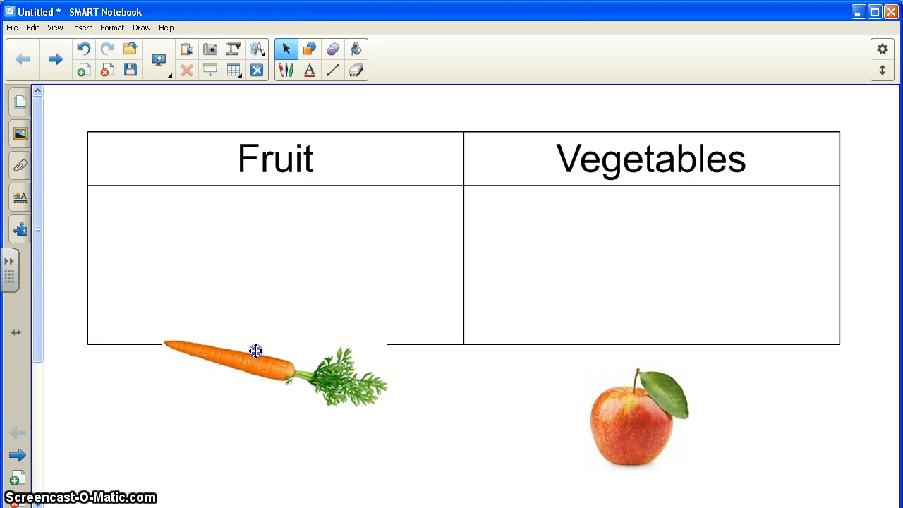
{"action": "left_click_drag", "start_coordinate": [255, 353], "coordinate": [375, 254]}
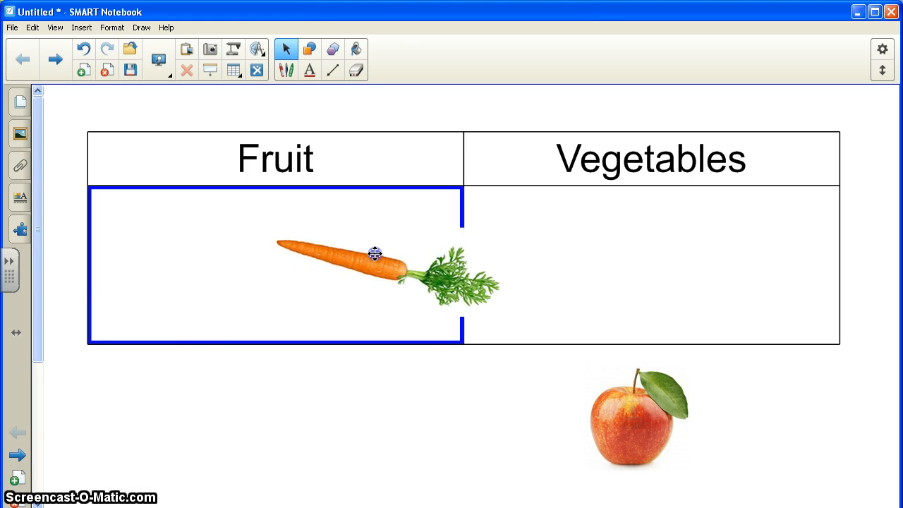
{"action": "left_click_drag", "start_coordinate": [374, 253], "coordinate": [618, 247]}
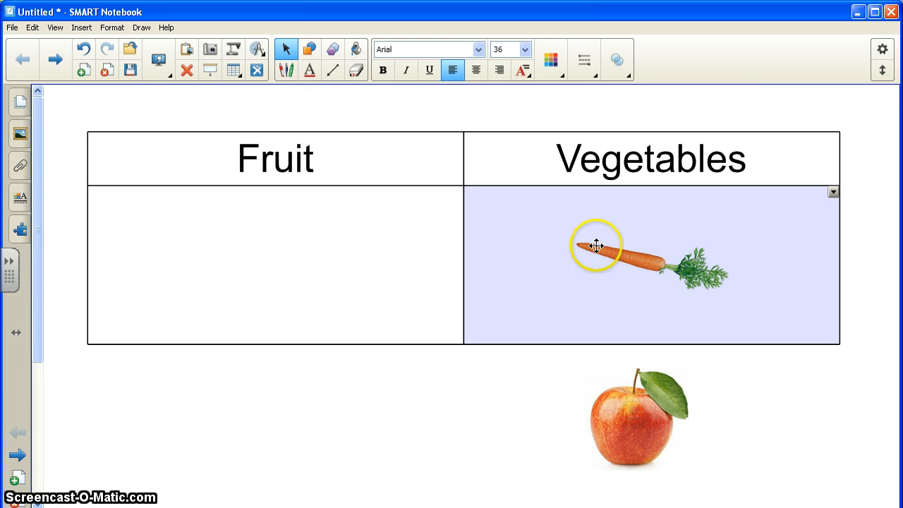
{"action": "left_click_drag", "start_coordinate": [595, 245], "coordinate": [676, 290]}
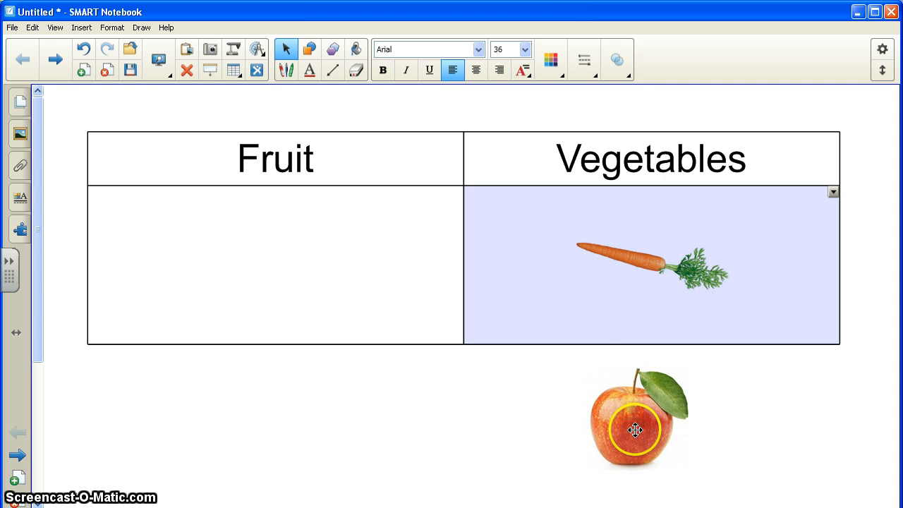
Try the apple in the Fruit cell, then the Vegetables cell, leaving it below the table.
{"action": "left_click_drag", "start_coordinate": [635, 429], "coordinate": [538, 381]}
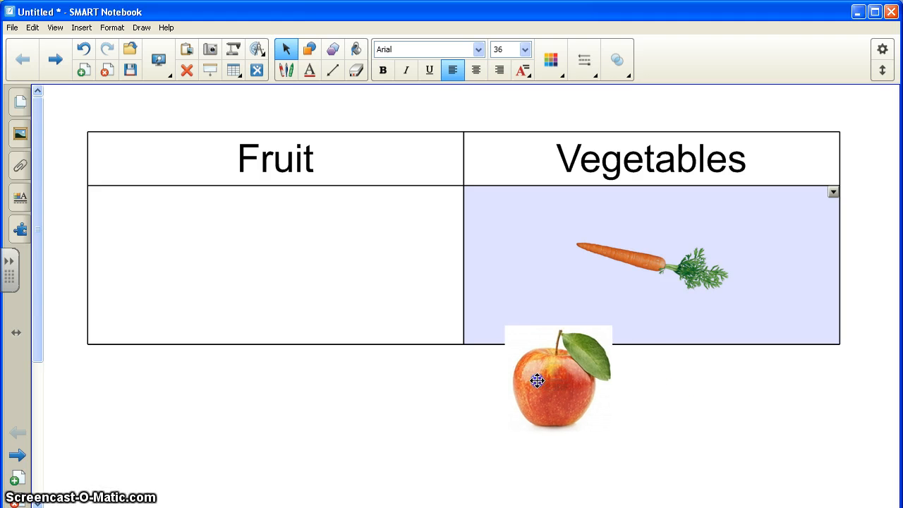
{"action": "left_click_drag", "start_coordinate": [538, 381], "coordinate": [313, 274]}
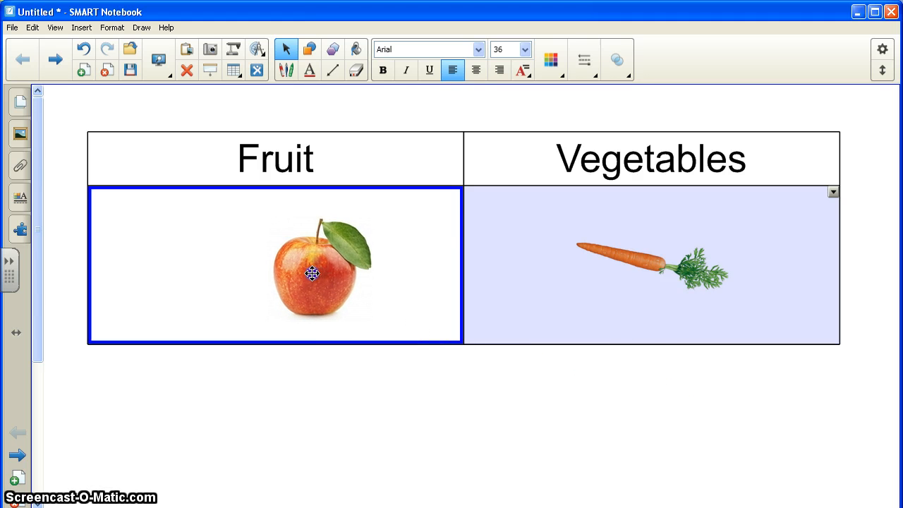
{"action": "left_click_drag", "start_coordinate": [312, 273], "coordinate": [290, 267]}
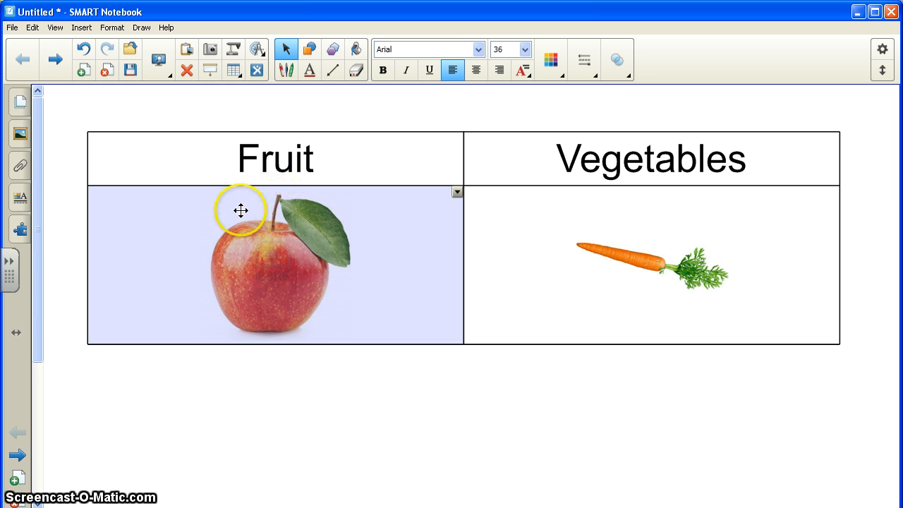
{"action": "mouse_move", "coordinate": [224, 400]}
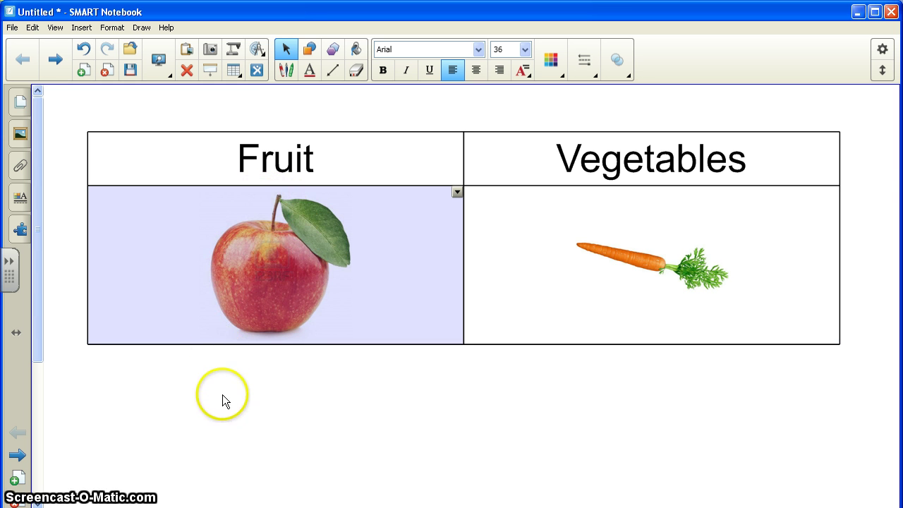
{"action": "mouse_move", "coordinate": [431, 307]}
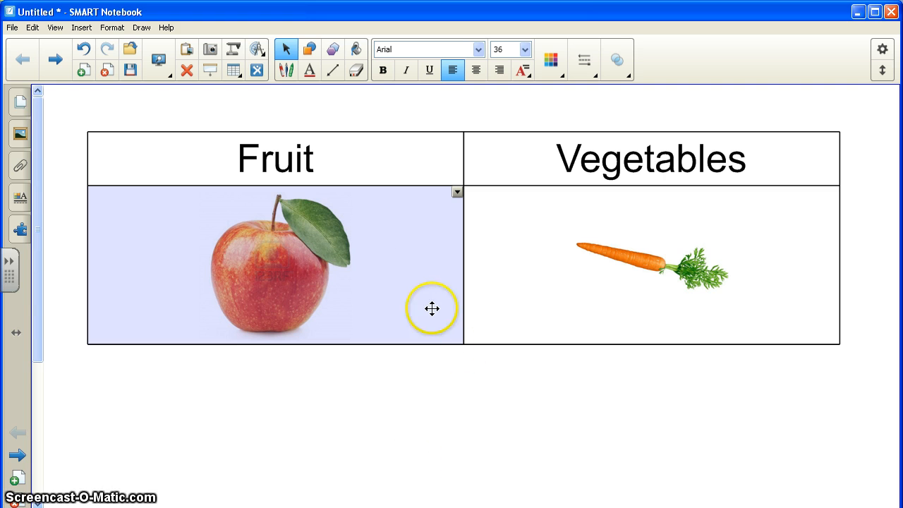
{"action": "mouse_move", "coordinate": [285, 264]}
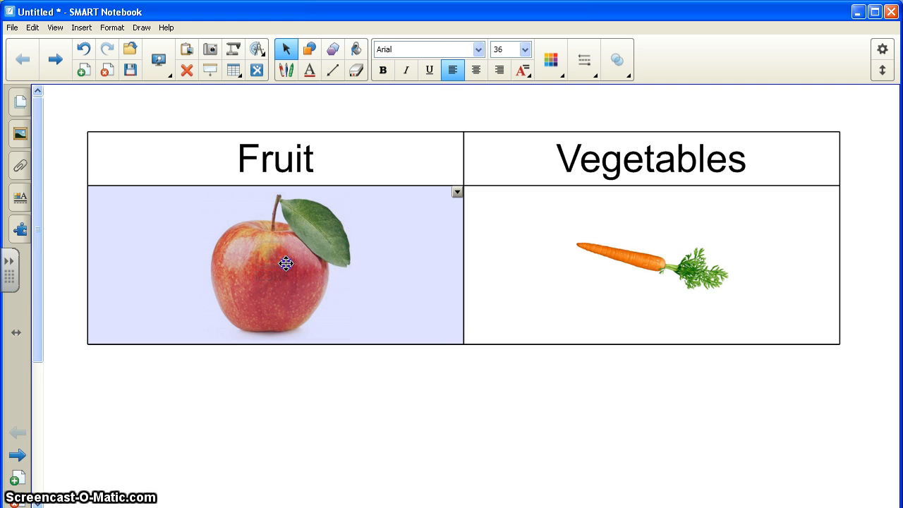
{"action": "left_click_drag", "start_coordinate": [285, 264], "coordinate": [285, 405]}
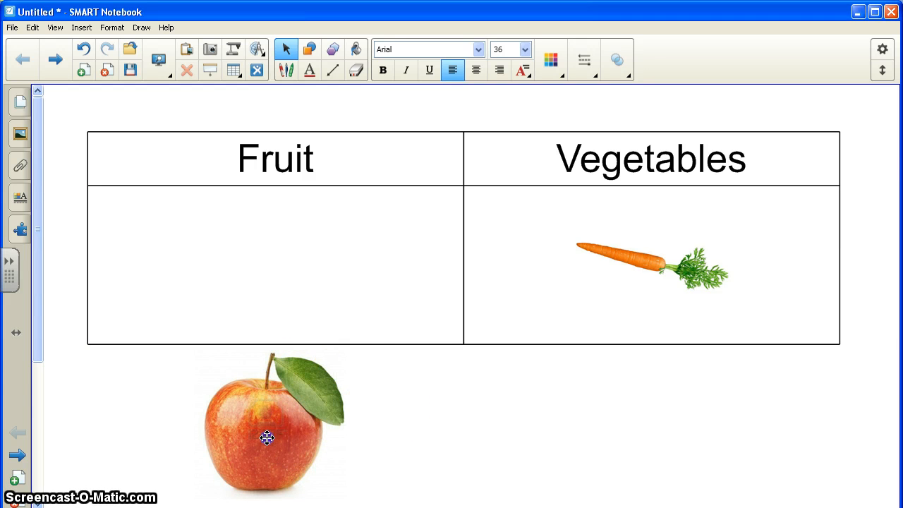
{"action": "left_click_drag", "start_coordinate": [267, 437], "coordinate": [527, 299]}
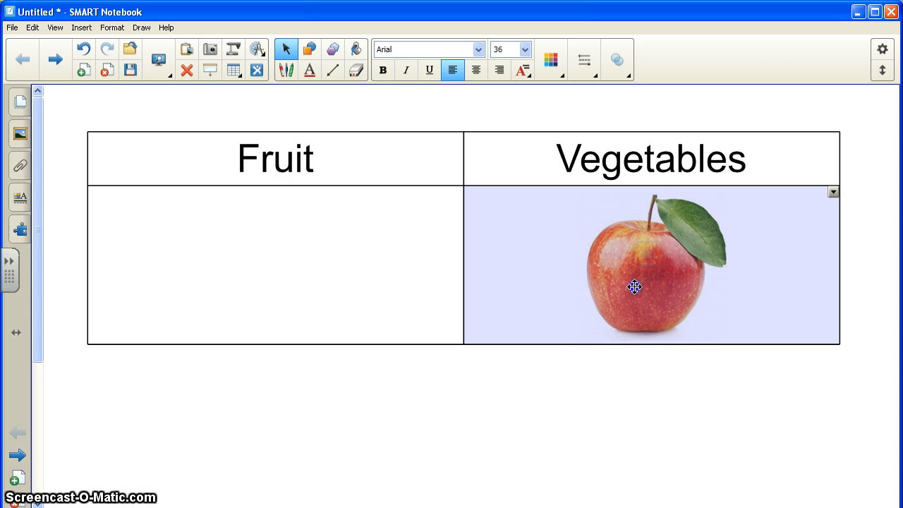
{"action": "left_click_drag", "start_coordinate": [635, 288], "coordinate": [395, 415]}
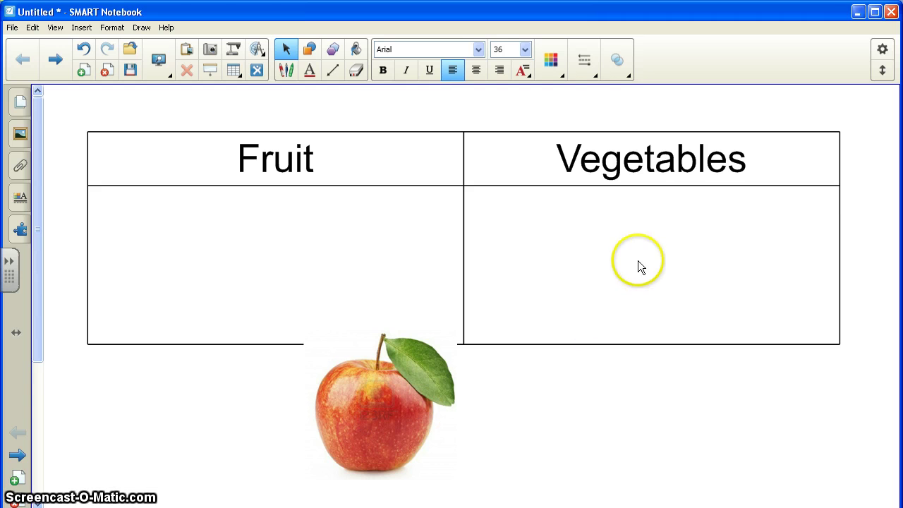
Undo the last change so the carrot is back in the Vegetables cell.
{"action": "left_click", "coordinate": [638, 260]}
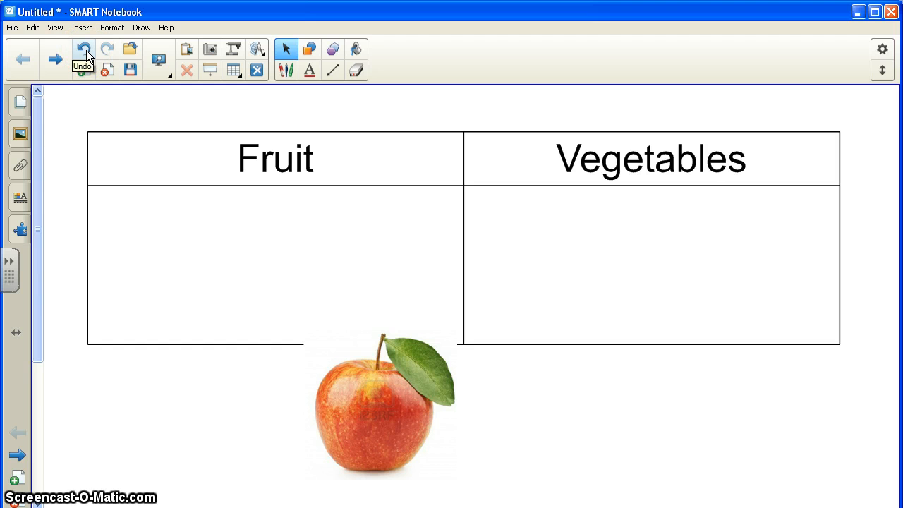
{"action": "left_click", "coordinate": [82, 55]}
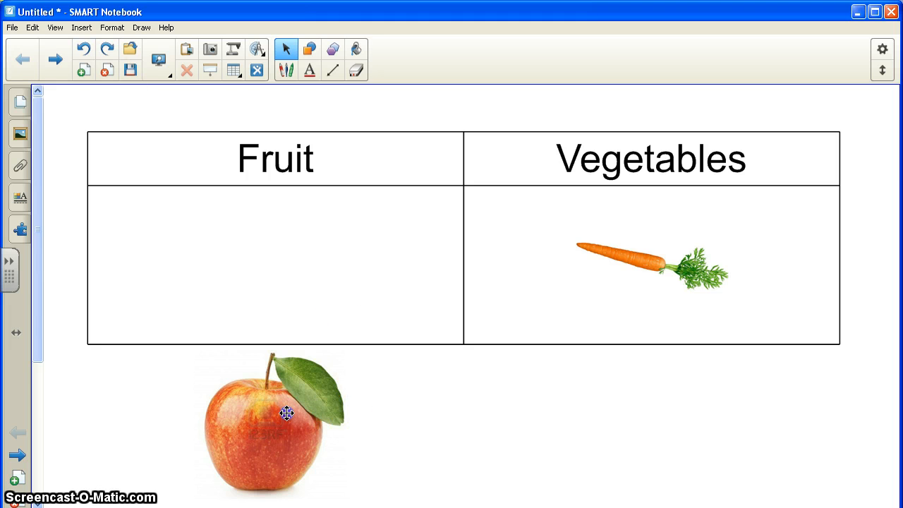
Place the apple in the Fruit cell and pick a pen type and line style for writing.
{"action": "left_click_drag", "start_coordinate": [287, 412], "coordinate": [288, 268]}
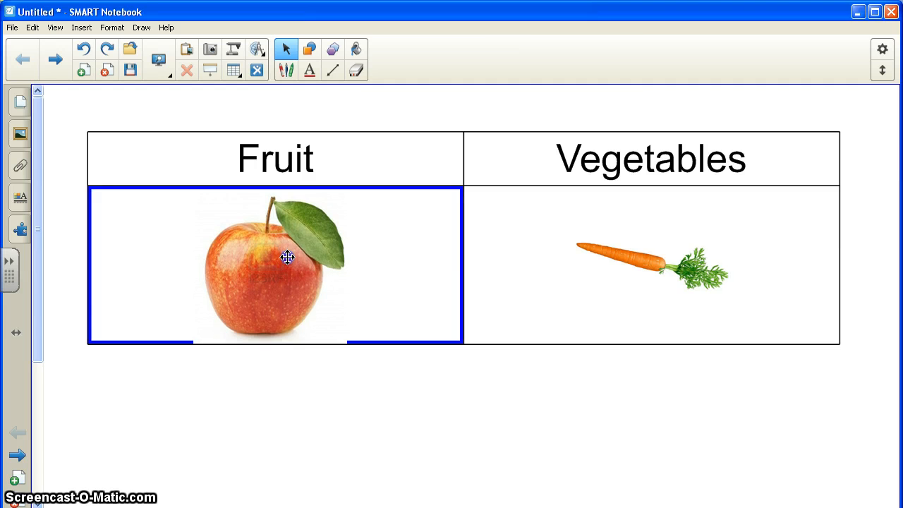
{"action": "left_click", "coordinate": [275, 275]}
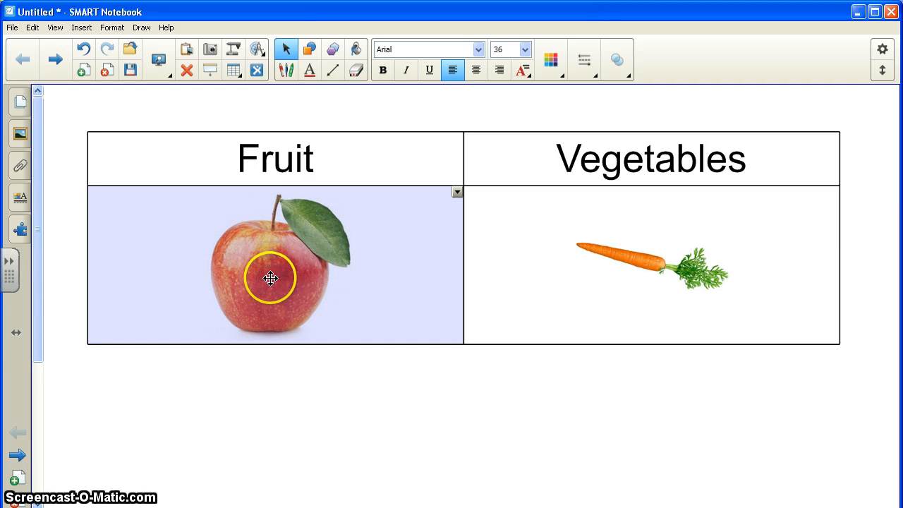
{"action": "mouse_move", "coordinate": [288, 73]}
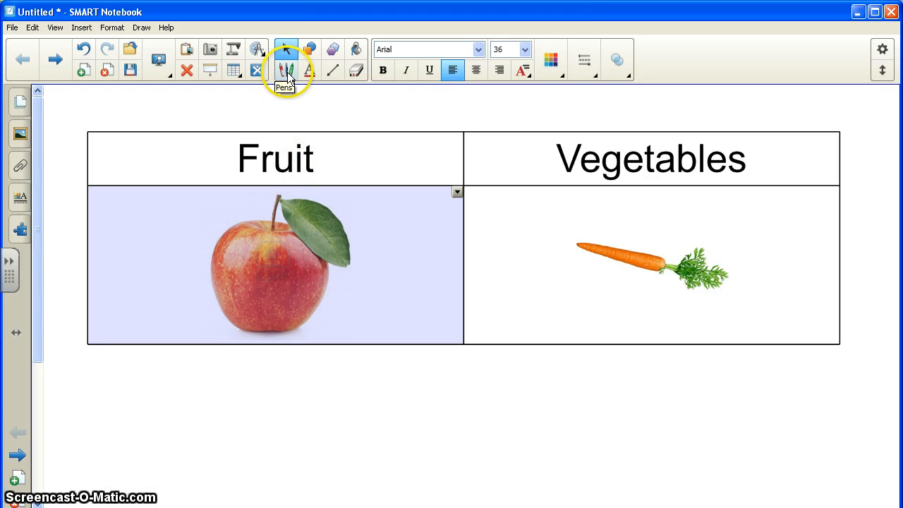
{"action": "left_click", "coordinate": [288, 71]}
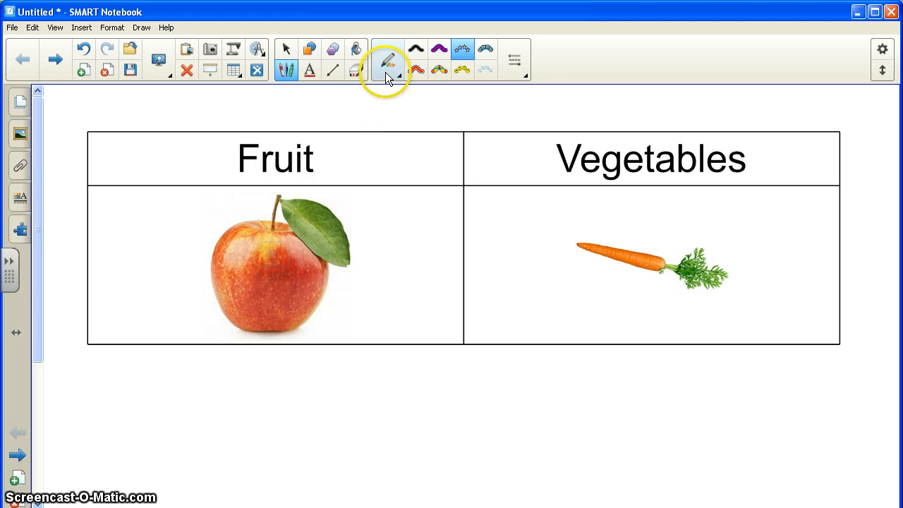
{"action": "left_click", "coordinate": [400, 74]}
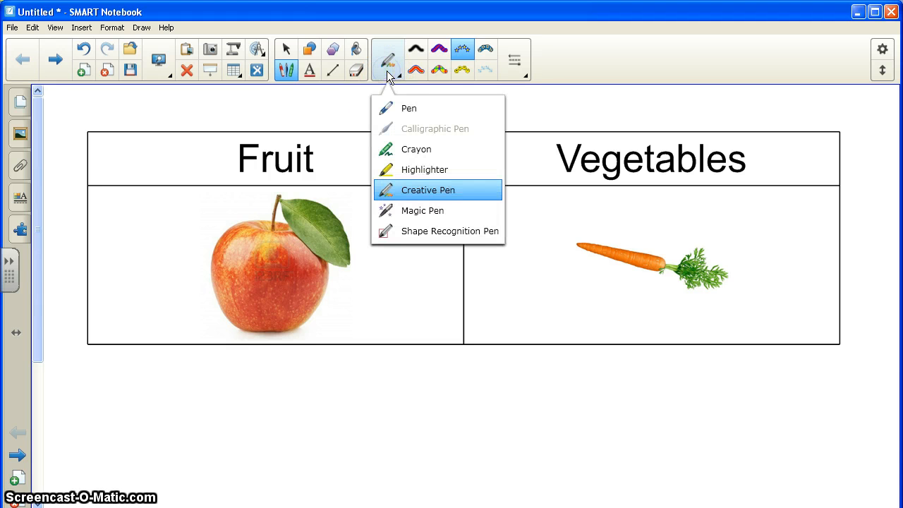
{"action": "mouse_move", "coordinate": [409, 109]}
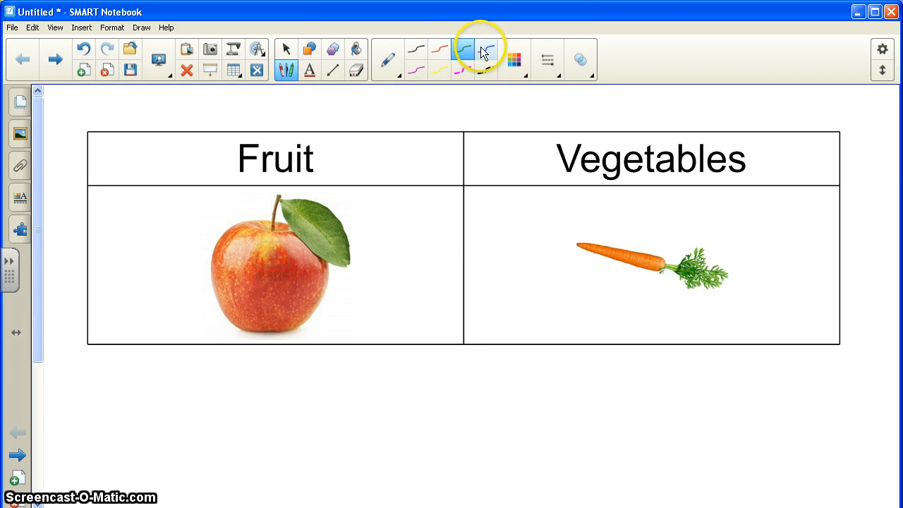
{"action": "left_click", "coordinate": [386, 51]}
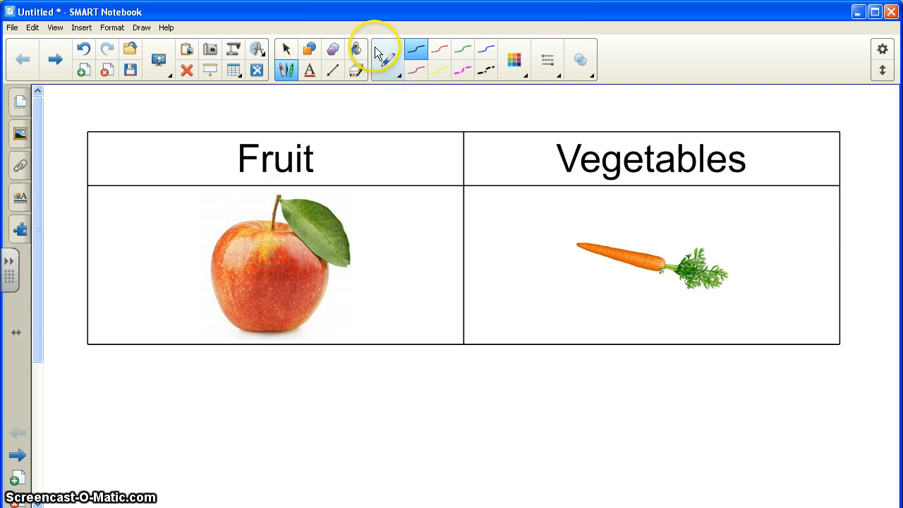
{"action": "left_click", "coordinate": [389, 48]}
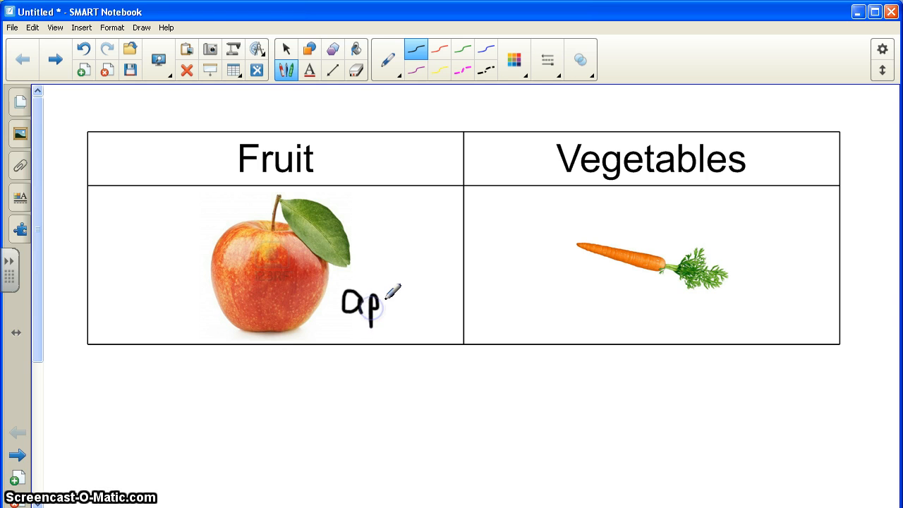
Handwrite the word 'apple' beside the apple picture in the Fruit cell.
{"action": "left_click_drag", "start_coordinate": [381, 296], "coordinate": [395, 313]}
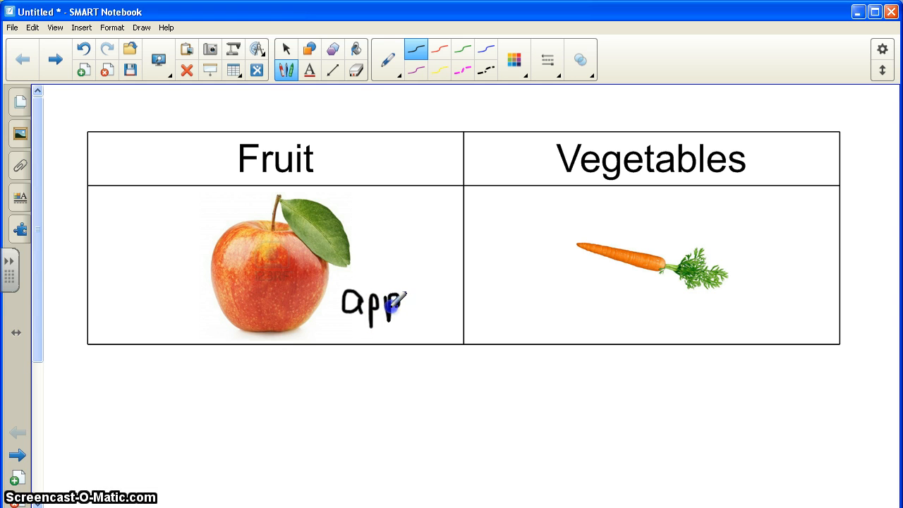
{"action": "left_click_drag", "start_coordinate": [403, 303], "coordinate": [423, 292]}
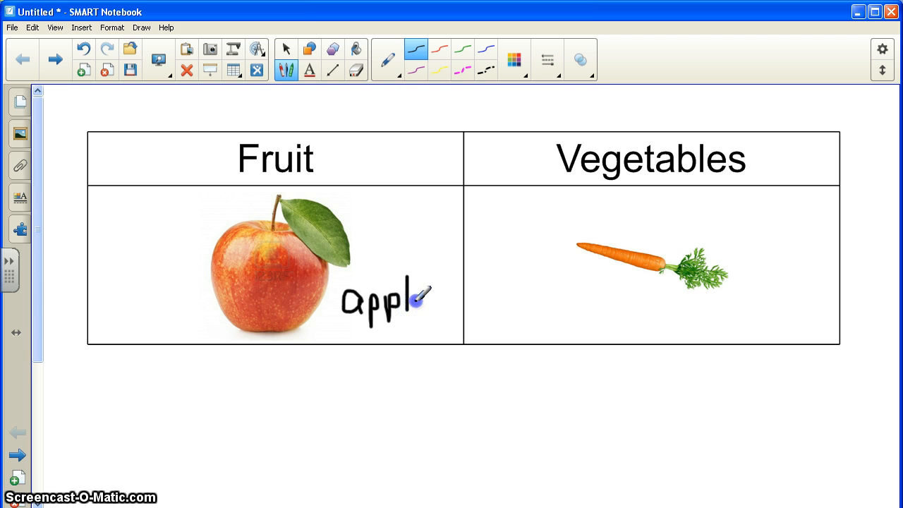
{"action": "left_click_drag", "start_coordinate": [421, 296], "coordinate": [438, 304]}
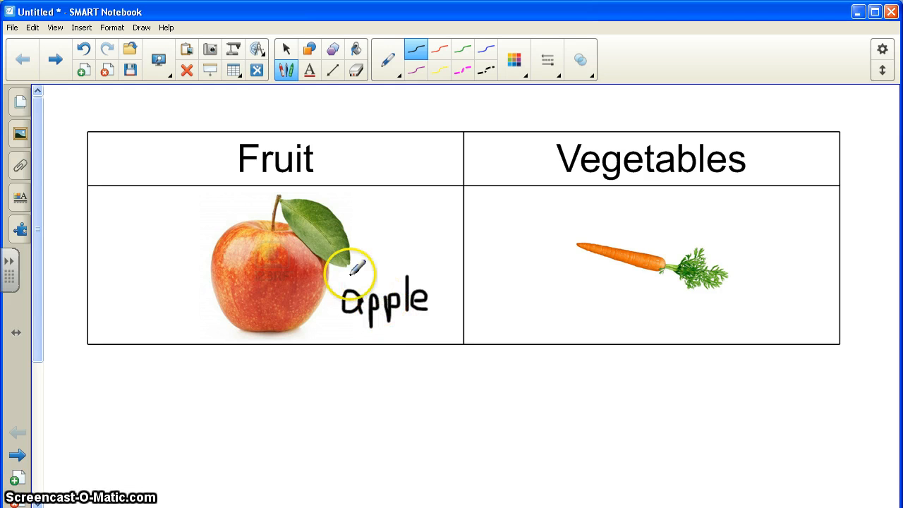
{"action": "mouse_move", "coordinate": [421, 257]}
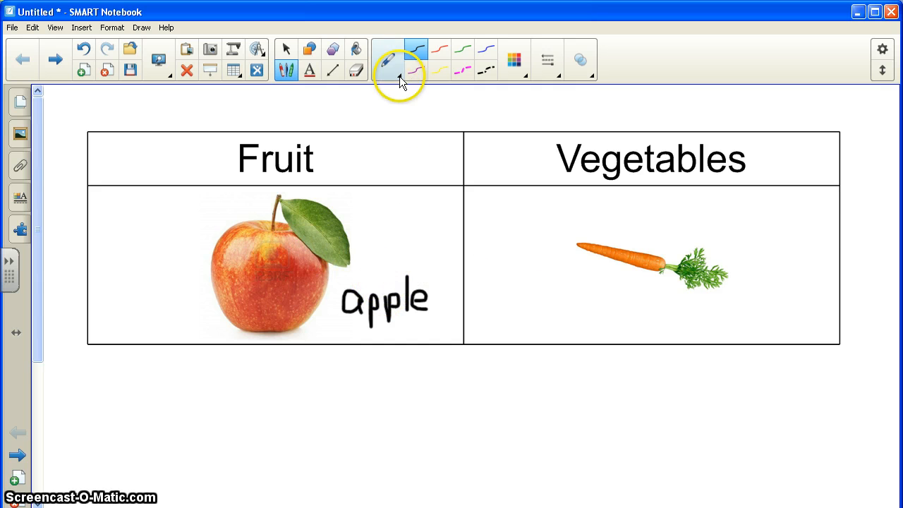
Draw a green tick above the word apple, then switch to the Creative Pen.
{"action": "left_click", "coordinate": [463, 50]}
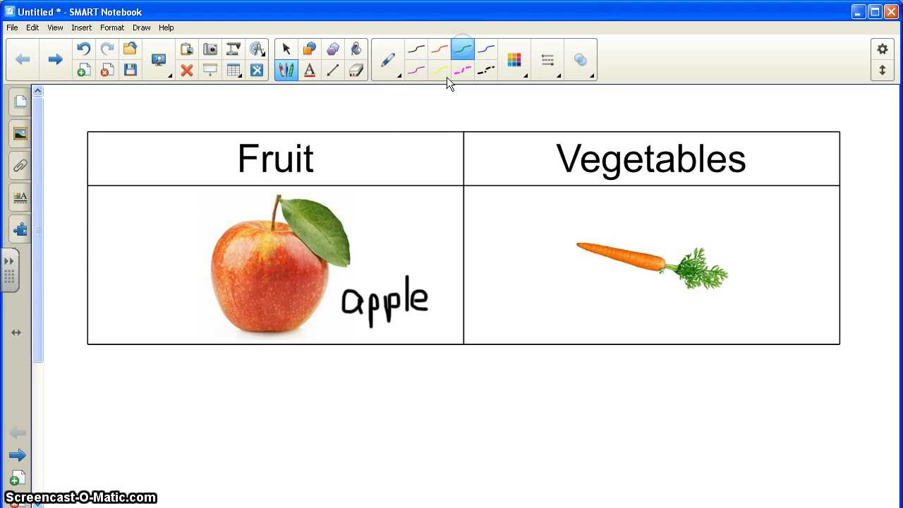
{"action": "left_click_drag", "start_coordinate": [392, 254], "coordinate": [424, 212]}
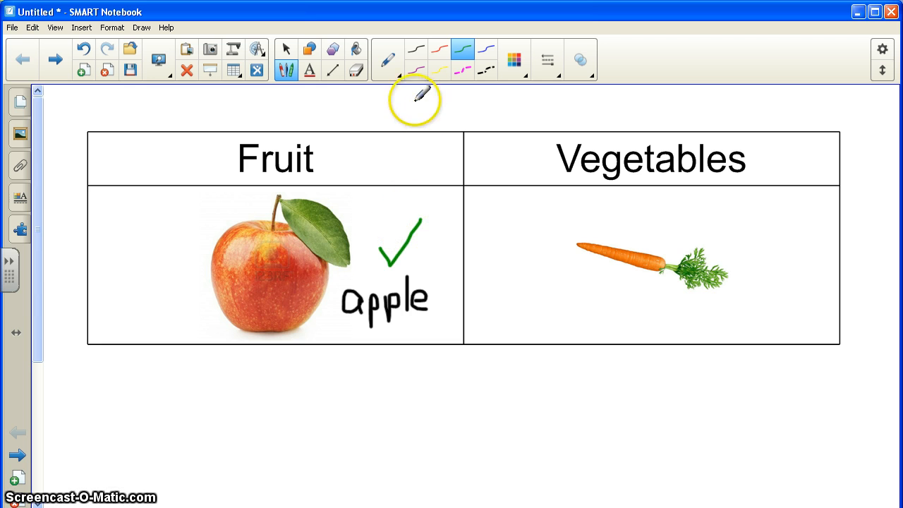
{"action": "left_click", "coordinate": [388, 59]}
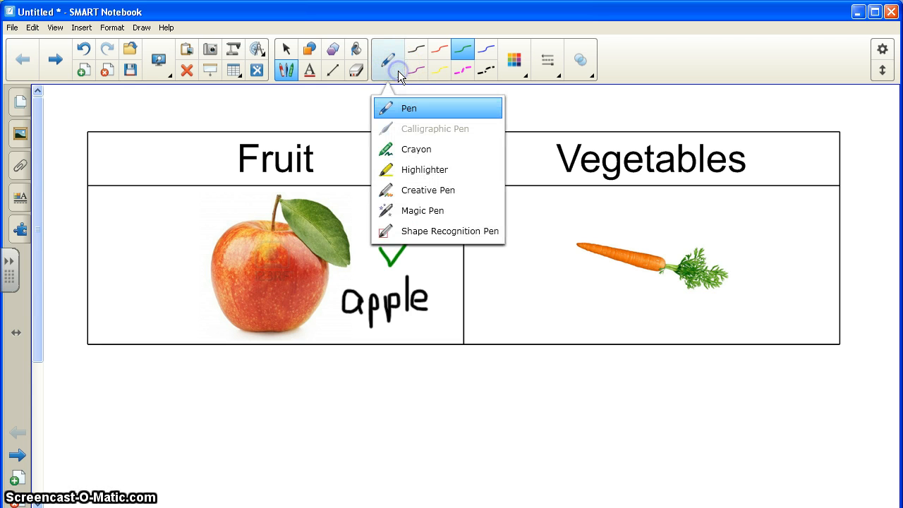
{"action": "mouse_move", "coordinate": [426, 195]}
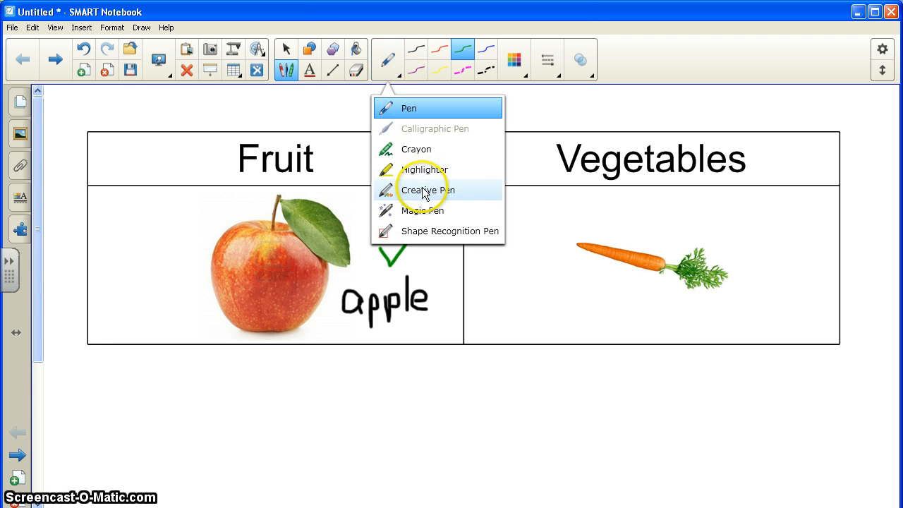
{"action": "left_click", "coordinate": [426, 189]}
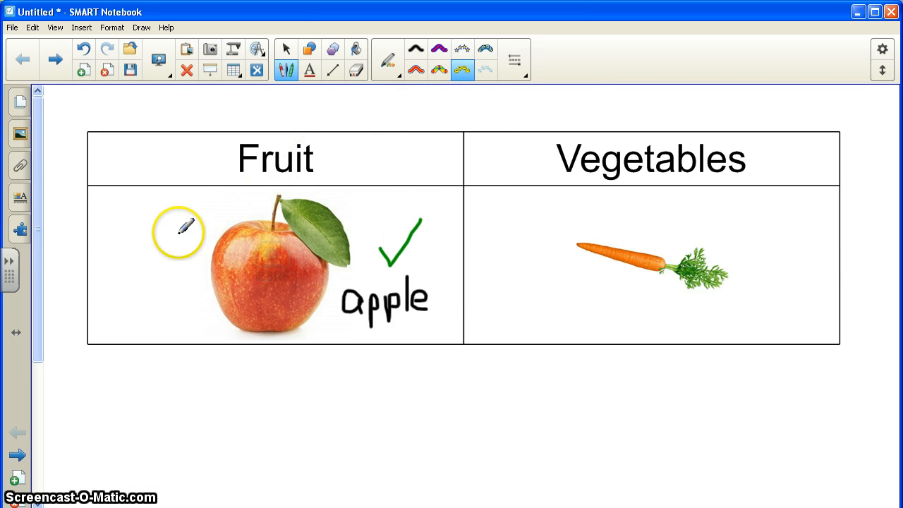
Stamp a smiley face, a star and a flower beside the apple in the Fruit cell.
{"action": "left_click", "coordinate": [460, 69]}
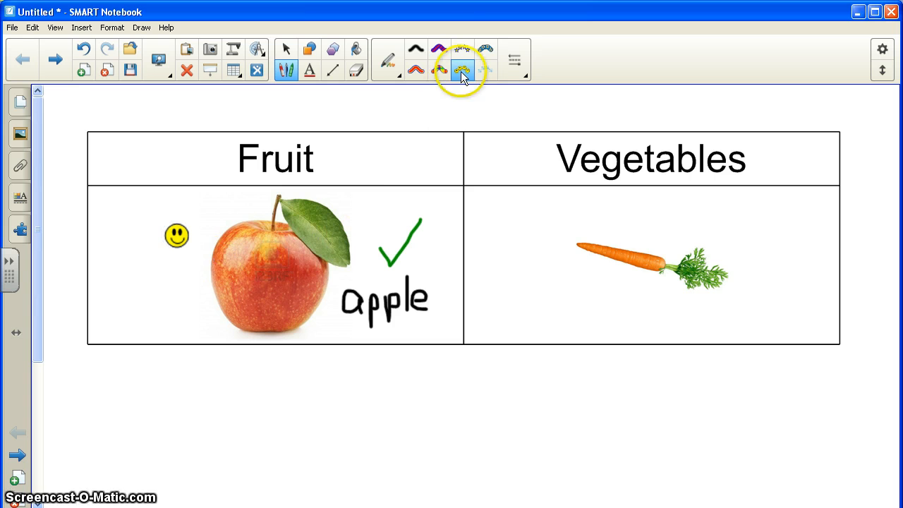
{"action": "left_click", "coordinate": [463, 67]}
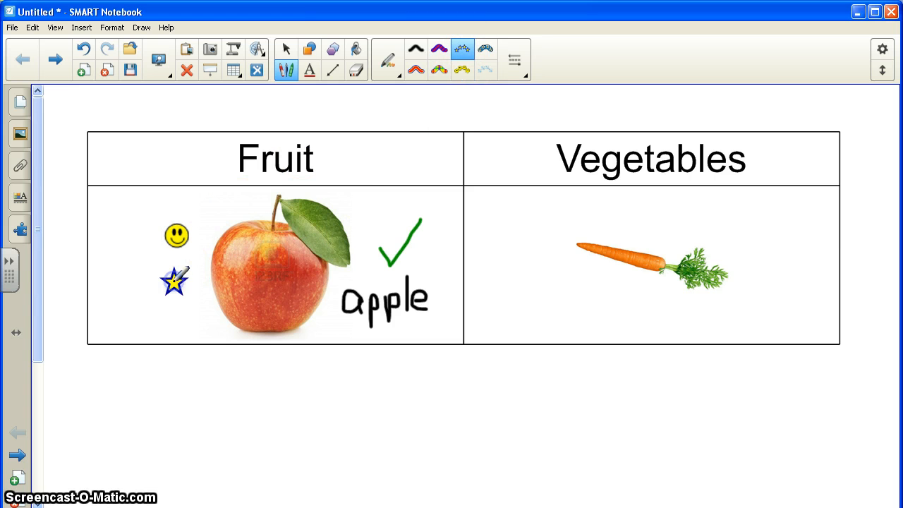
{"action": "left_click", "coordinate": [482, 48]}
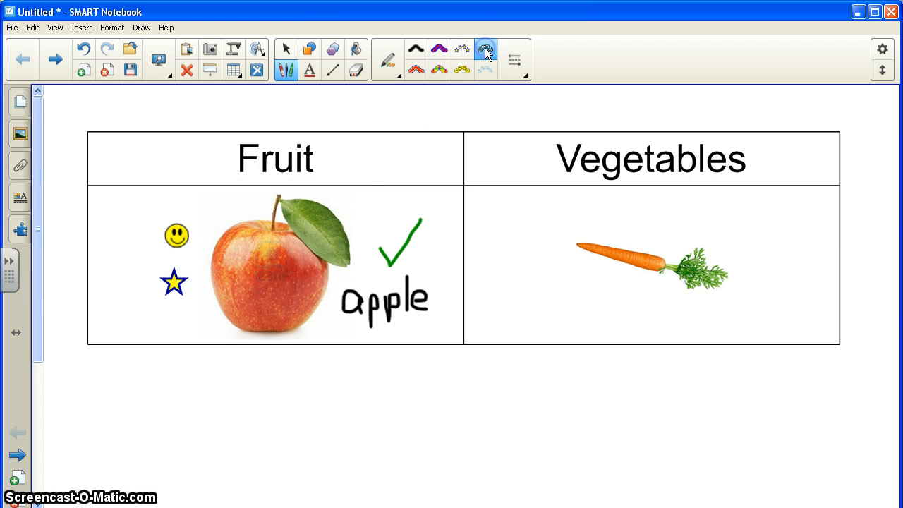
{"action": "left_click", "coordinate": [482, 49]}
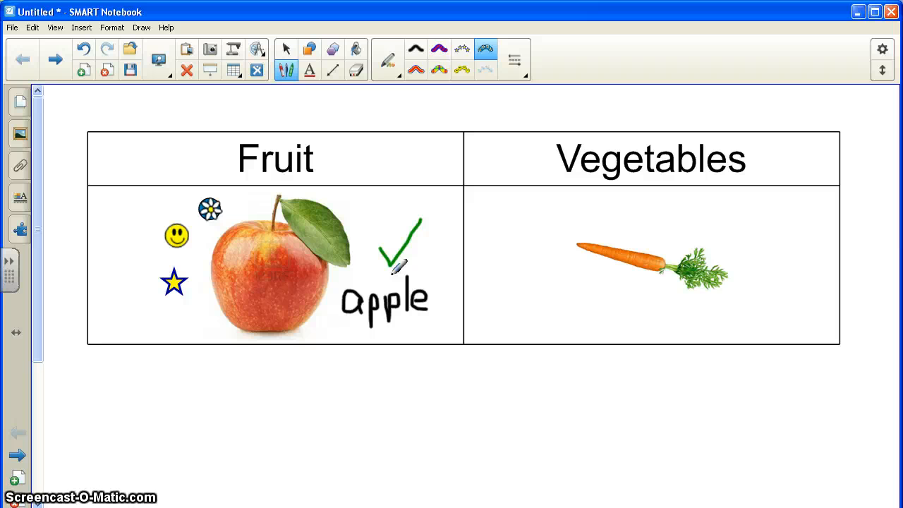
{"action": "left_click", "coordinate": [174, 282]}
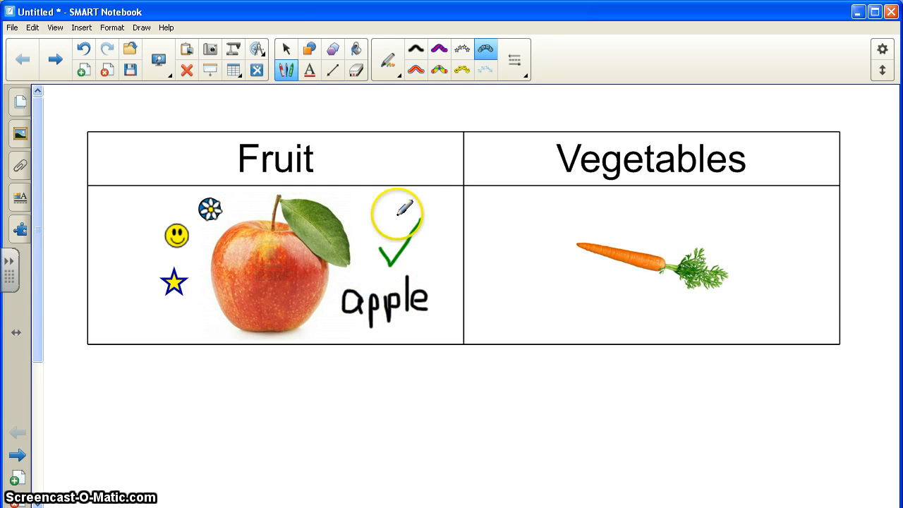
Erase the handwriting, check mark and stamps with the eraser.
{"action": "left_click", "coordinate": [355, 71]}
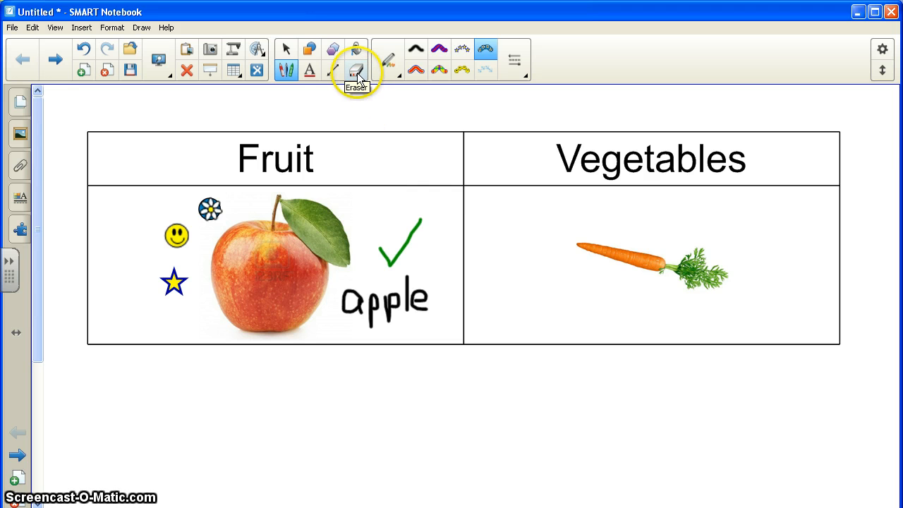
{"action": "left_click", "coordinate": [353, 68]}
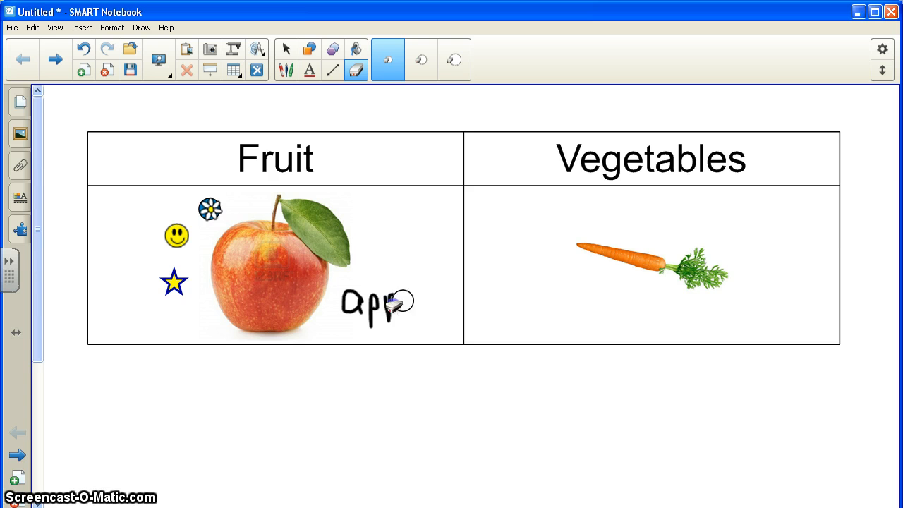
{"action": "left_click_drag", "start_coordinate": [402, 303], "coordinate": [355, 256]}
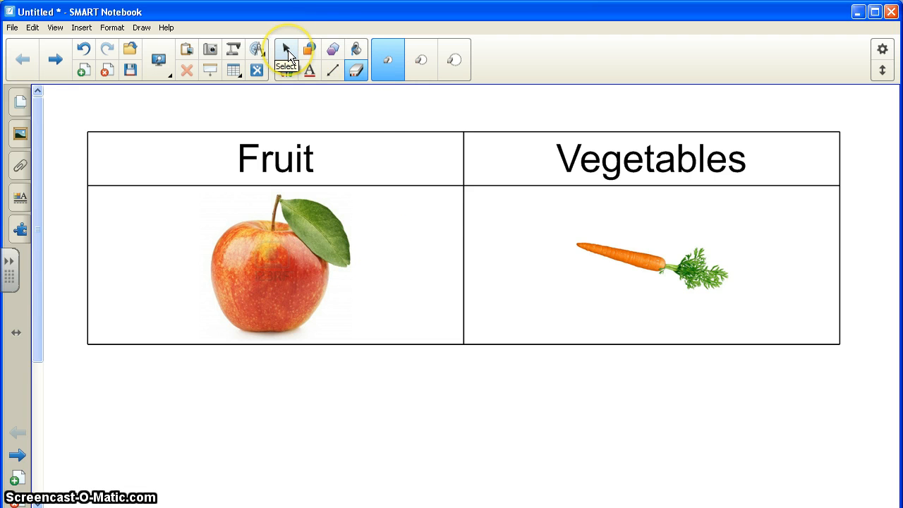
{"action": "mouse_move", "coordinate": [338, 155]}
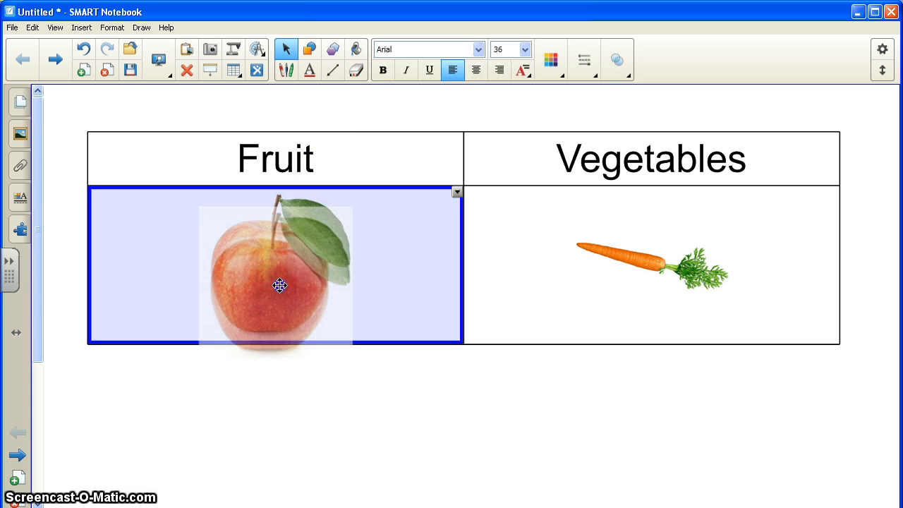
Move the apple and carrot pictures out of the table to sit below it.
{"action": "left_click_drag", "start_coordinate": [279, 285], "coordinate": [275, 421]}
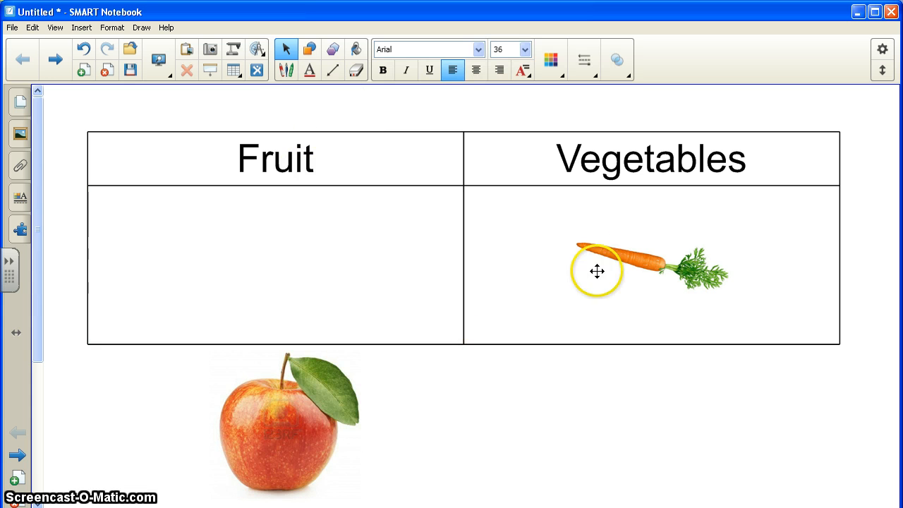
{"action": "left_click_drag", "start_coordinate": [598, 271], "coordinate": [577, 376]}
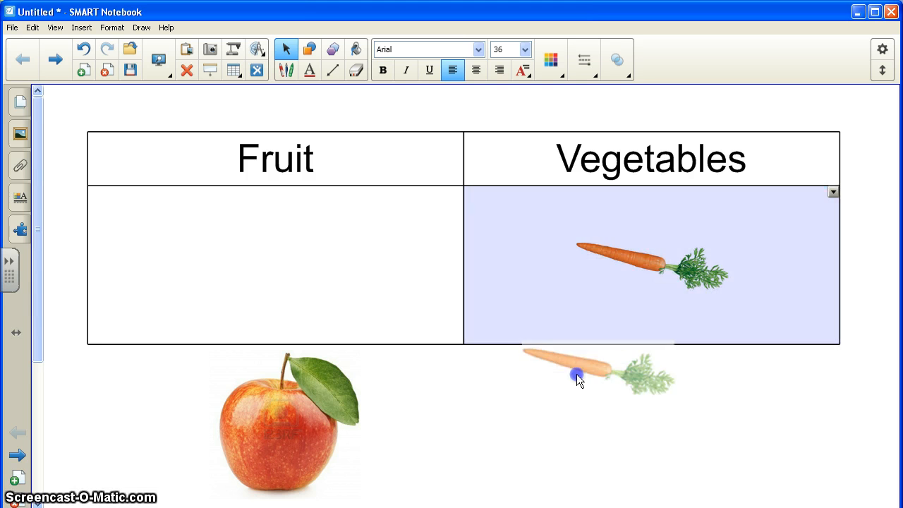
{"action": "left_click_drag", "start_coordinate": [578, 378], "coordinate": [557, 430]}
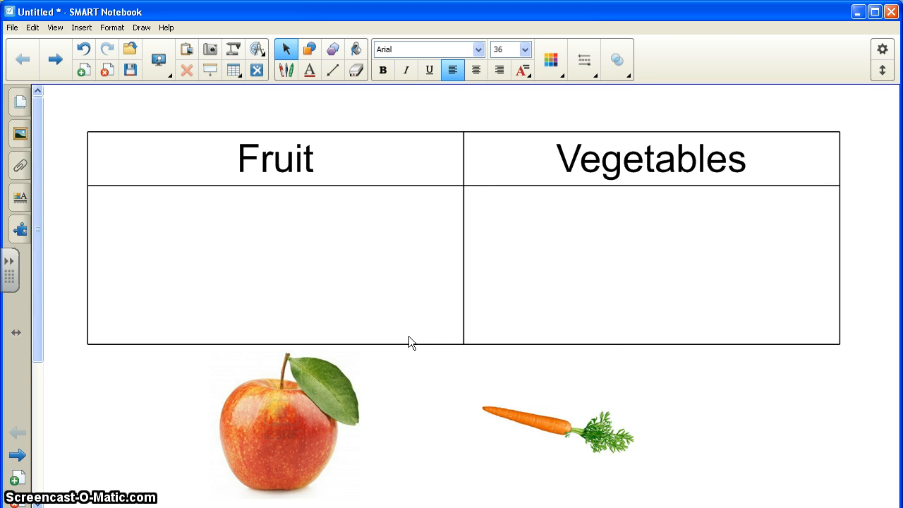
{"action": "mouse_move", "coordinate": [411, 362]}
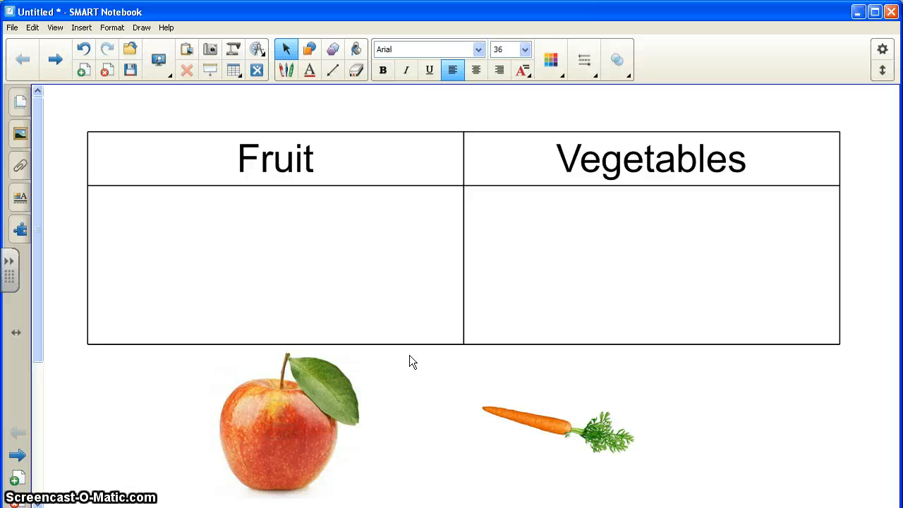
{"action": "mouse_move", "coordinate": [415, 359]}
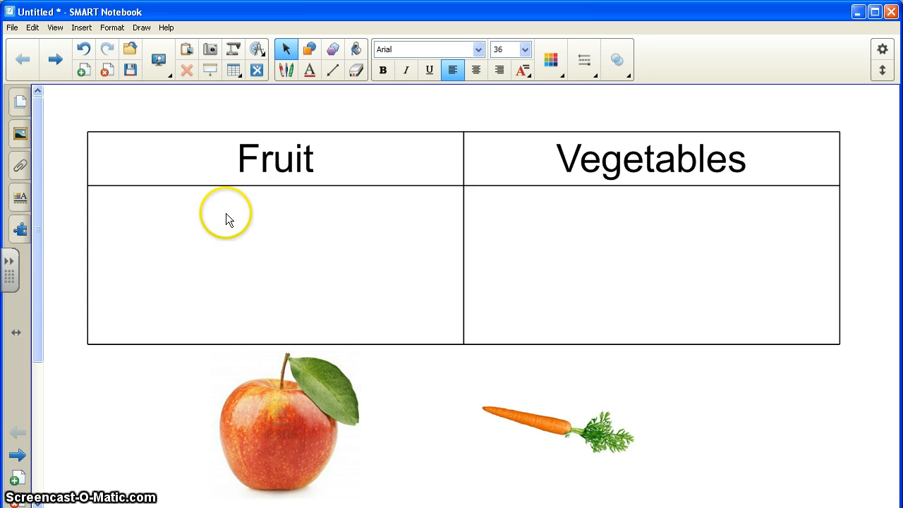
{"action": "mouse_move", "coordinate": [12, 27]}
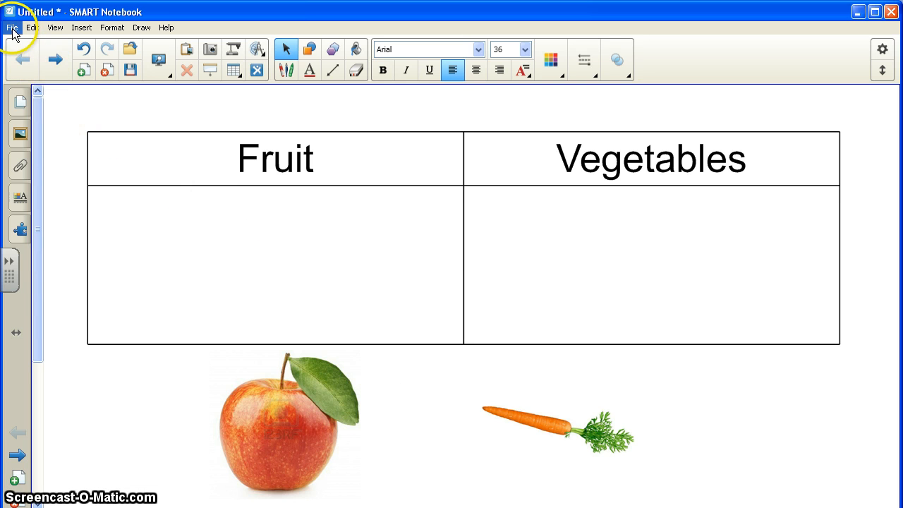
Save the notebook to the Desktop as 'Fruit and Vegetables' via Save As.
{"action": "left_click", "coordinate": [11, 27]}
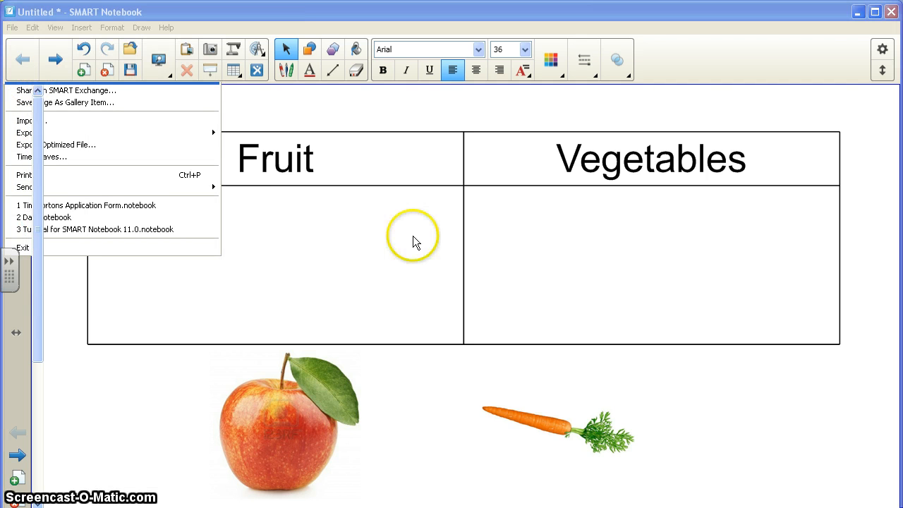
{"action": "left_click", "coordinate": [23, 102]}
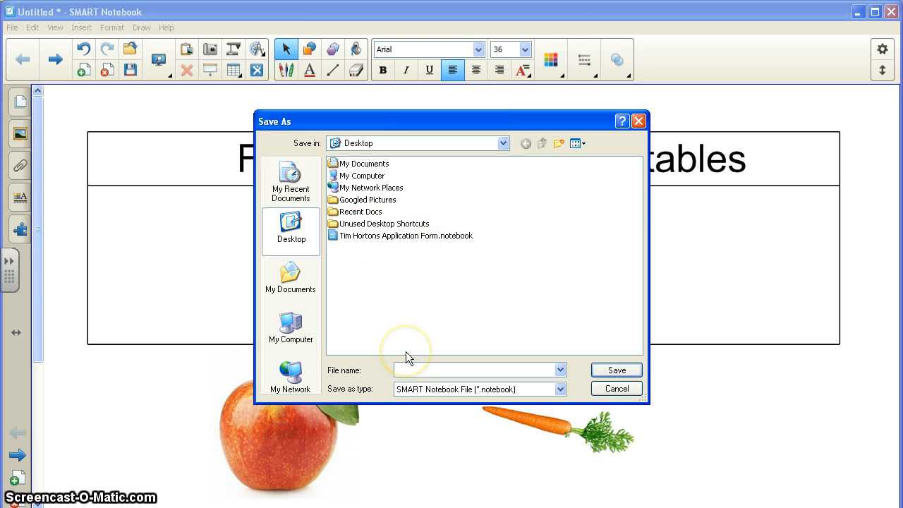
{"action": "type", "text": "Fruit and Vegetables"}
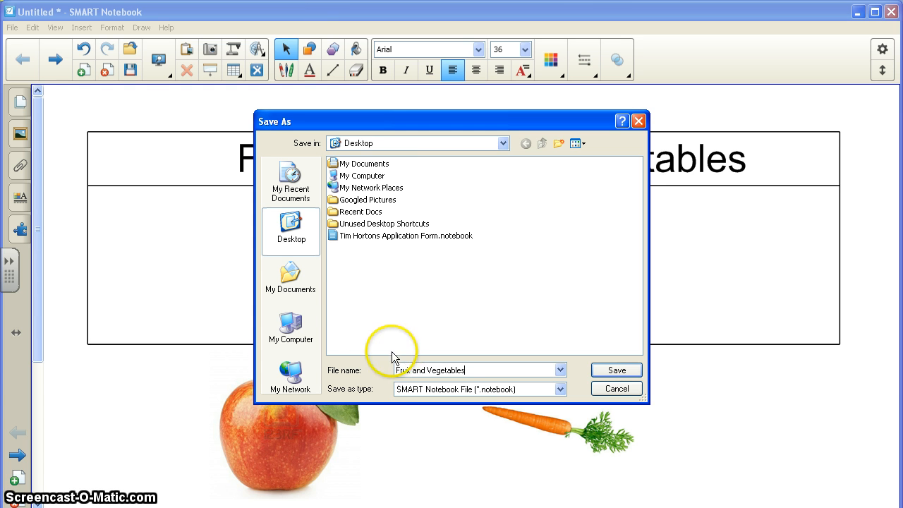
{"action": "mouse_move", "coordinate": [287, 229]}
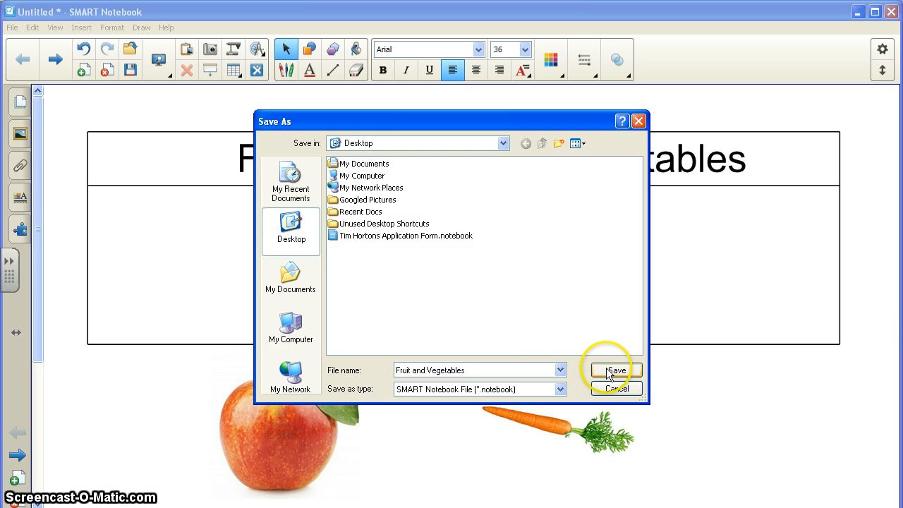
{"action": "left_click", "coordinate": [615, 369]}
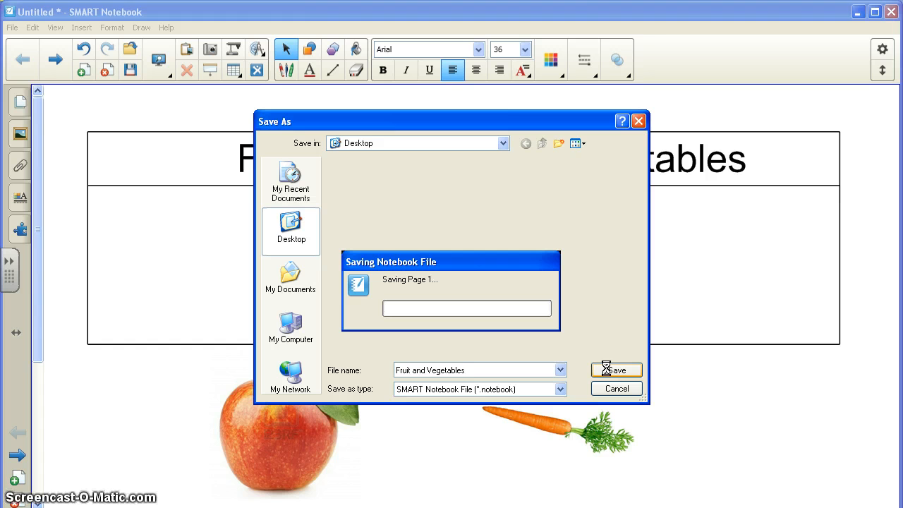
{"action": "left_click", "coordinate": [617, 369]}
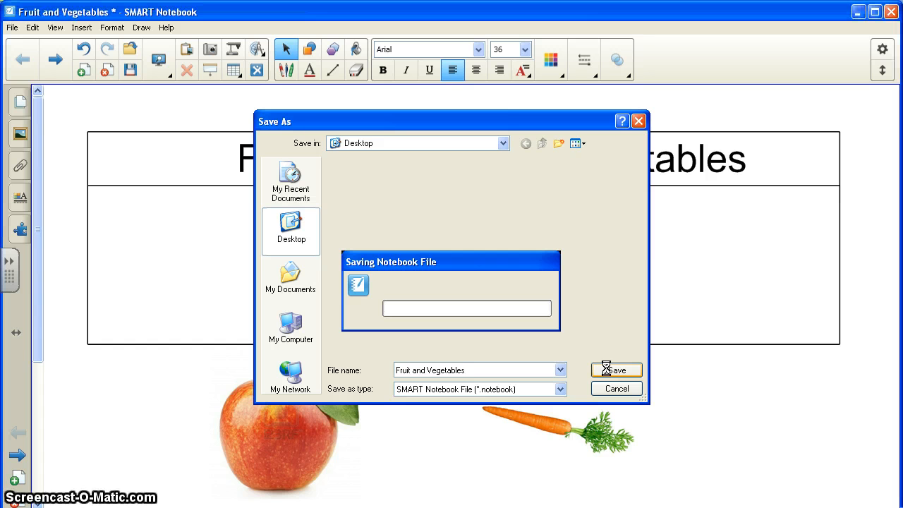
{"action": "left_click", "coordinate": [617, 369]}
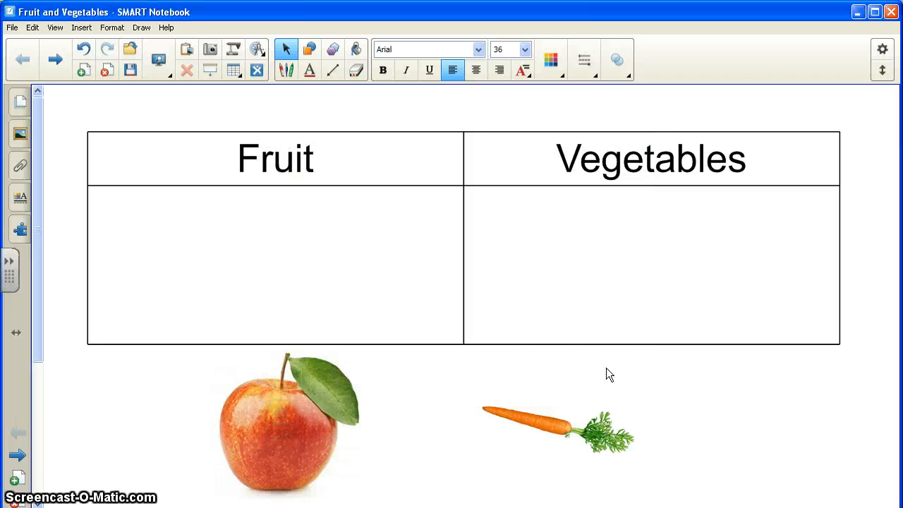